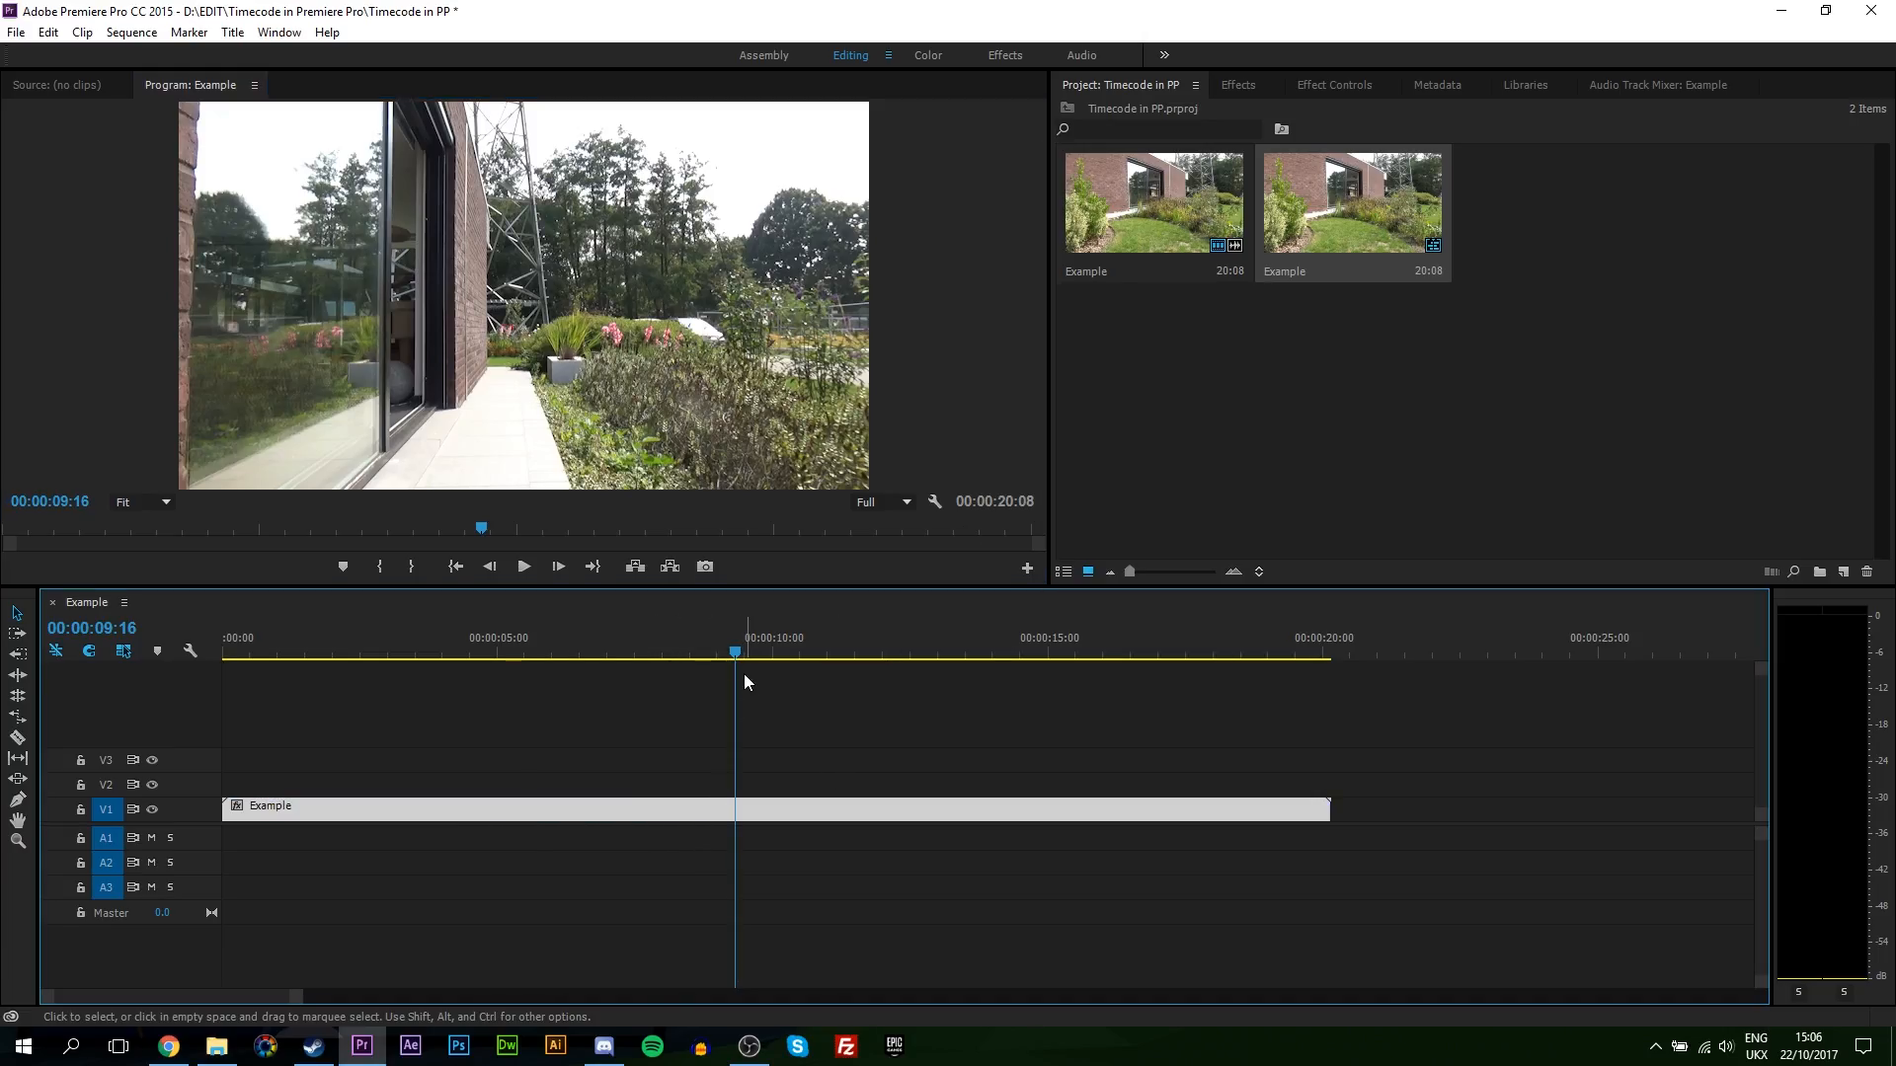
Search the Effects panel for 'timecode' to find the Timecode video effect.
left_click_drag(735, 650, 707, 650)
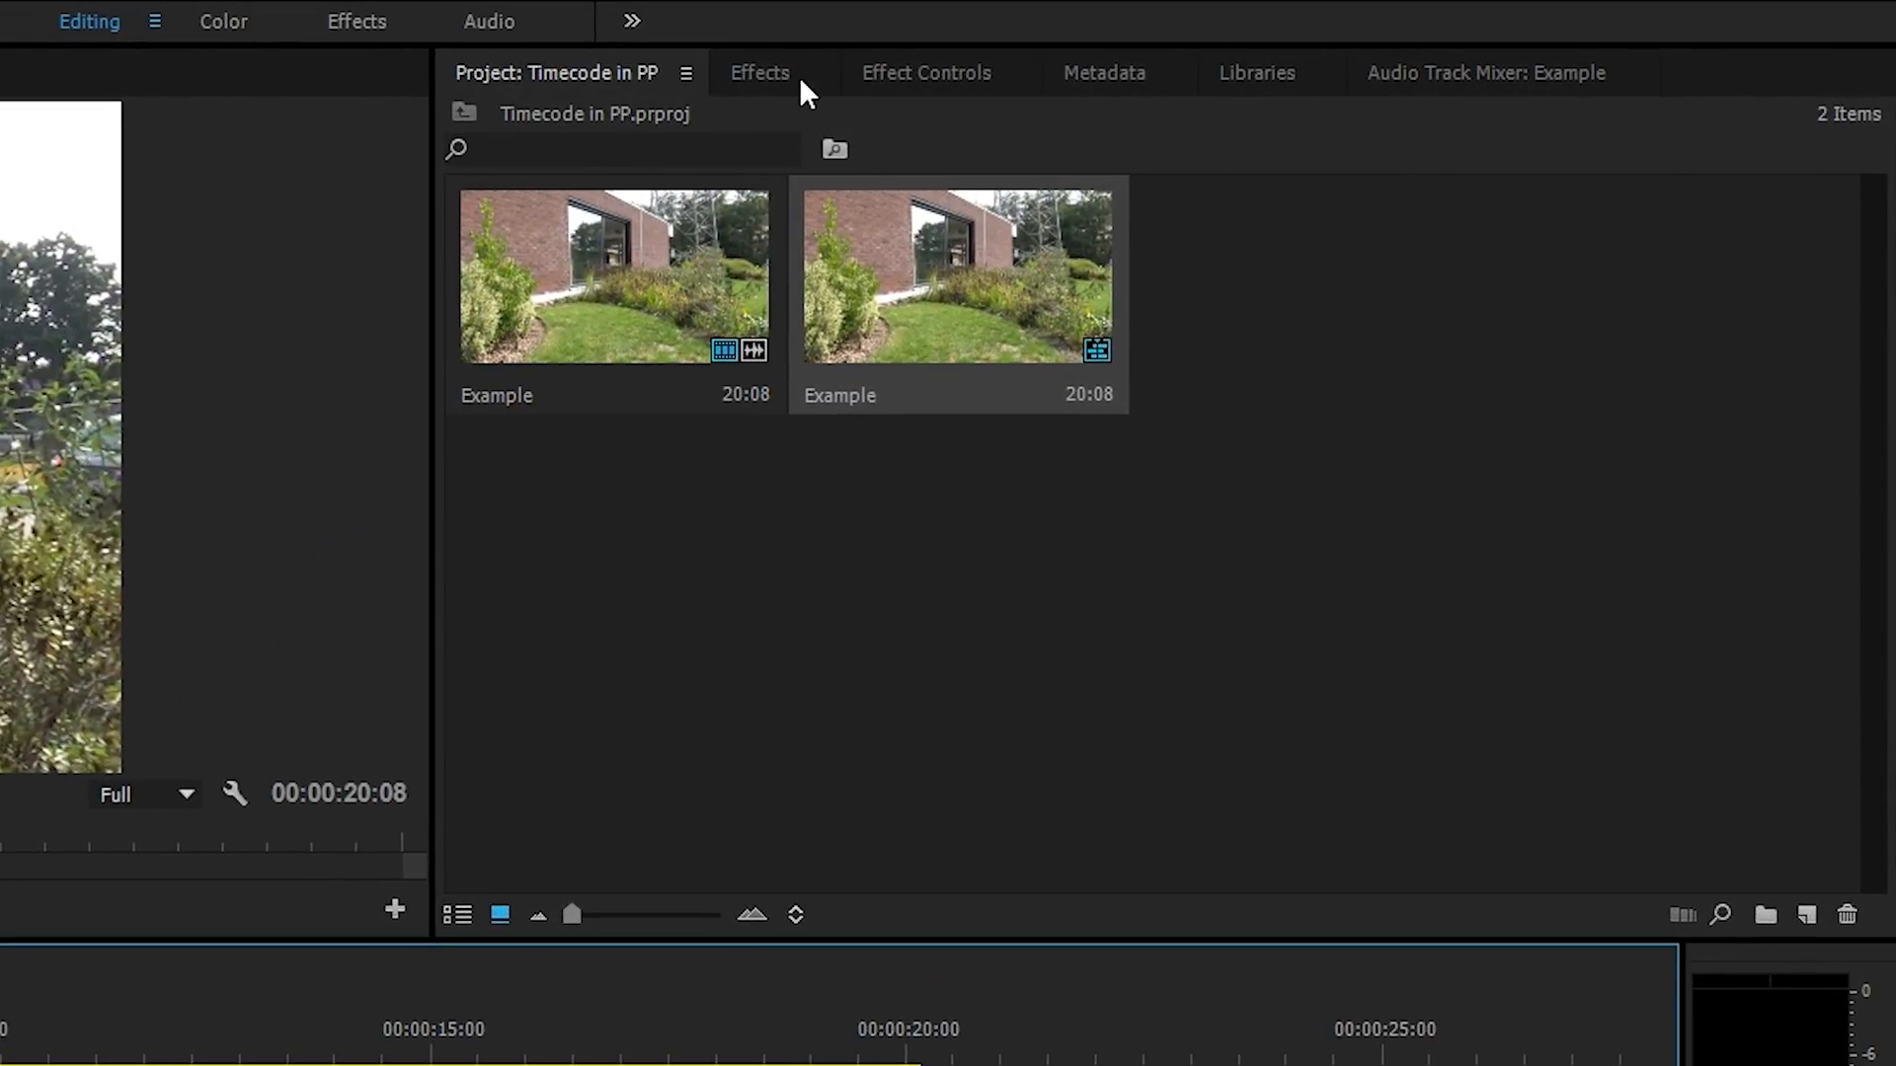
left_click(758, 73)
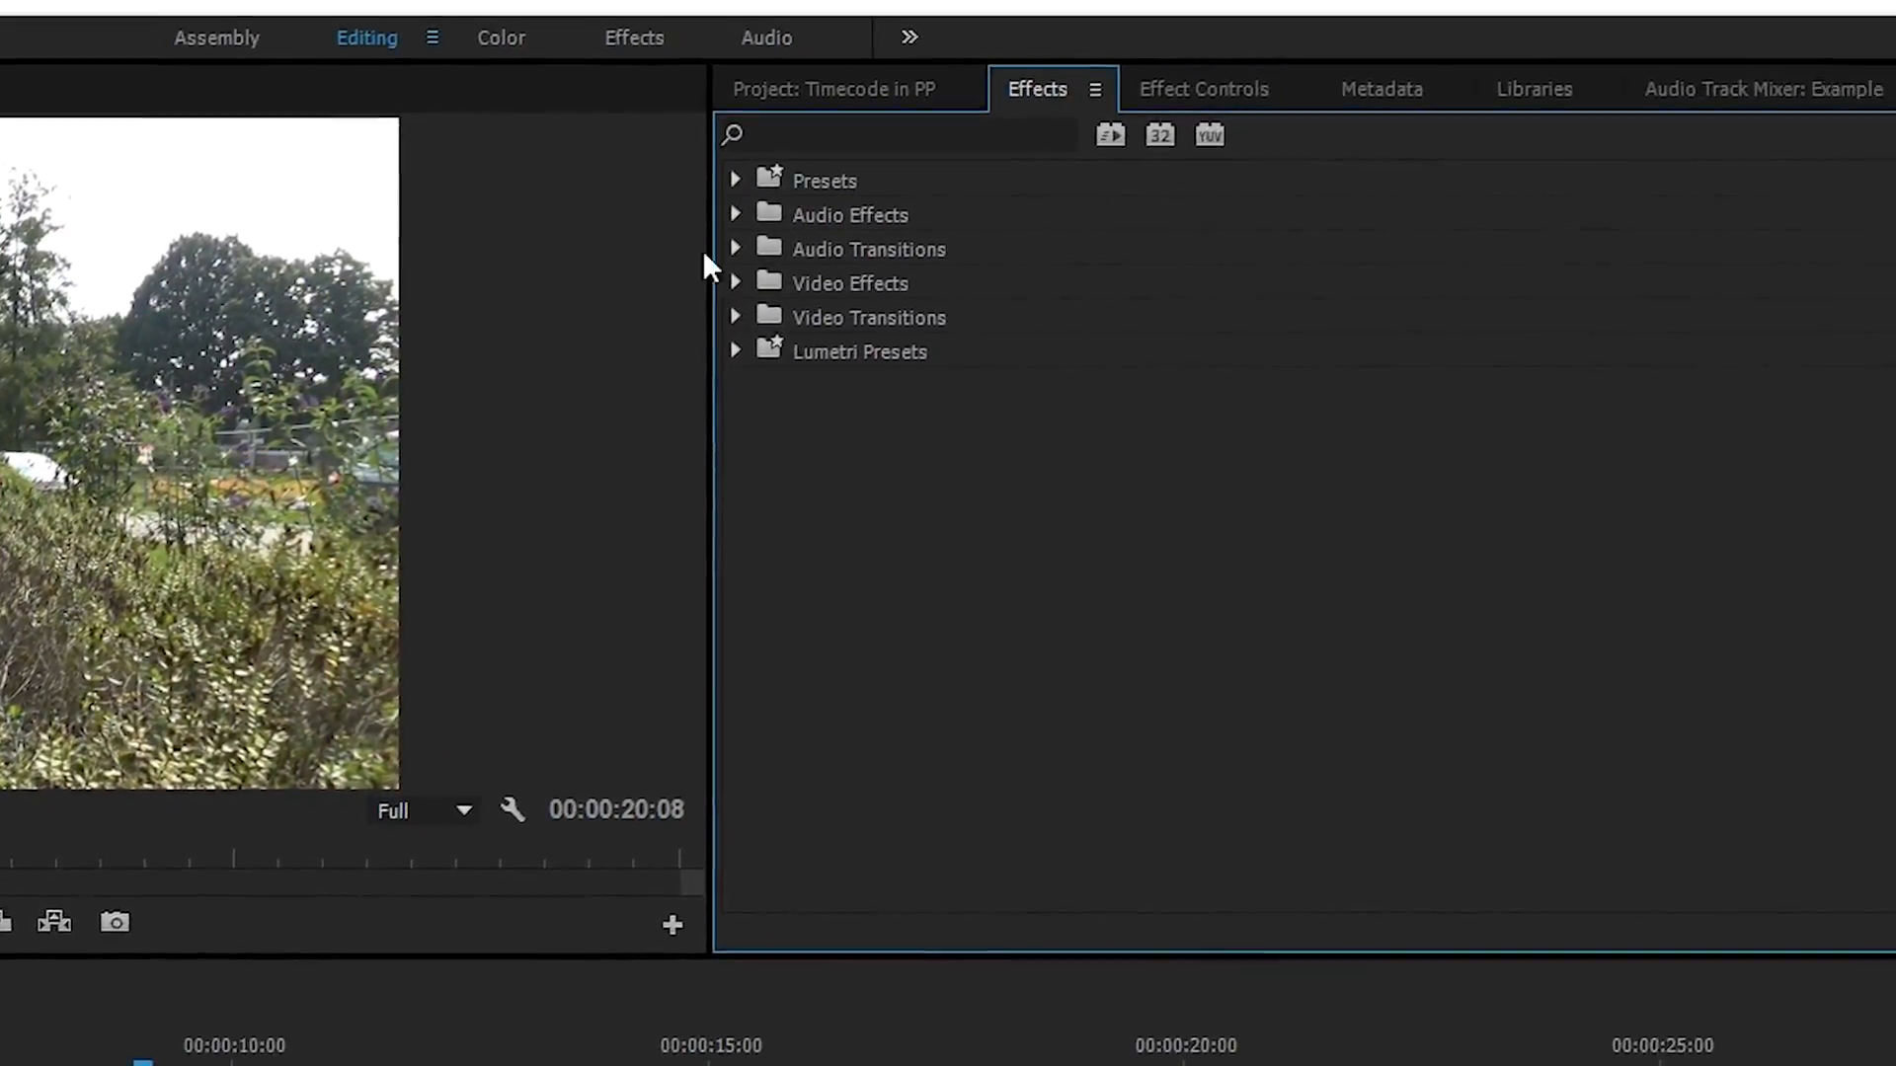
type("timecode")
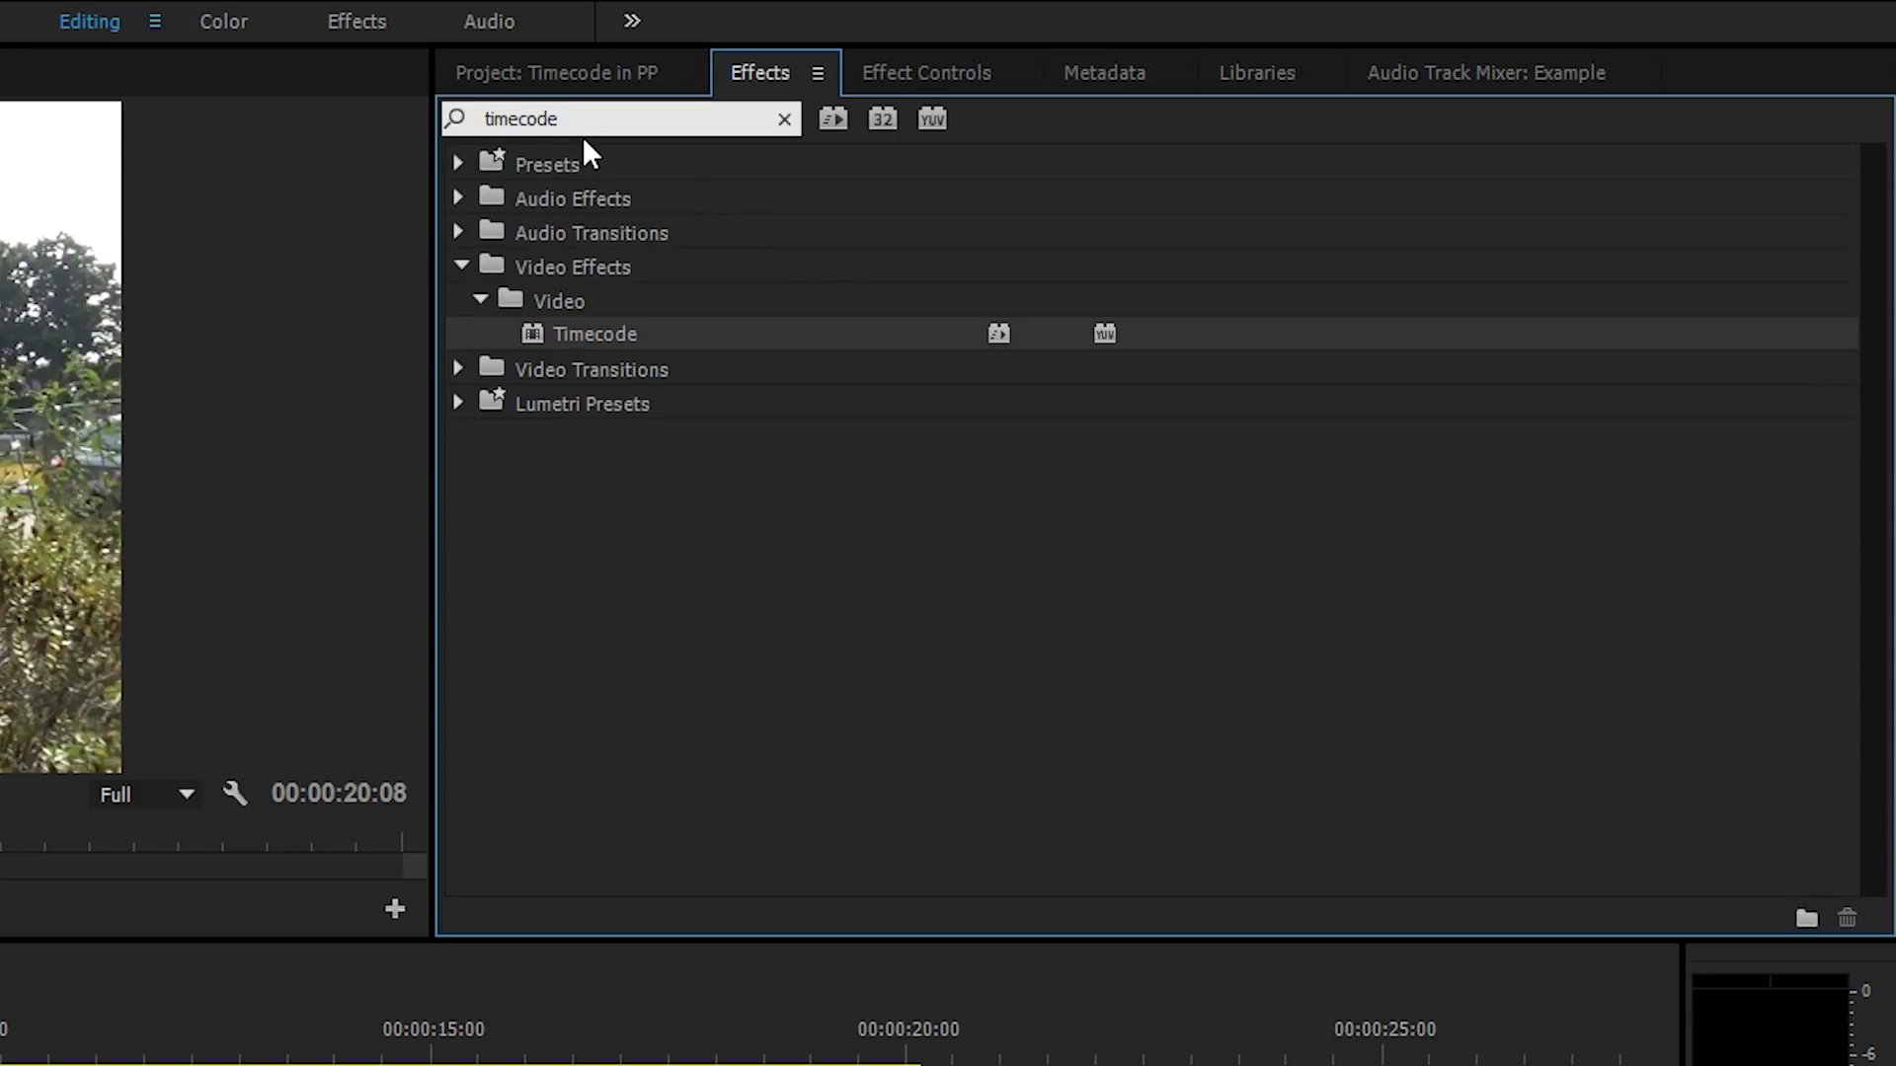
mouse_move(603, 357)
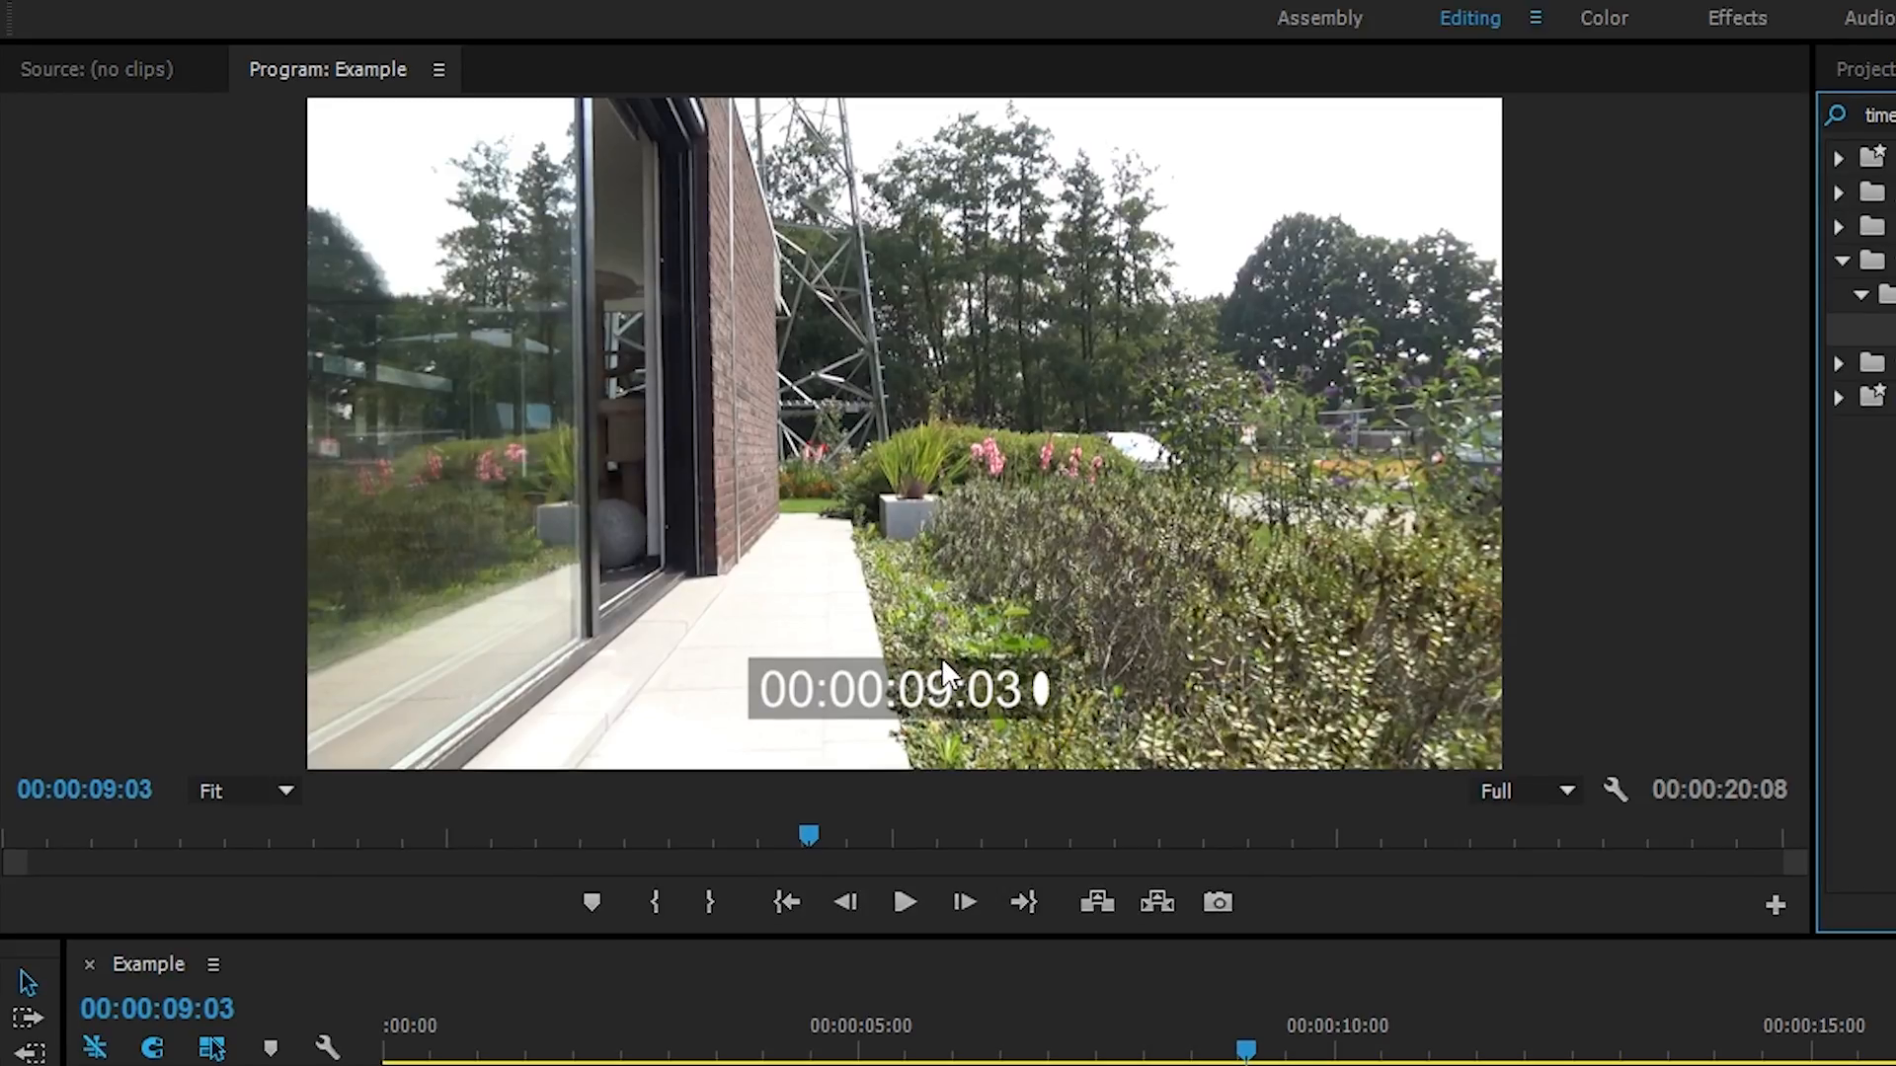
mouse_move(1013, 711)
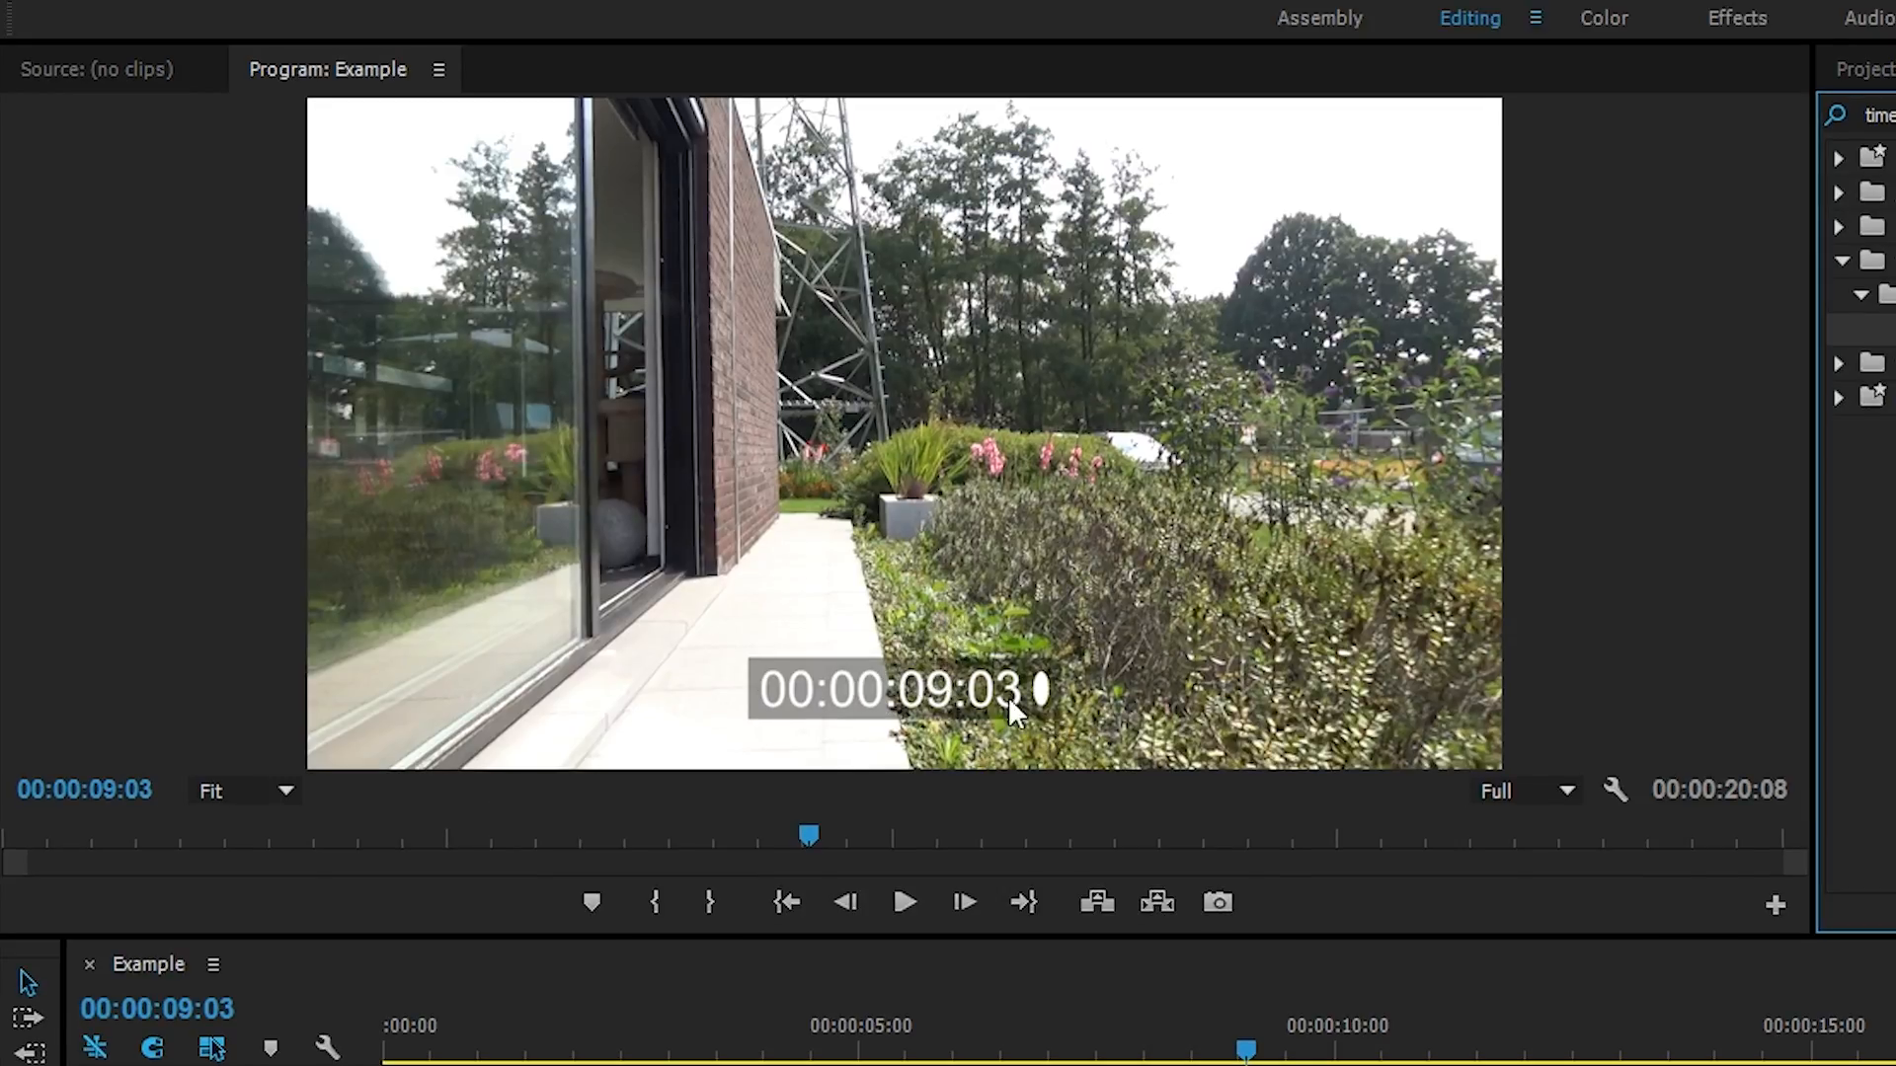
mouse_move(1144, 659)
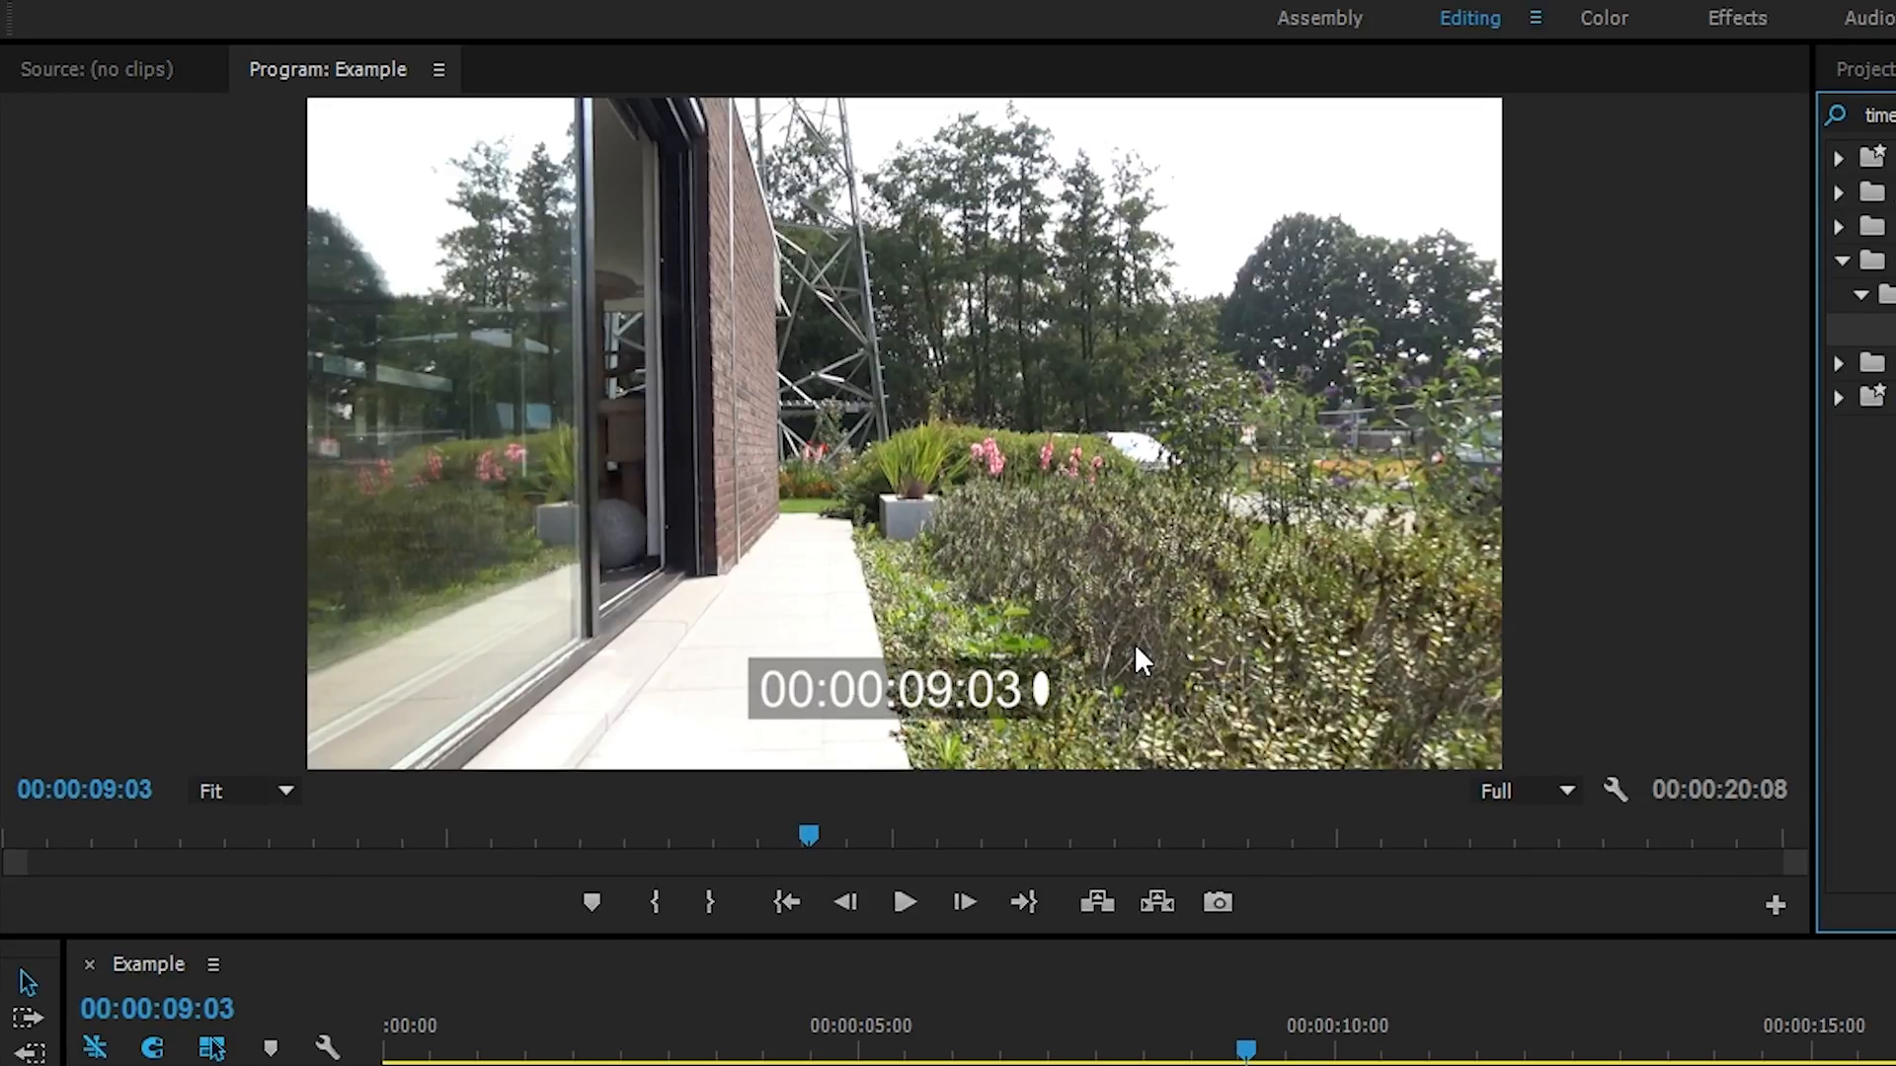
Show the Effect Controls panel from the Window menu for the selected garden clip.
left_click(926, 36)
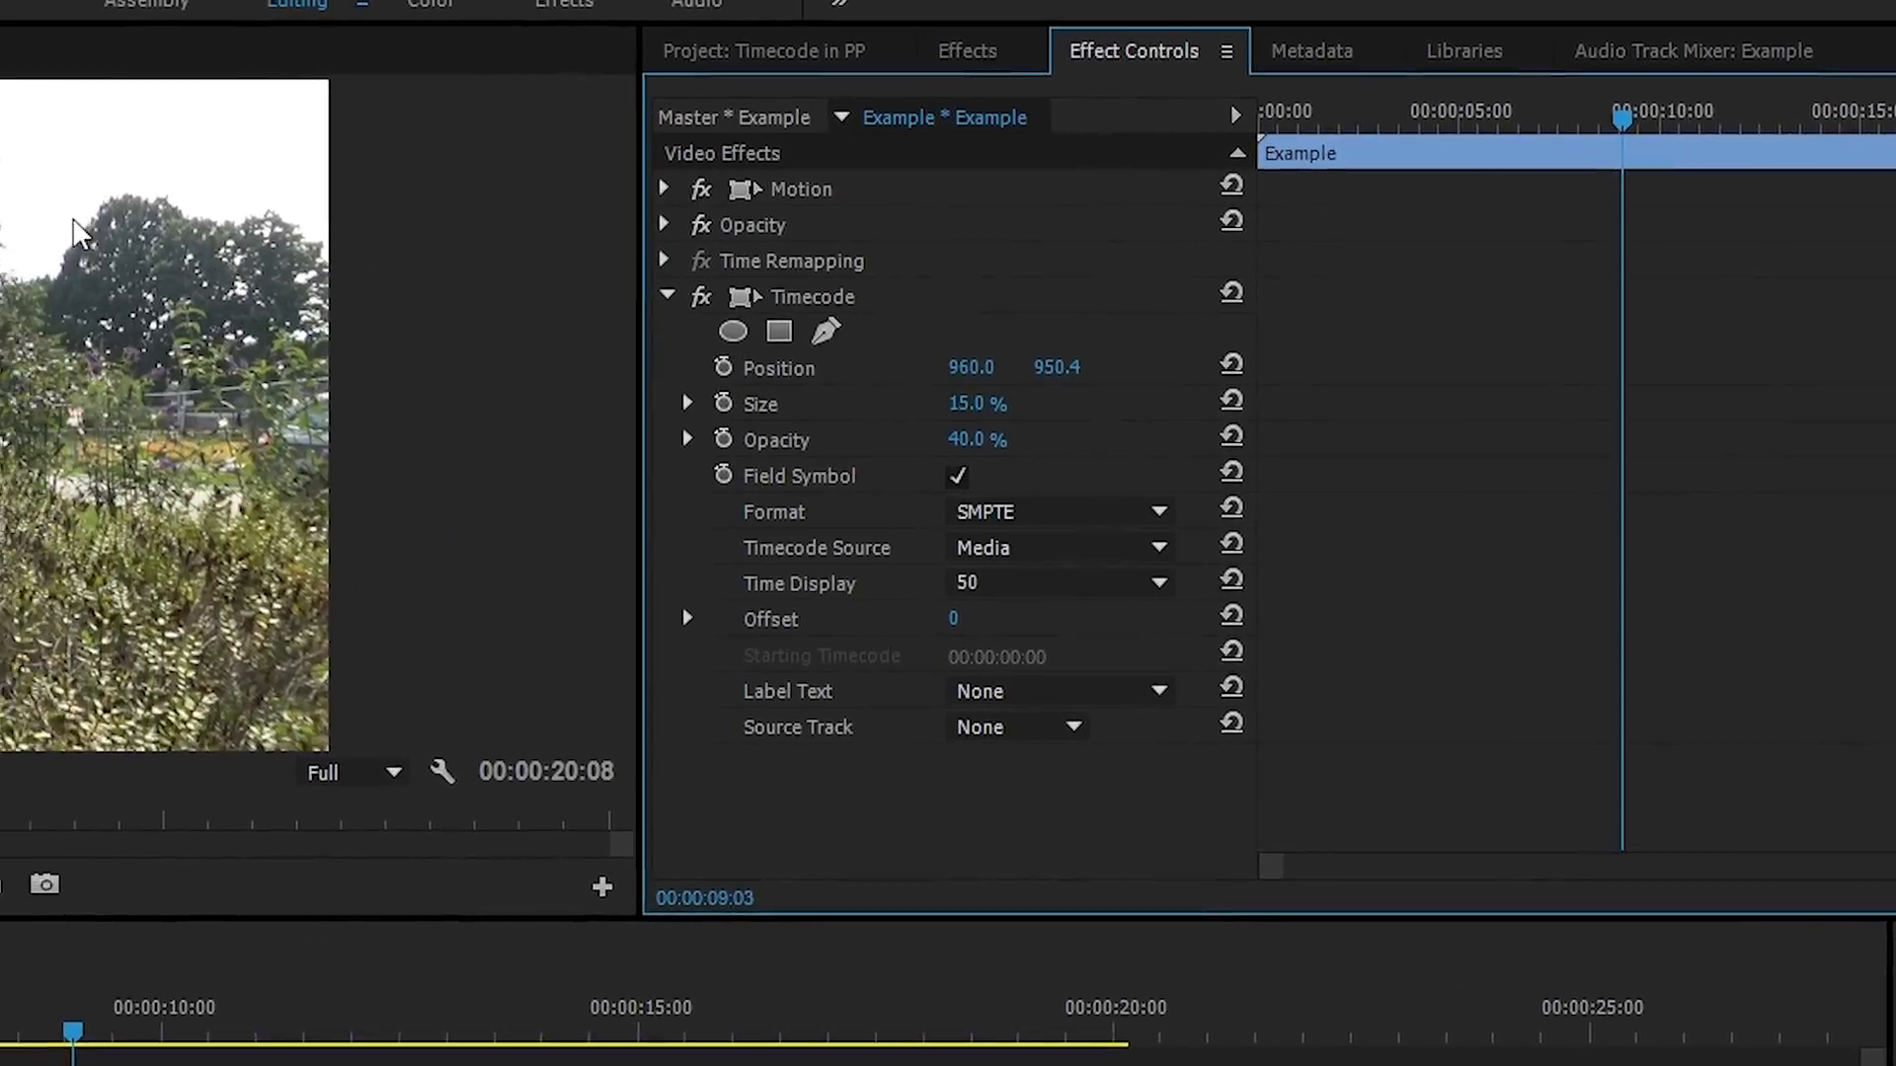
left_click(482, 47)
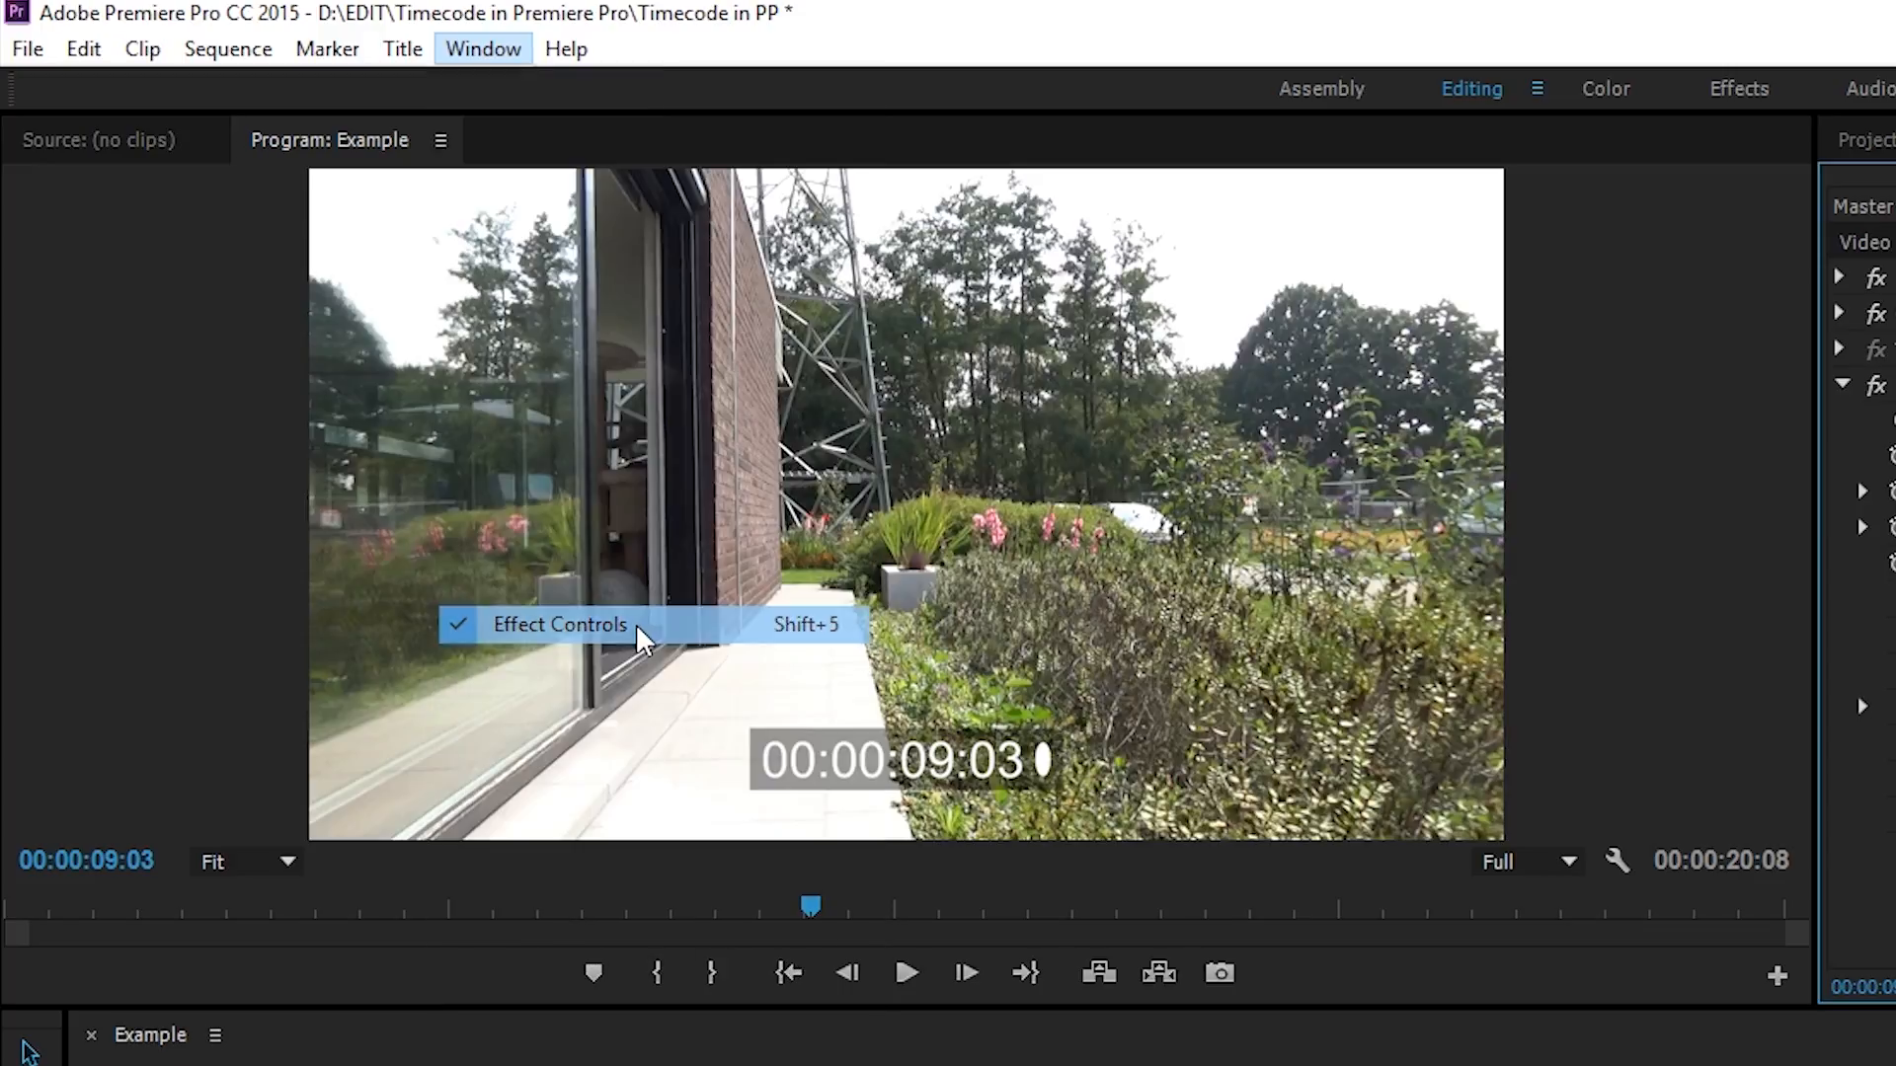
left_click(559, 624)
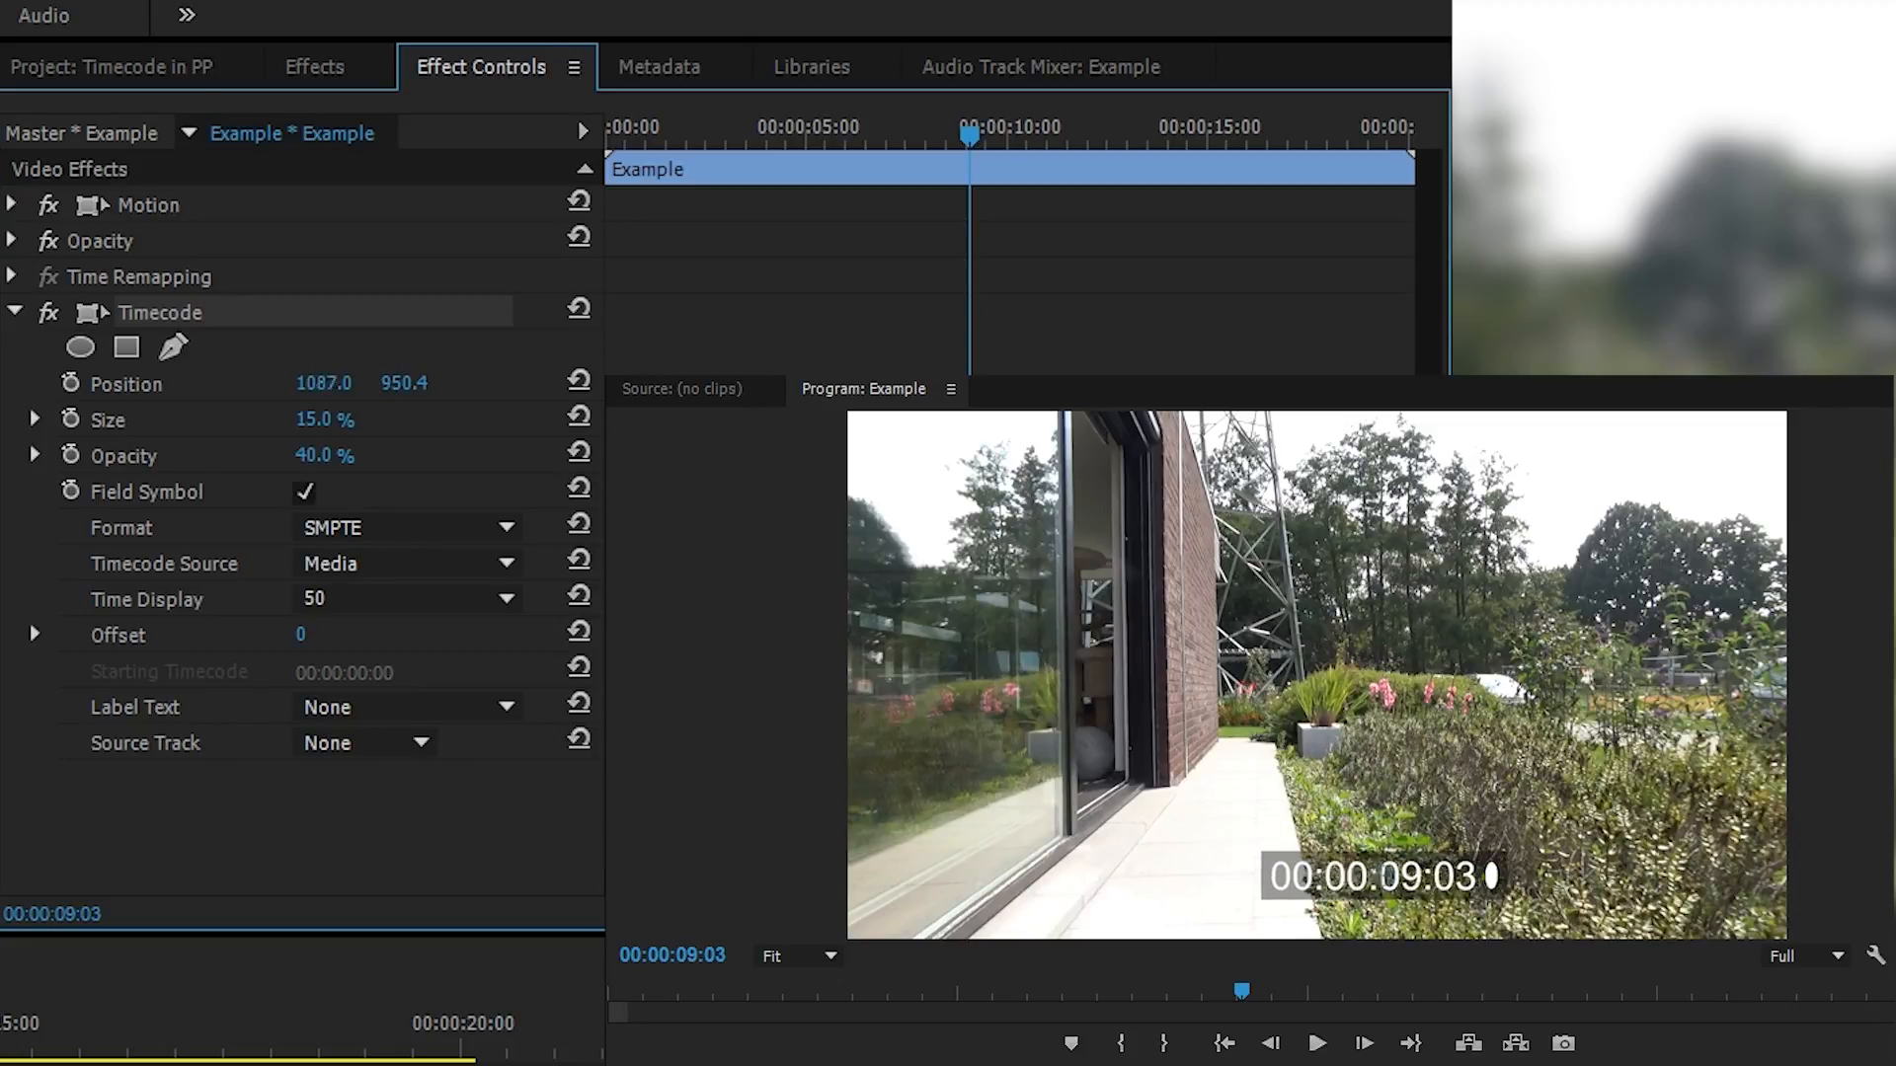
Set Timecode Position to 963, 685.4, Size to 47.8% and Opacity to 66%.
left_click_drag(322, 383, 318, 383)
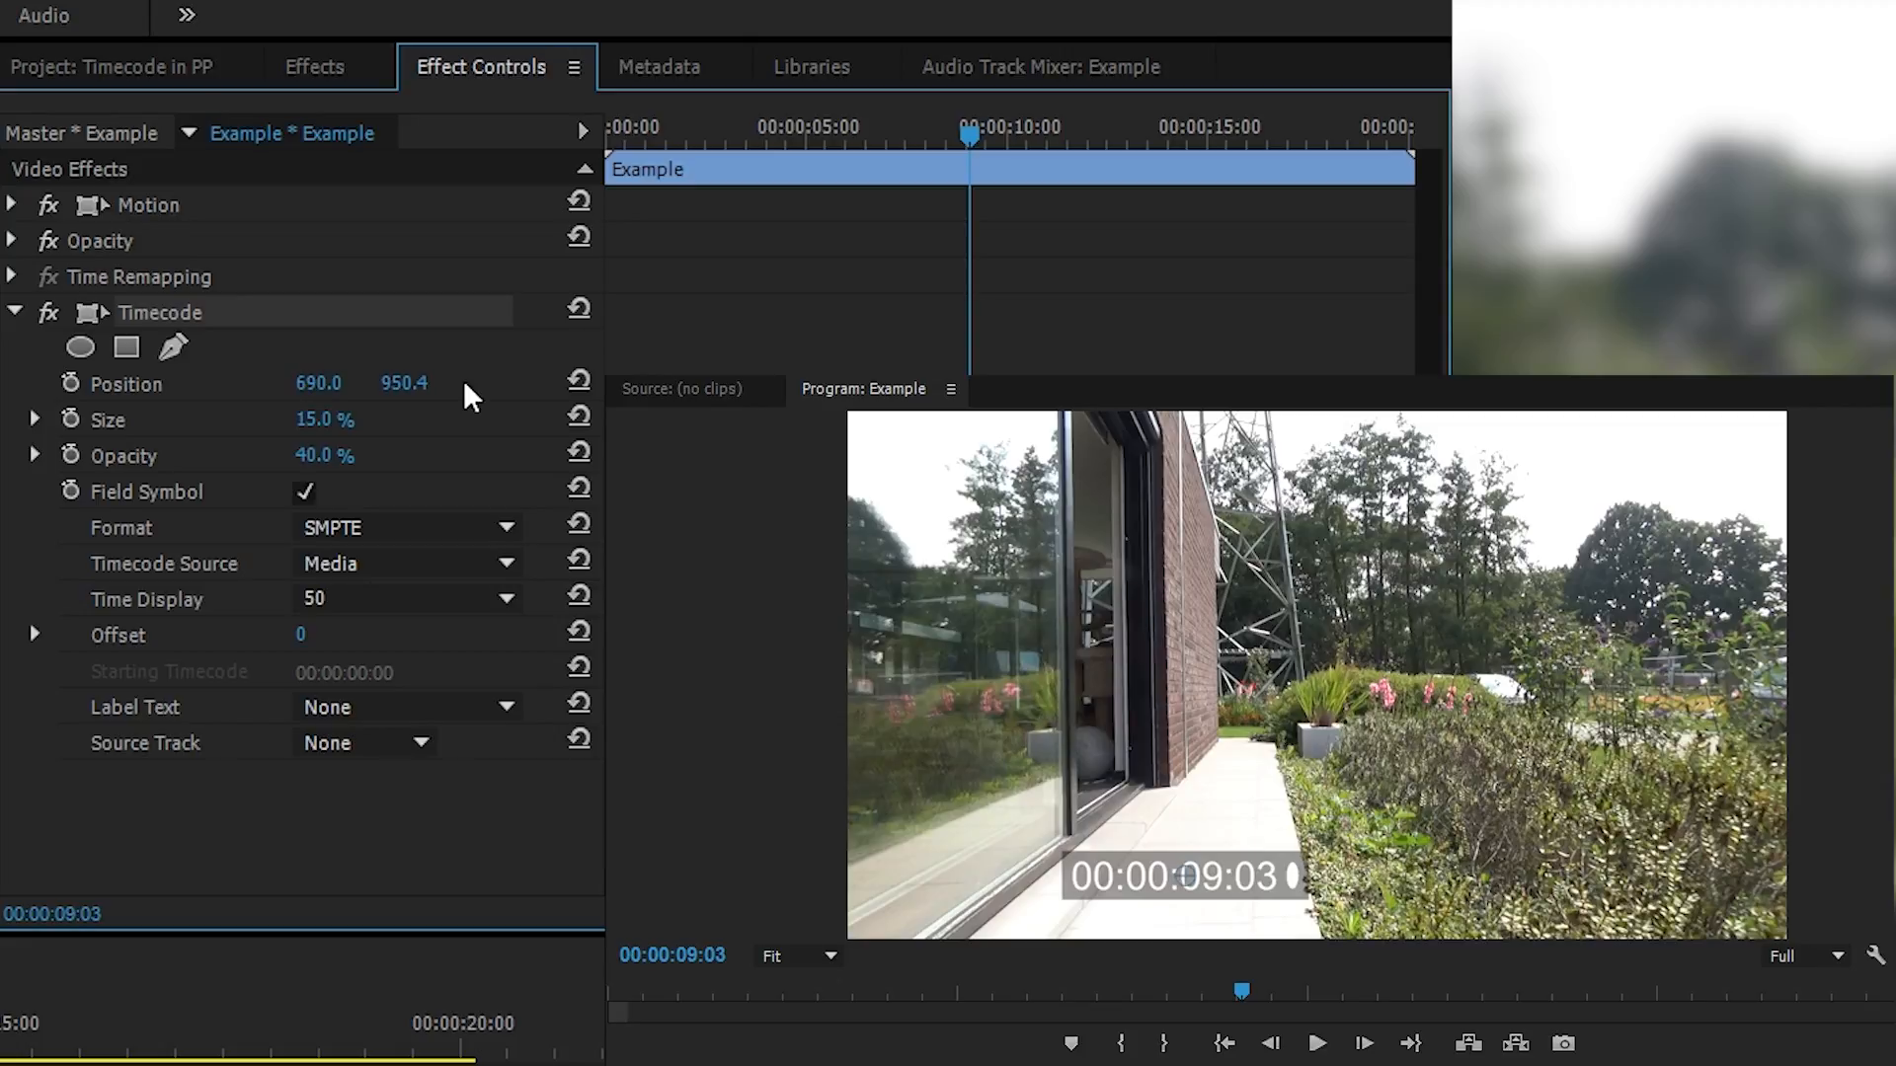
left_click_drag(403, 381, 402, 381)
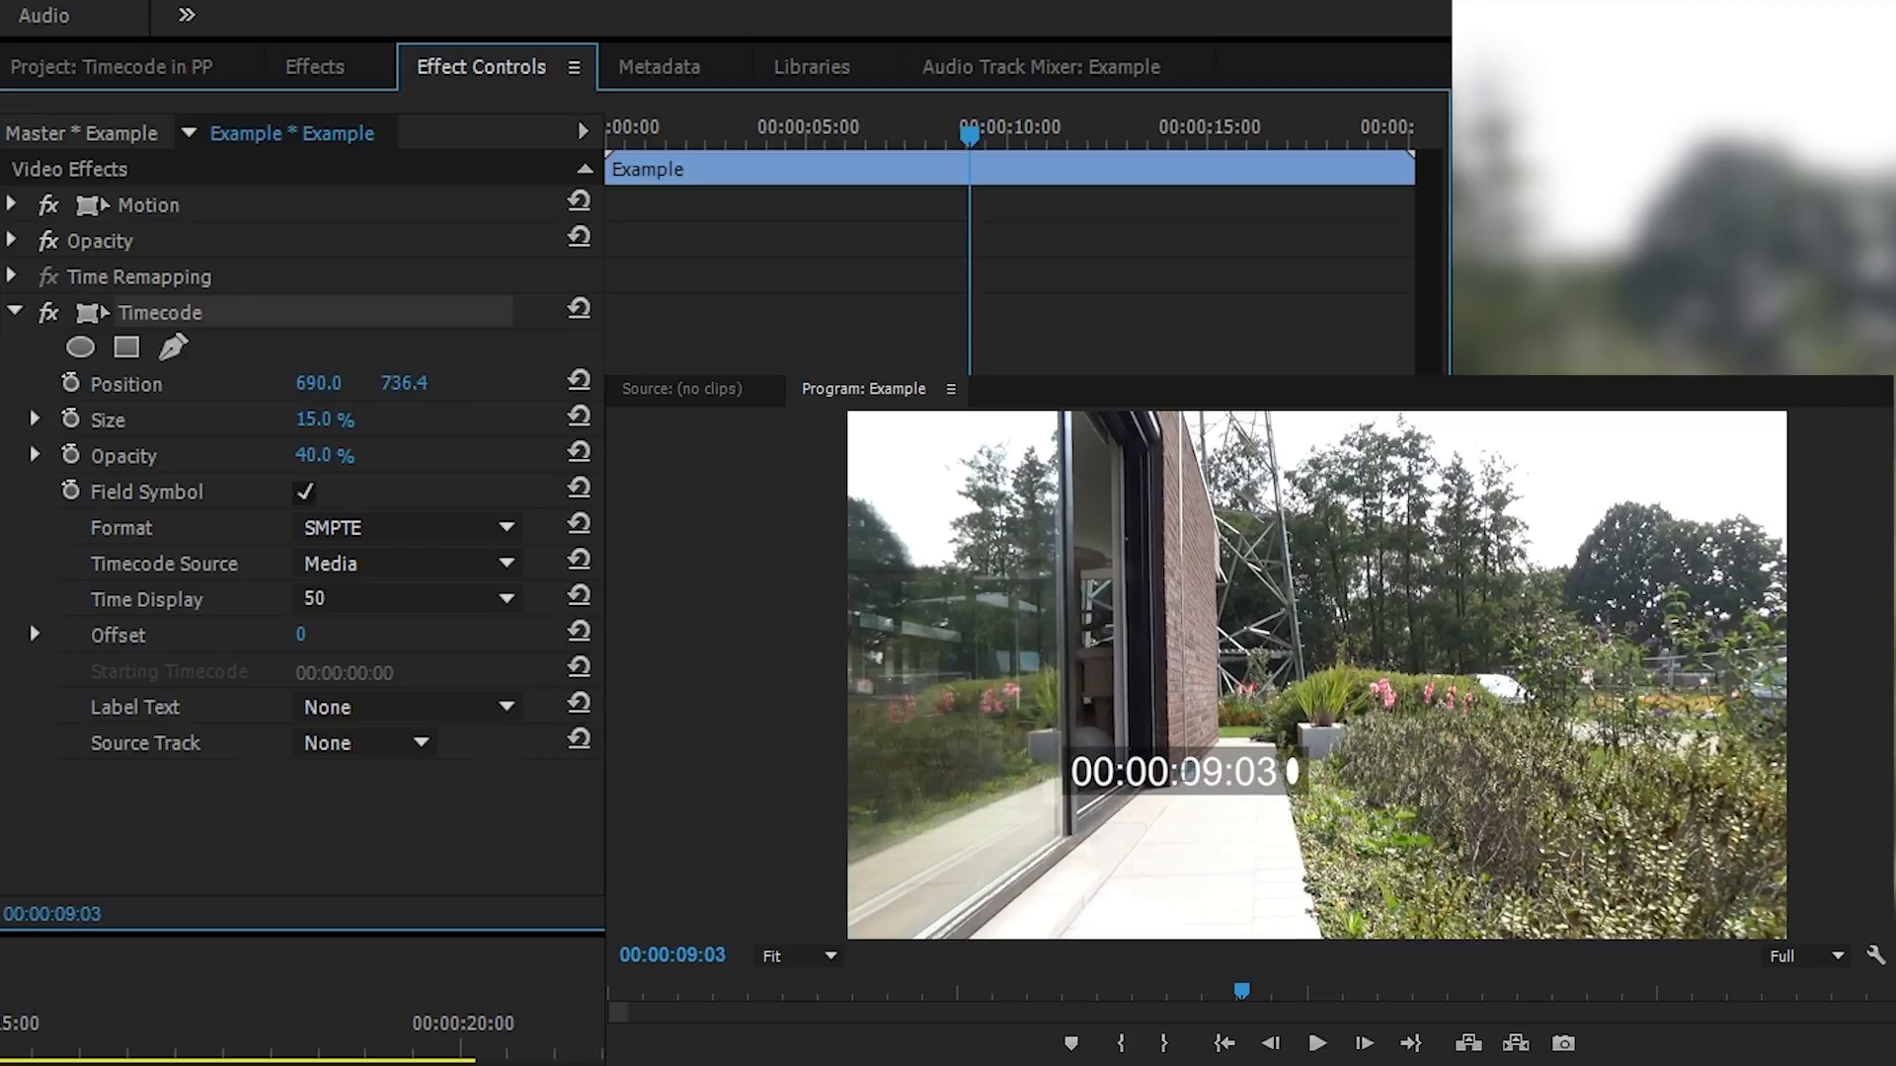
left_click_drag(320, 418, 320, 419)
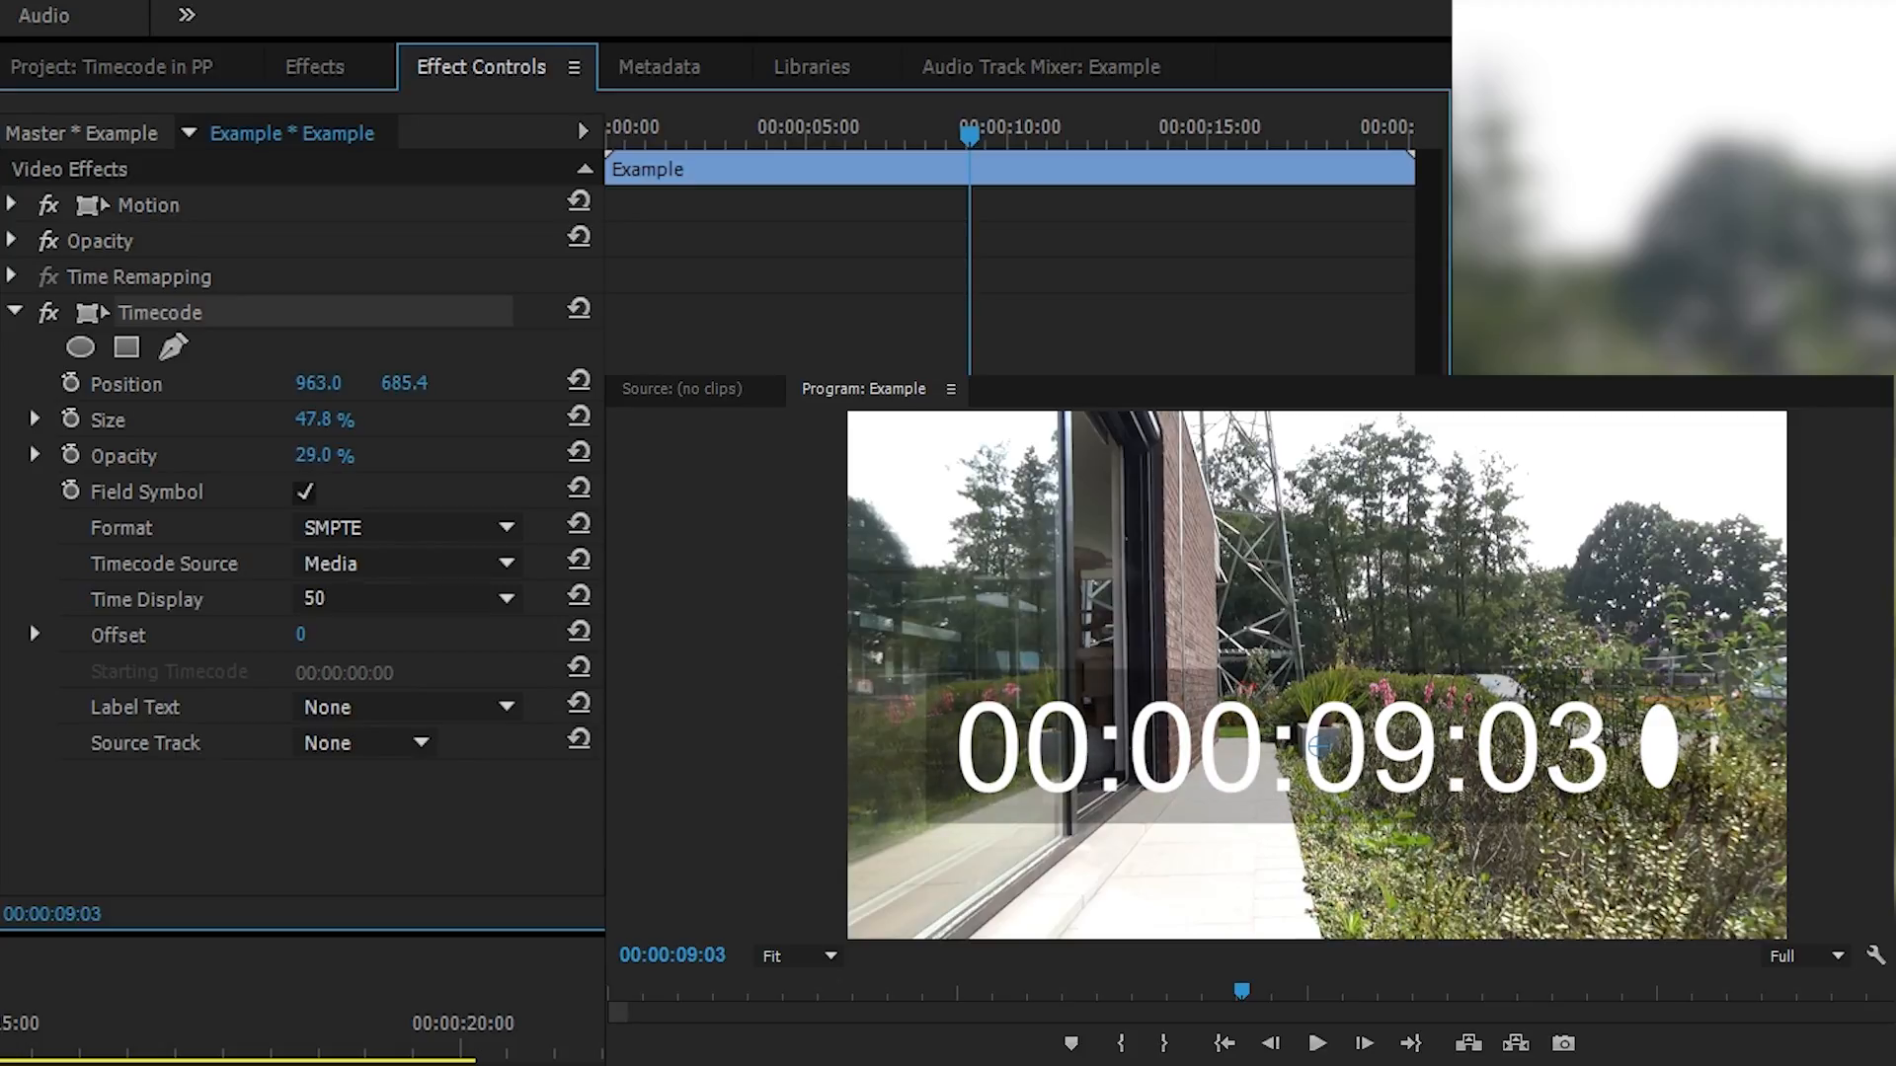
left_click_drag(324, 455, 324, 454)
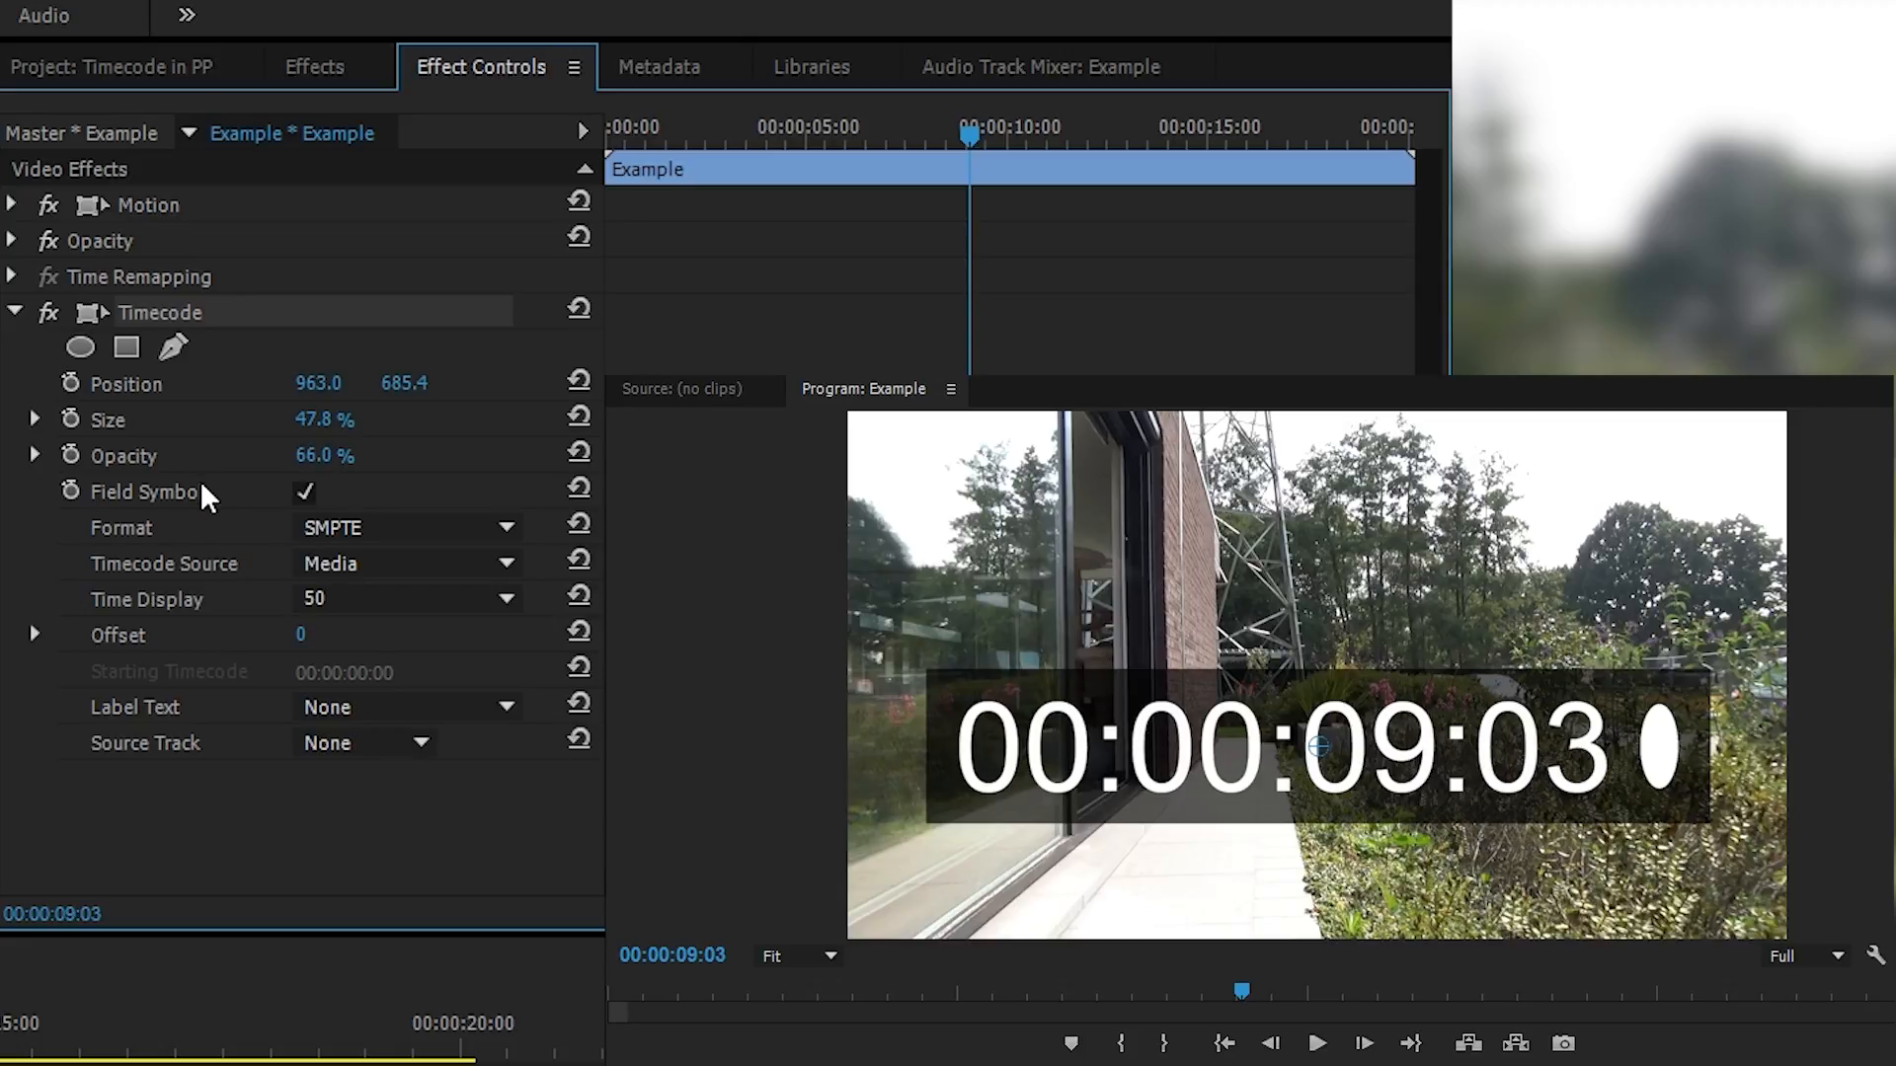
mouse_move(1653, 685)
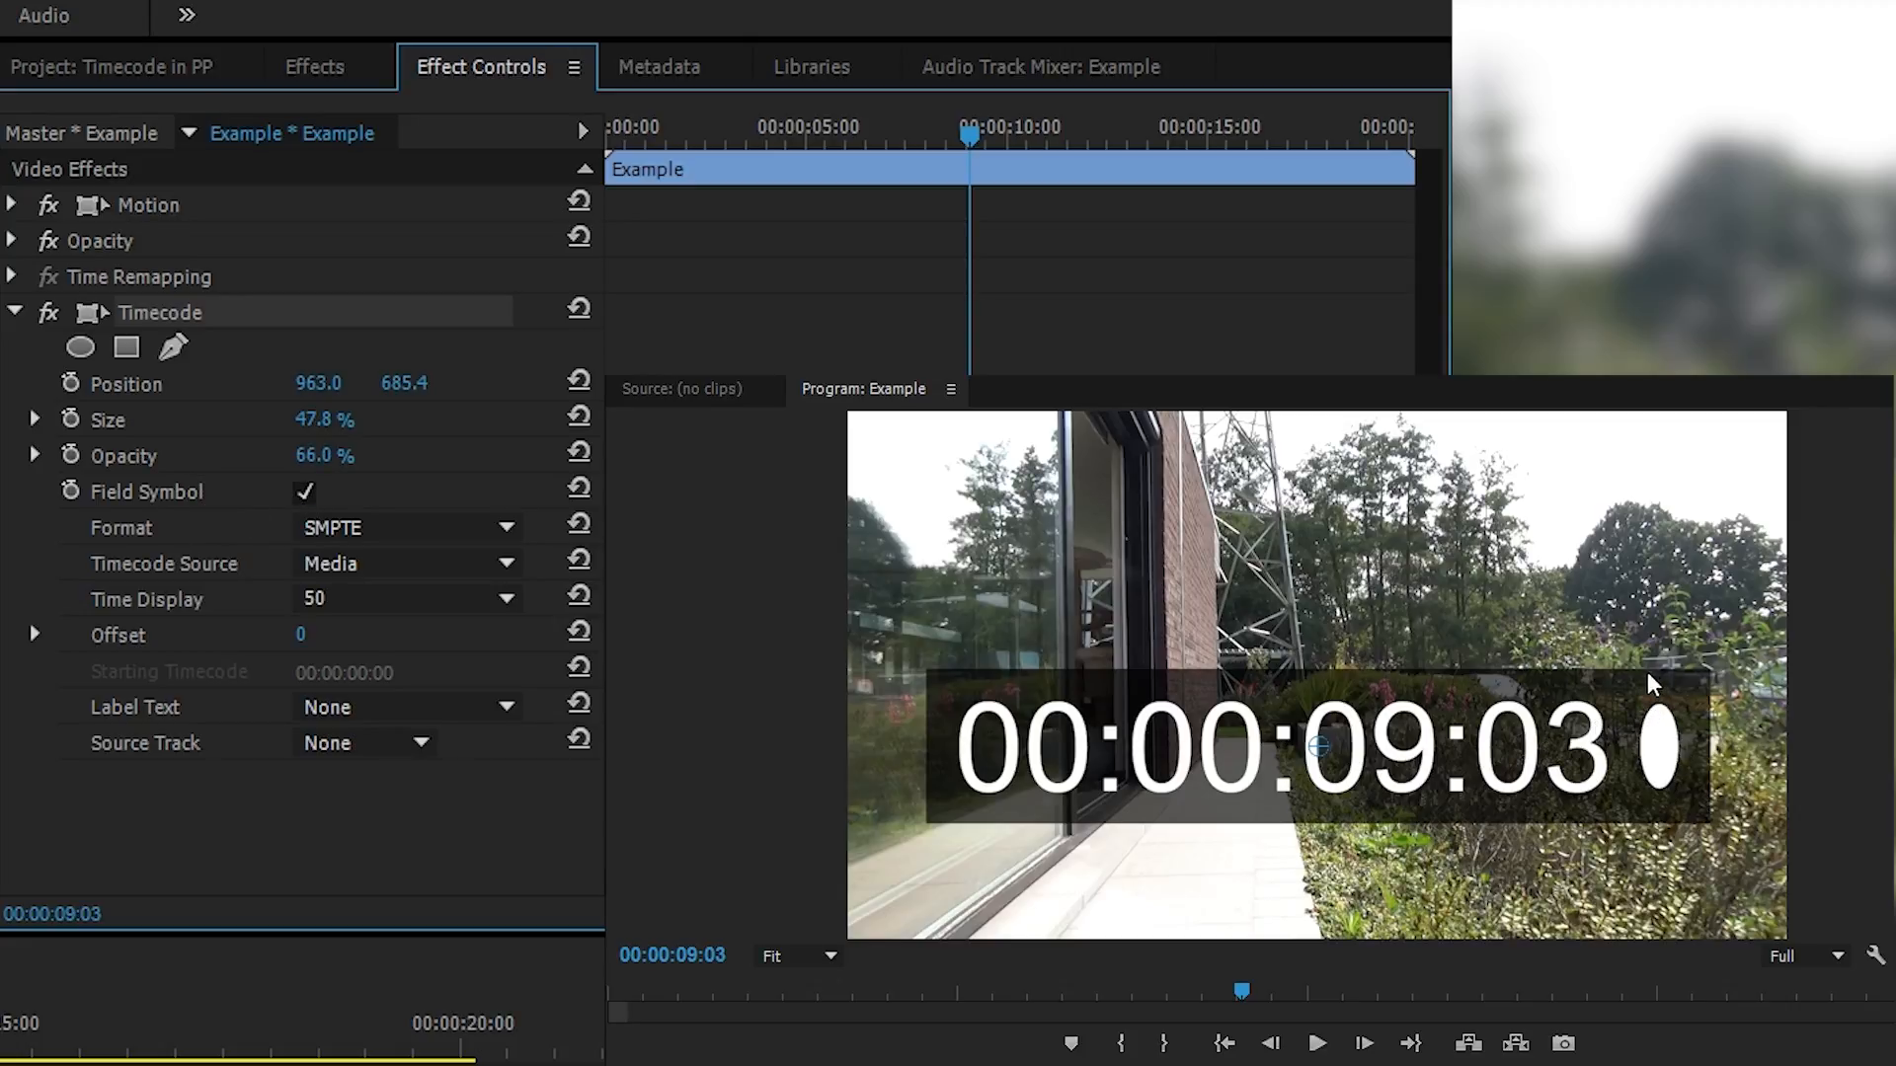
Toggle Field Symbol off and back on, then list the Format choices.
left_click(304, 492)
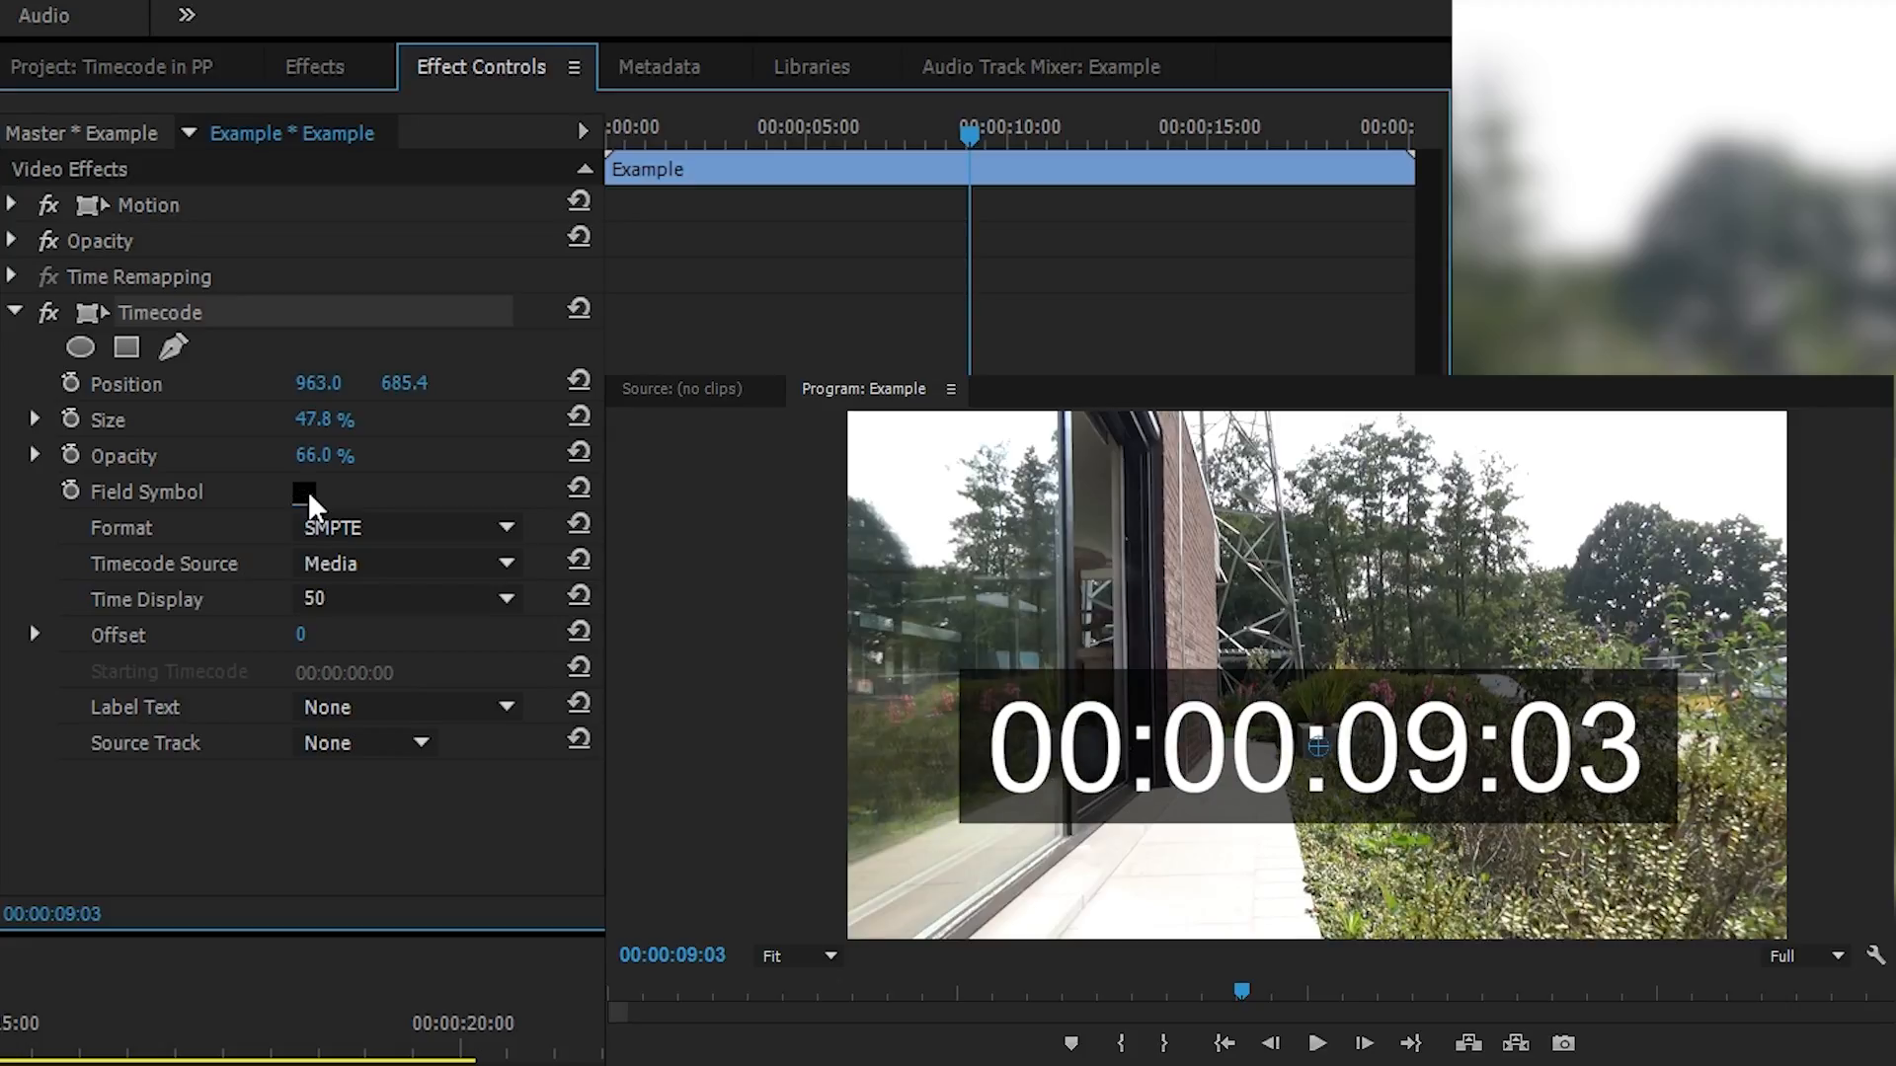
left_click(304, 491)
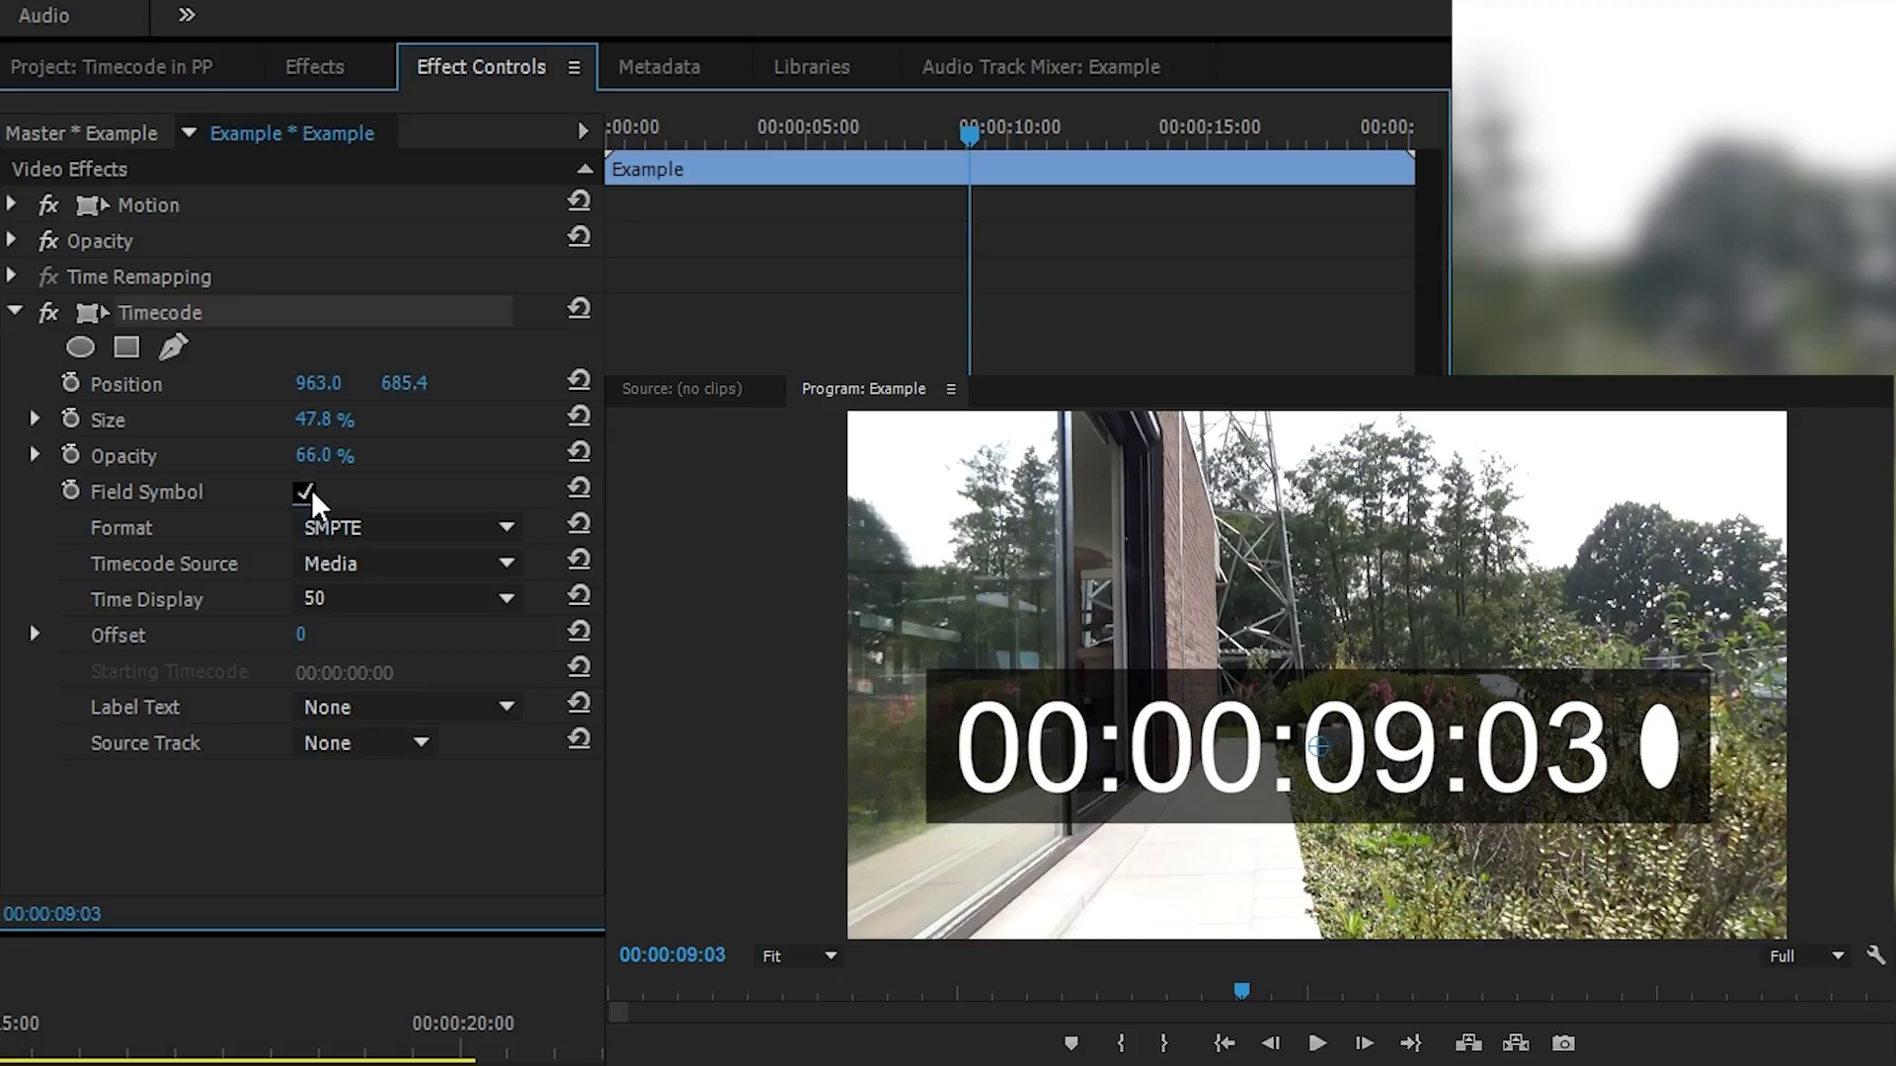
left_click(405, 527)
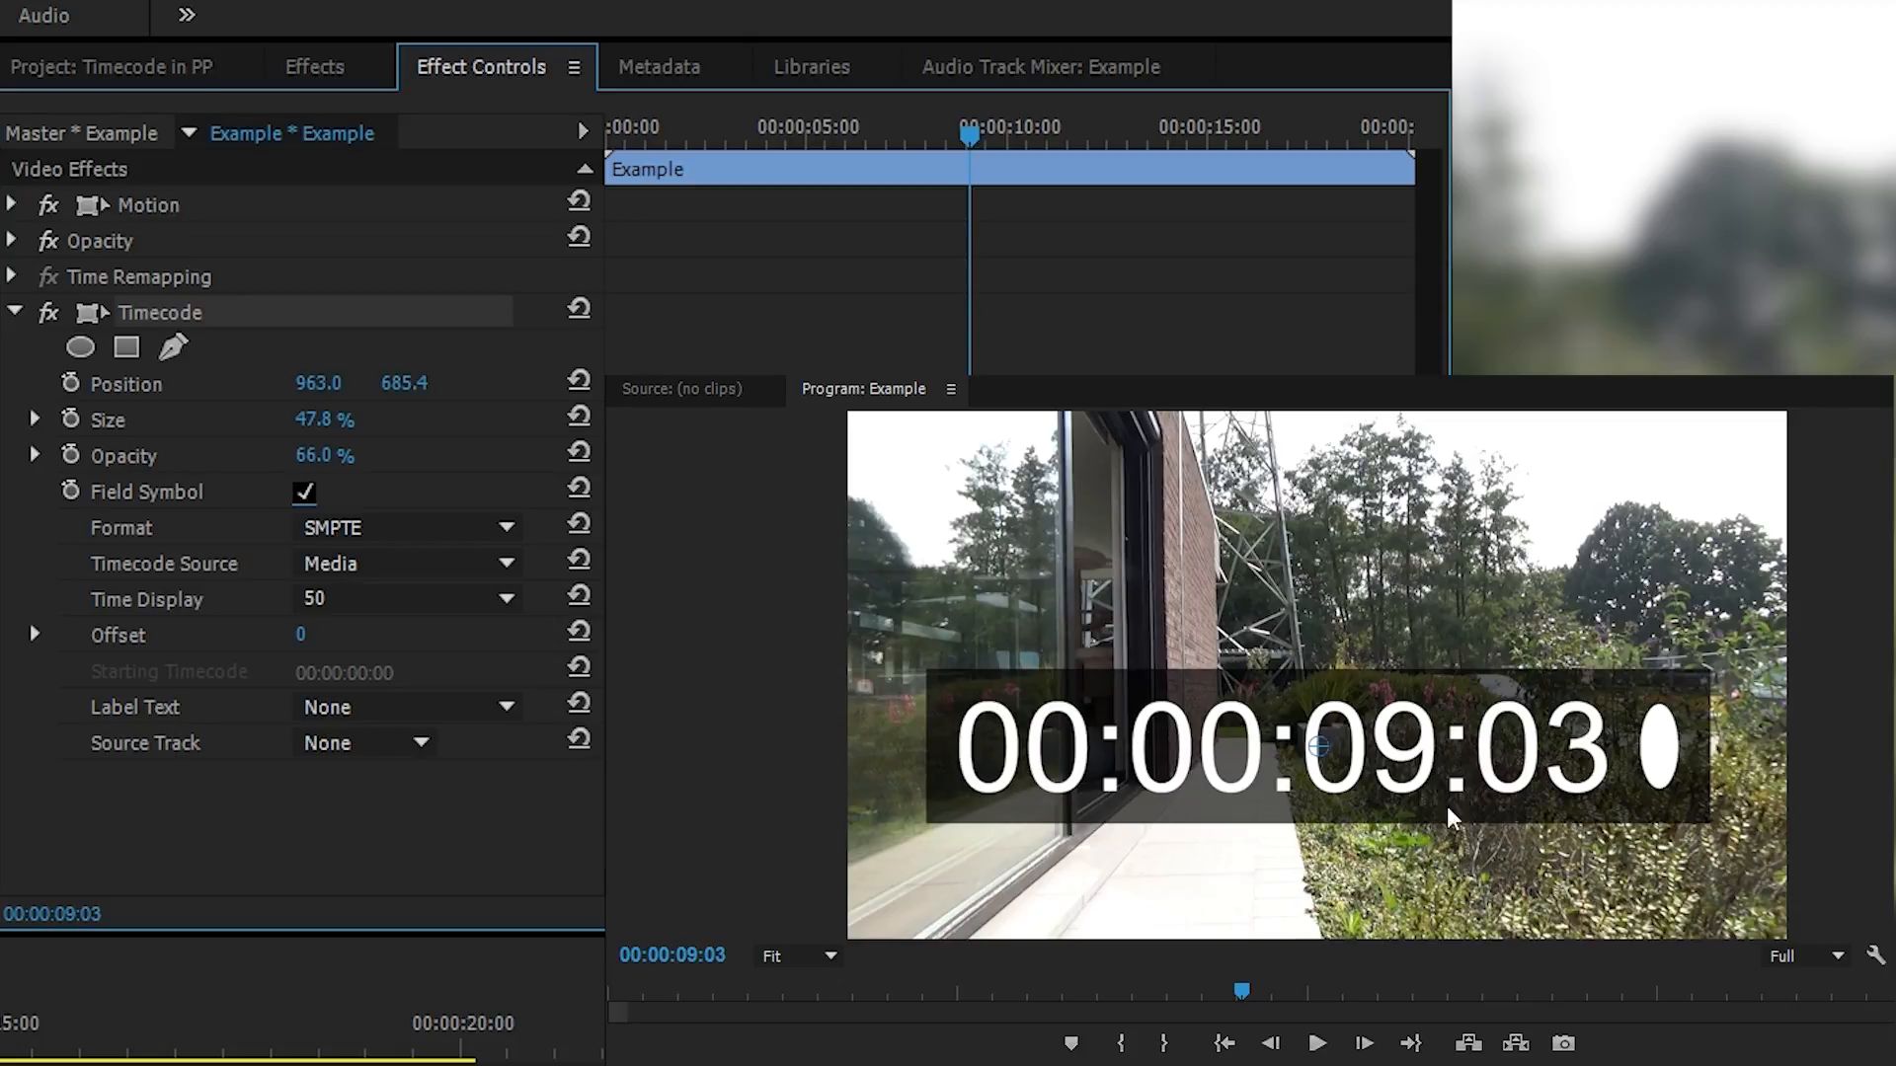
mouse_move(1605, 685)
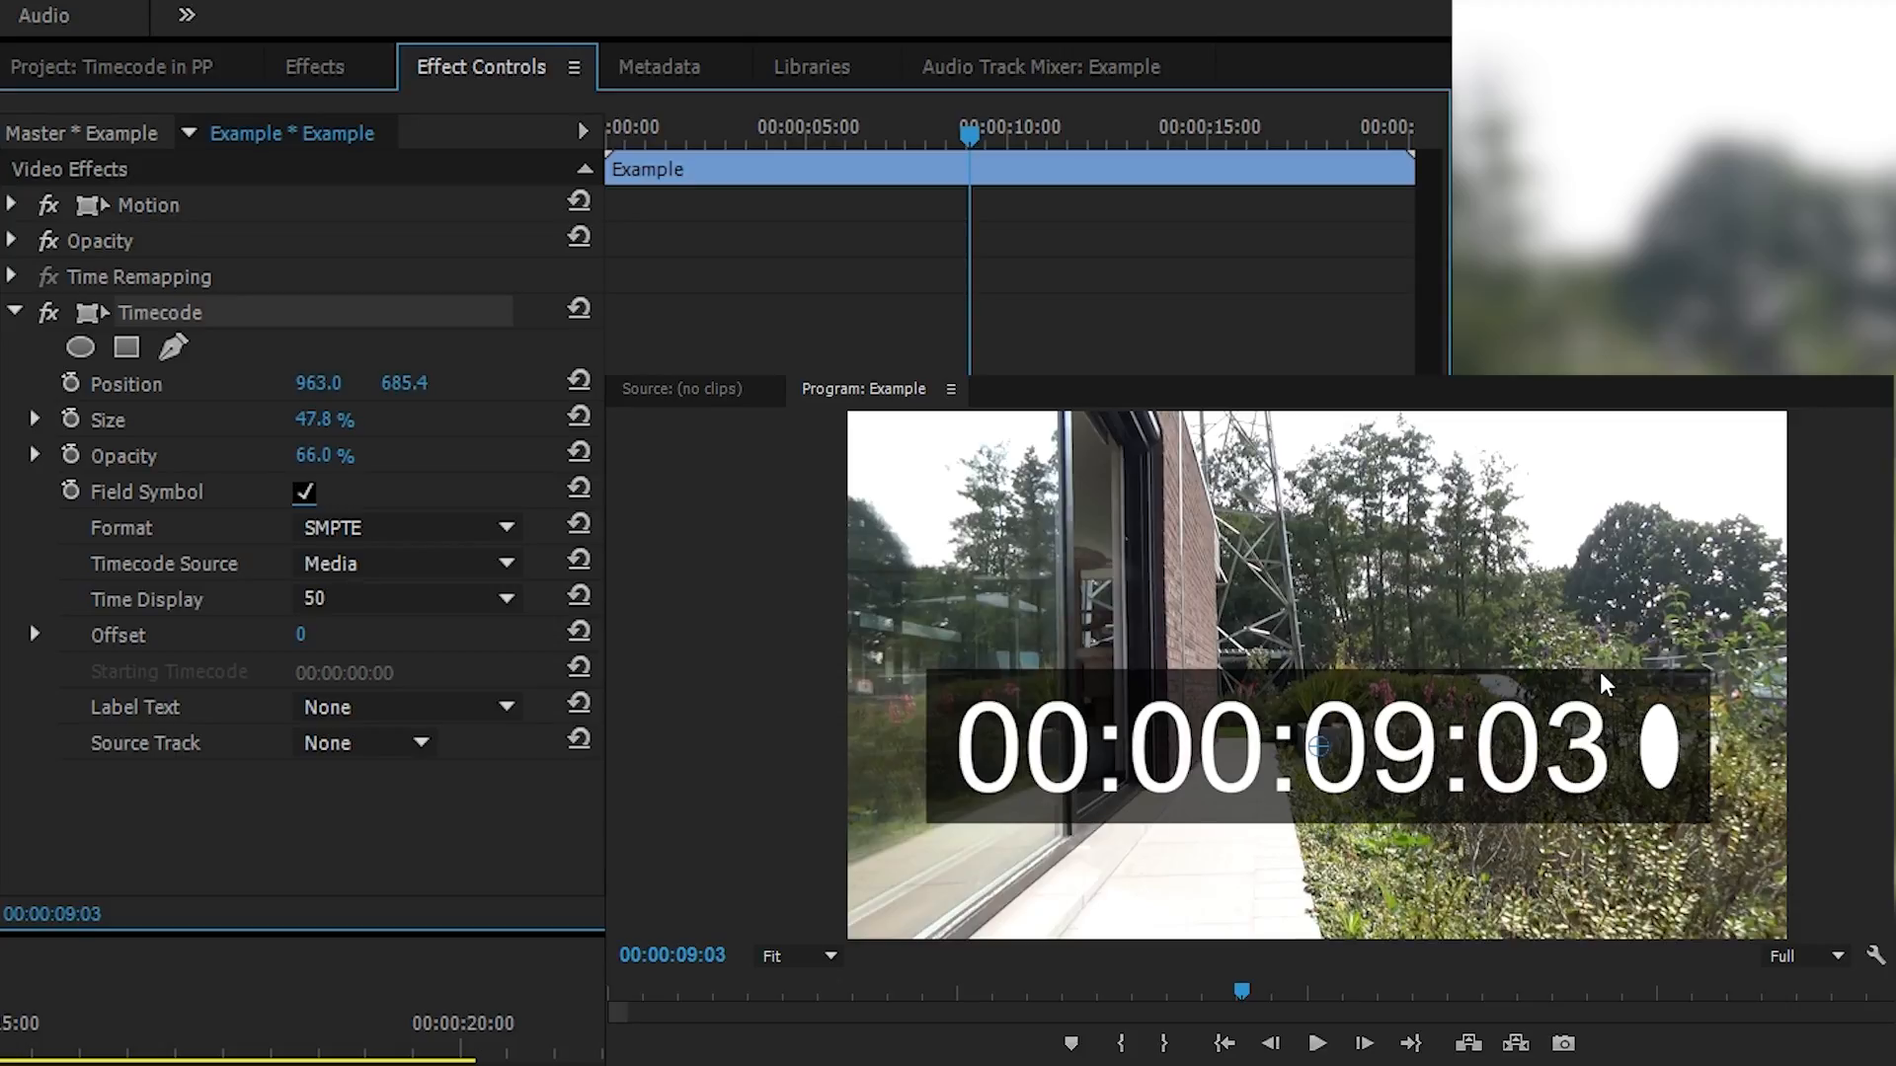
left_click(405, 527)
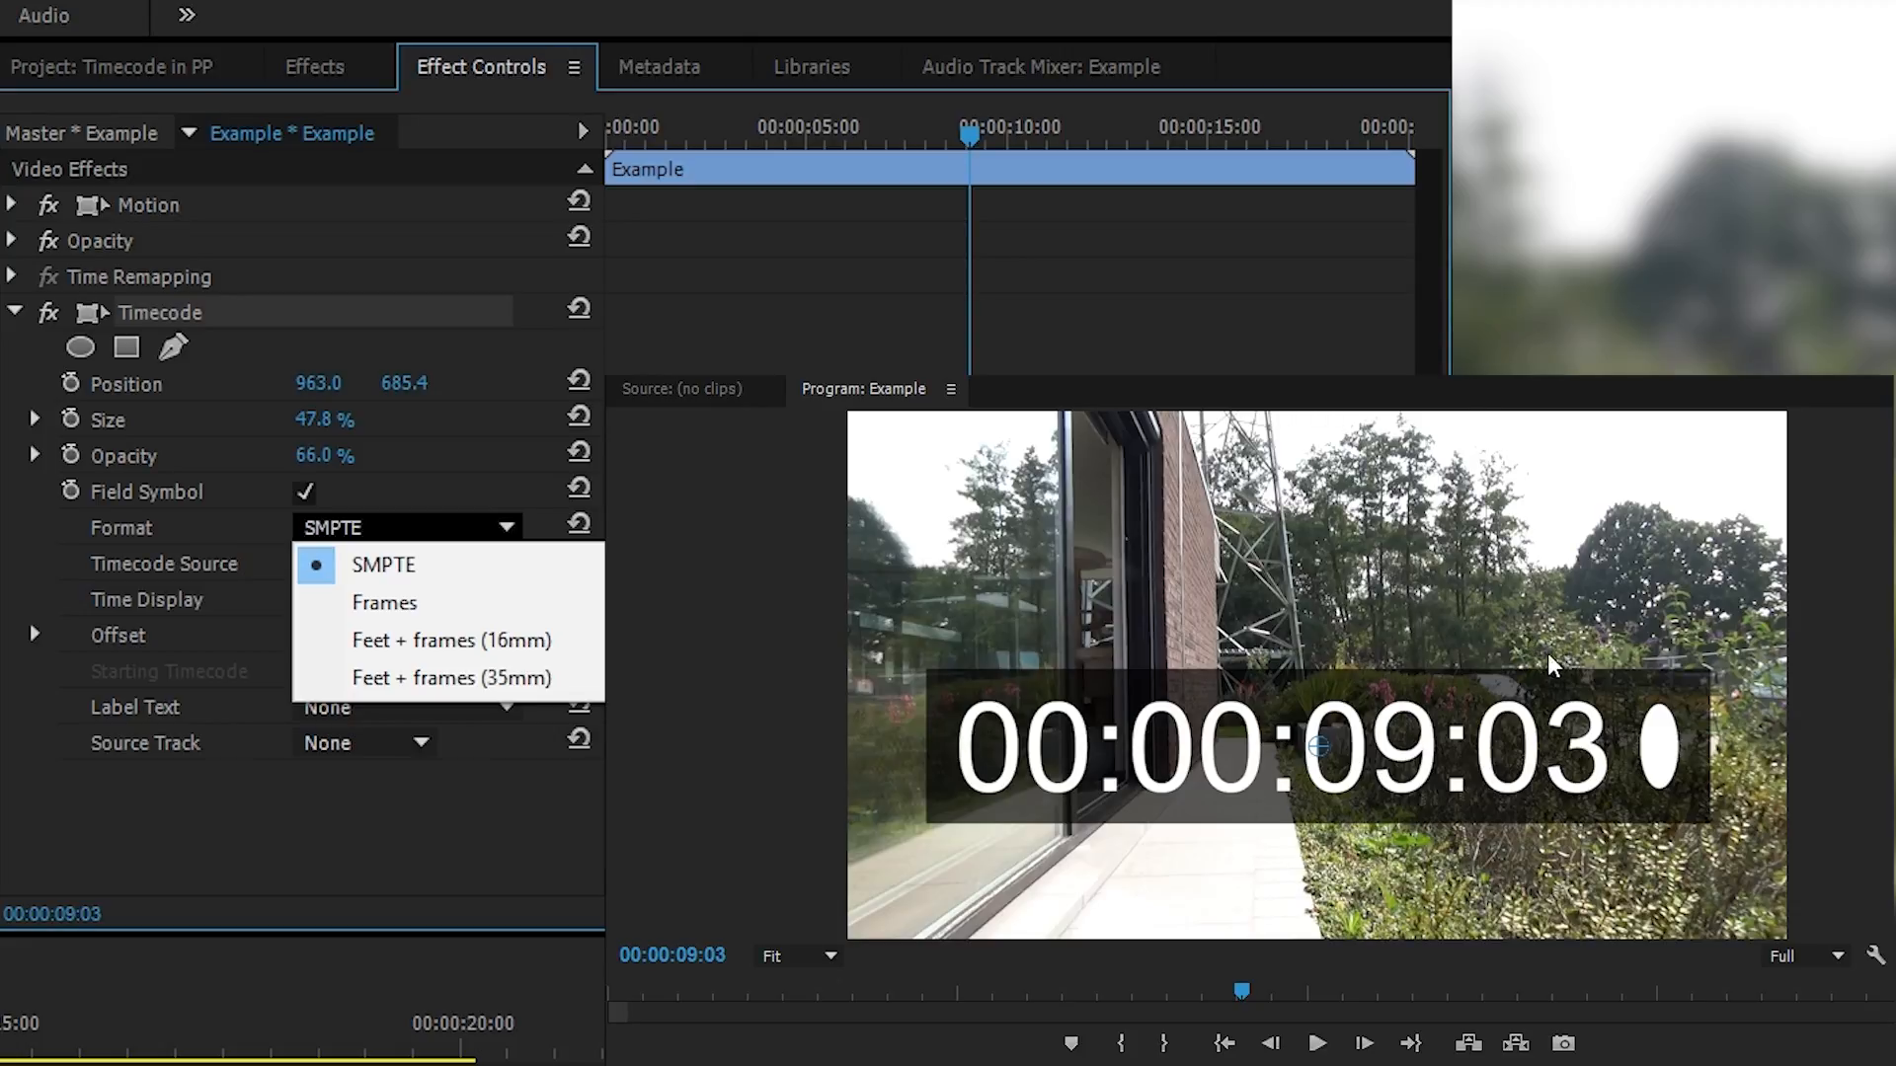
Try the Feet + frames (16mm) format, then set the timecode format to SMPTE.
left_click(383, 602)
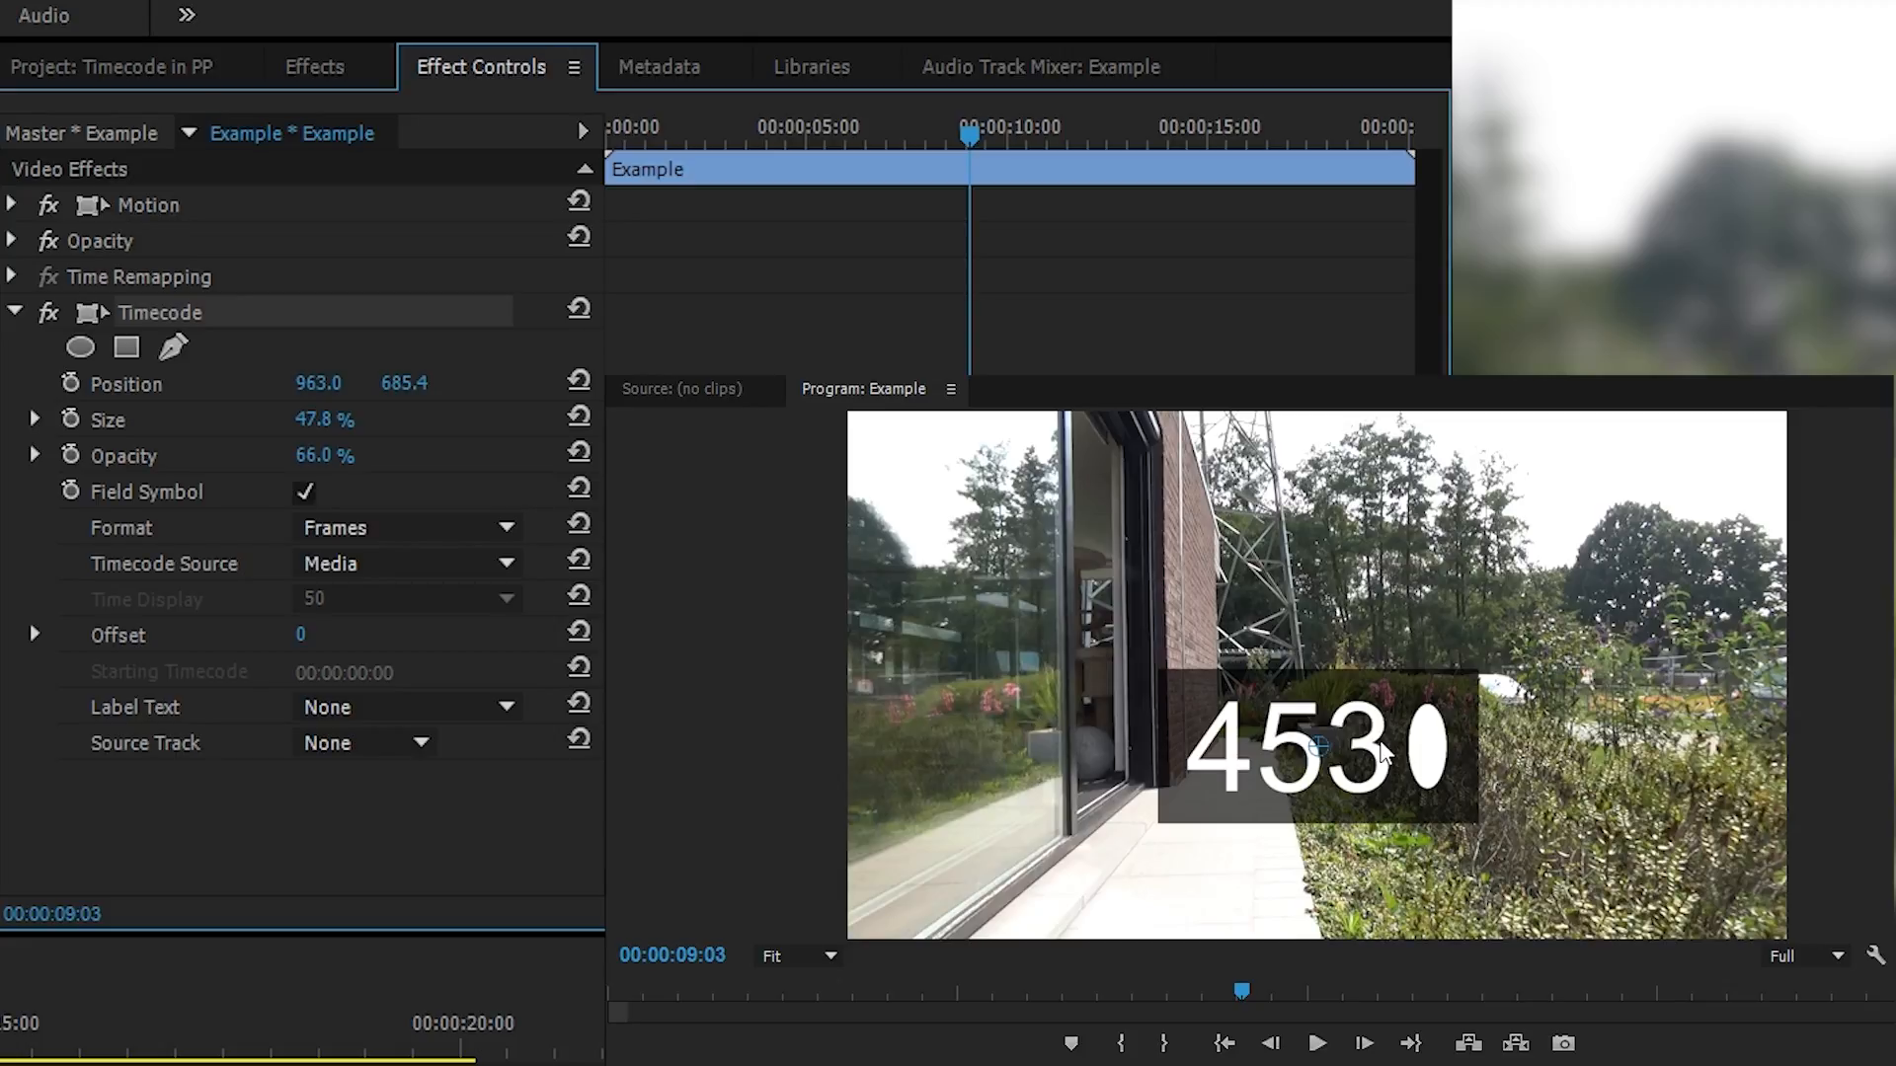
mouse_move(1882, 691)
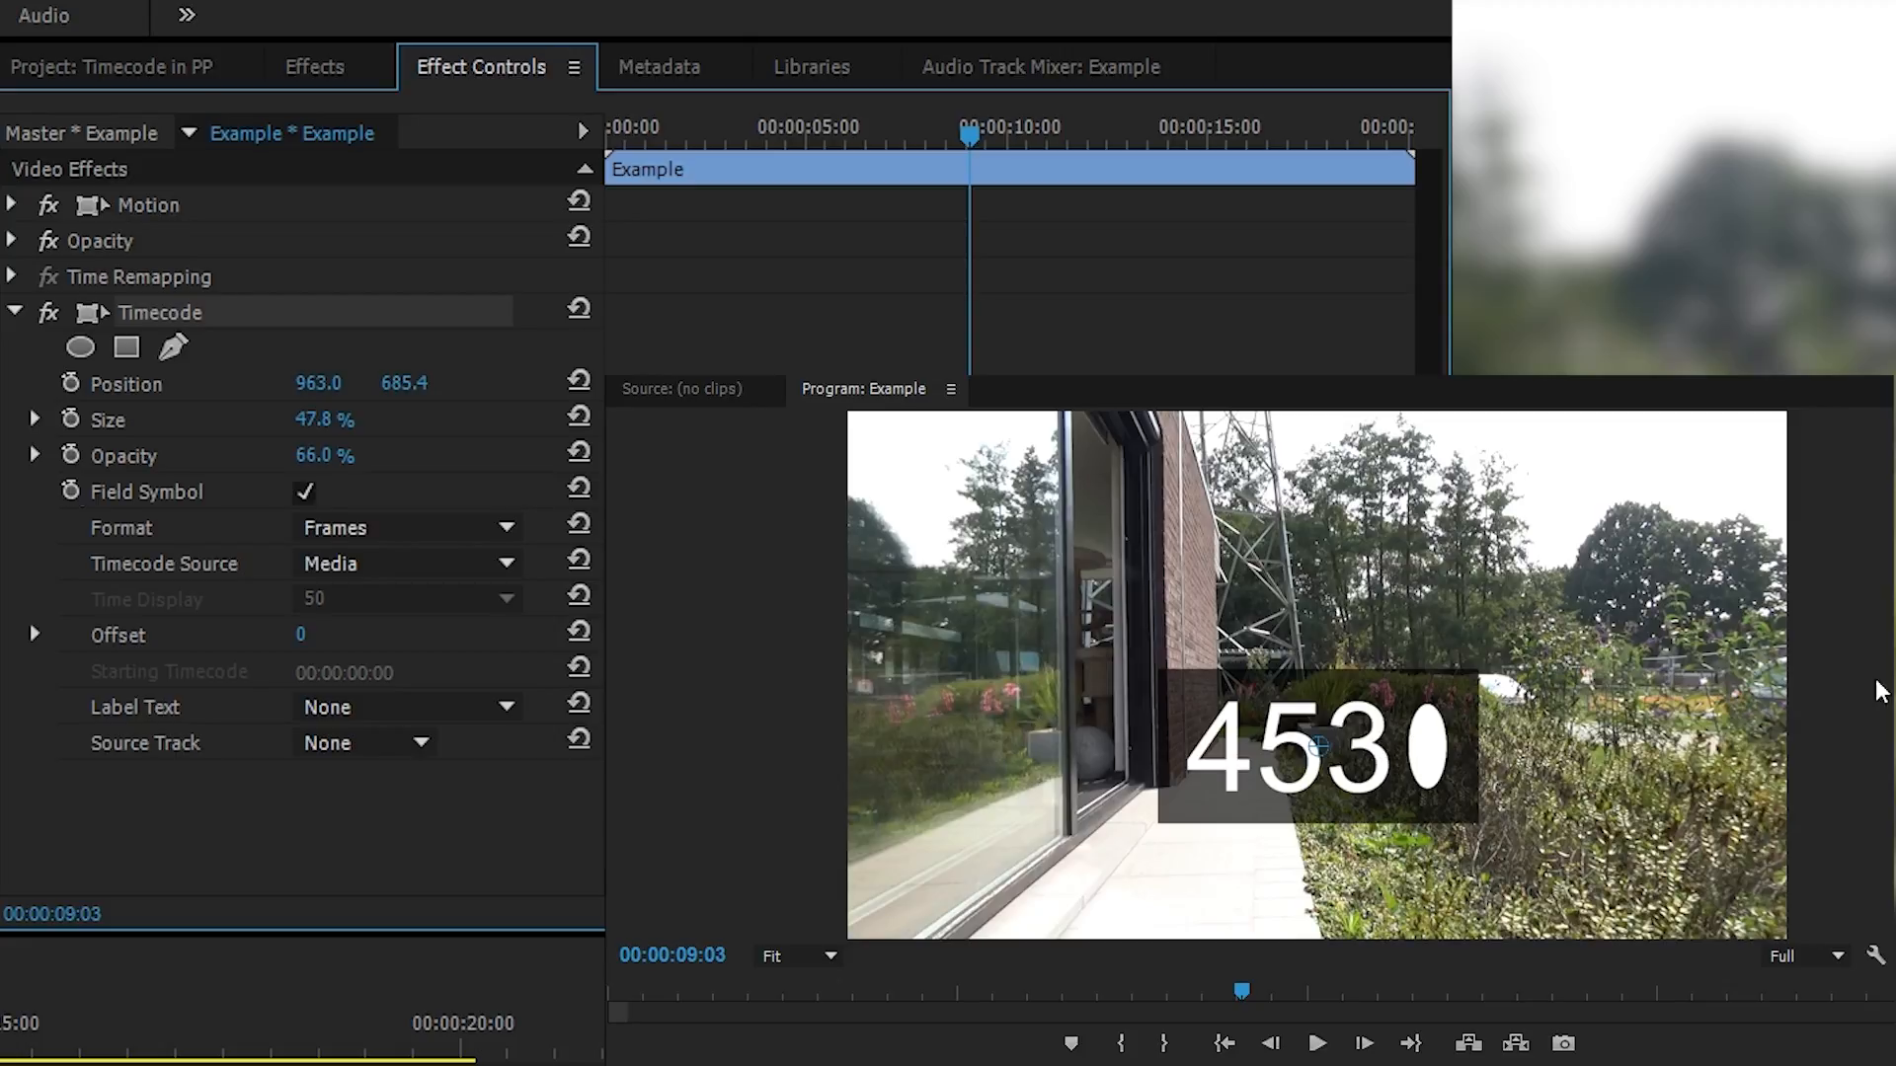
left_click(407, 528)
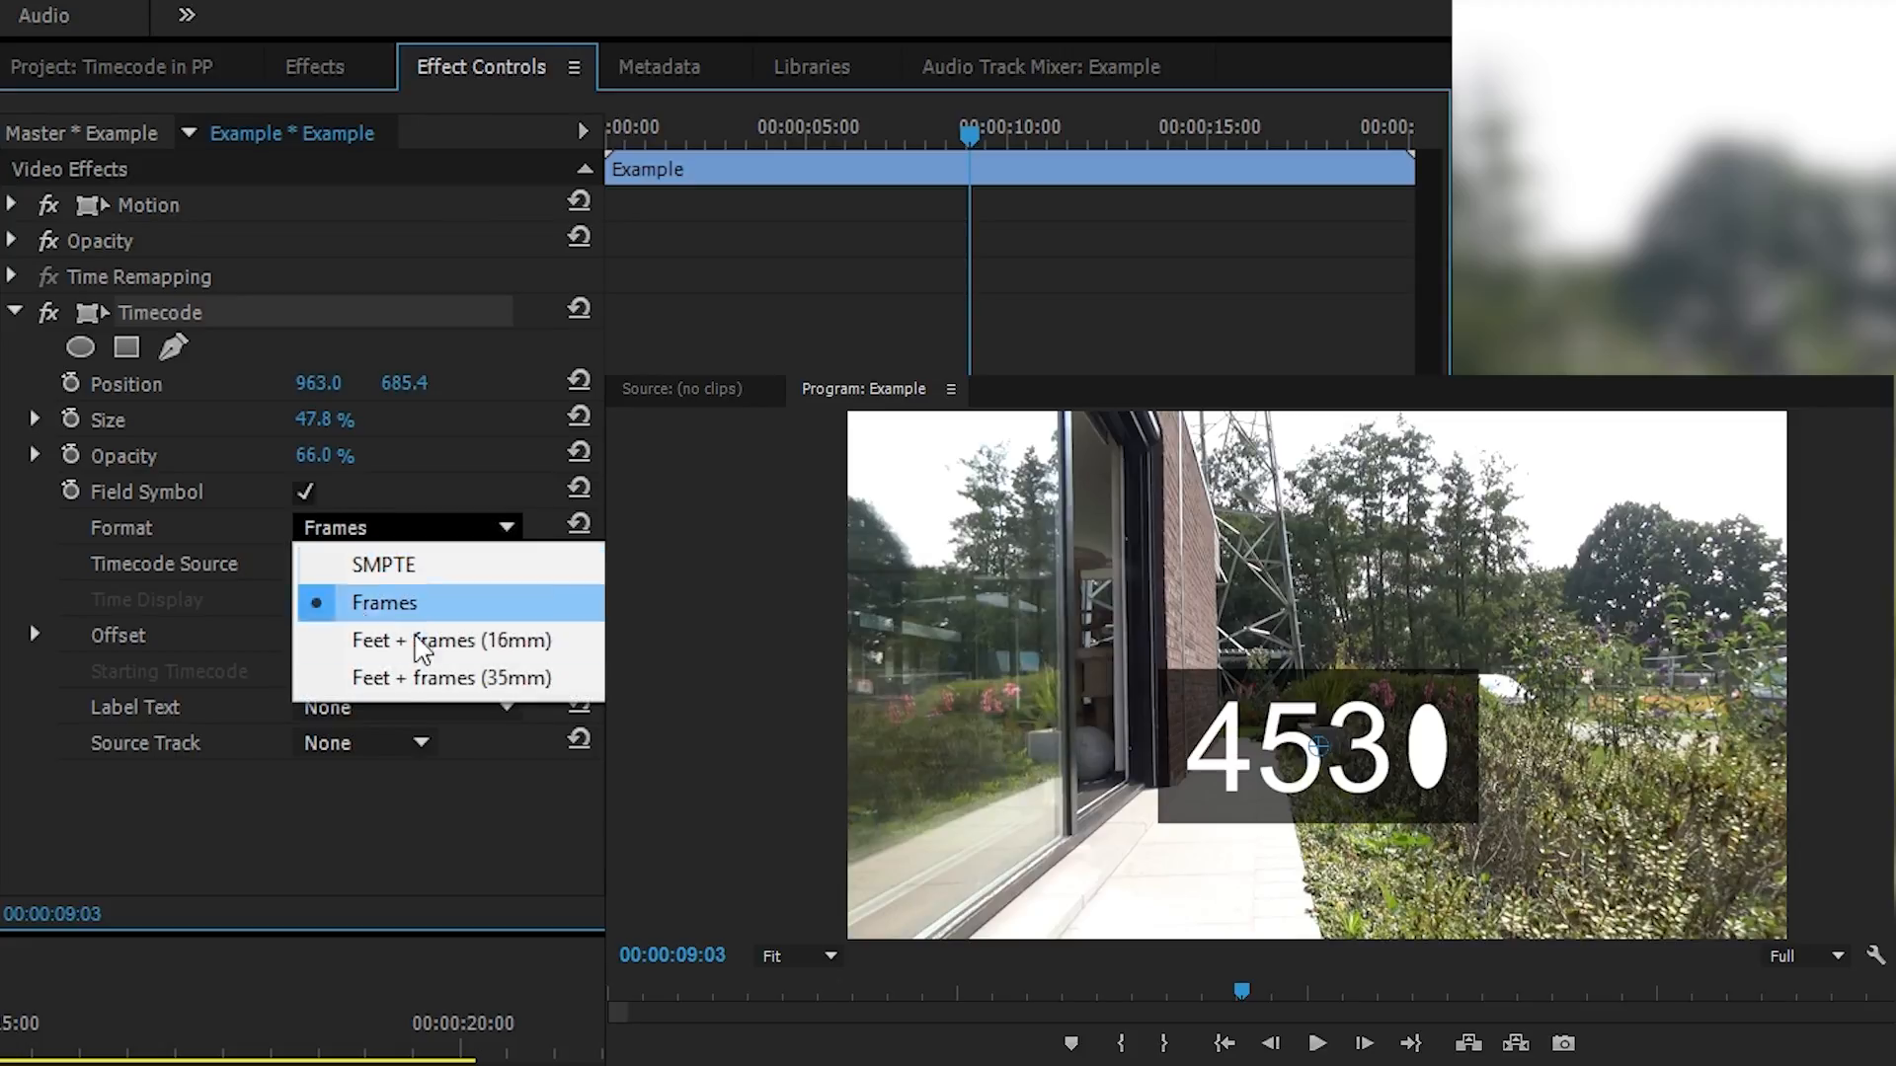
left_click(450, 640)
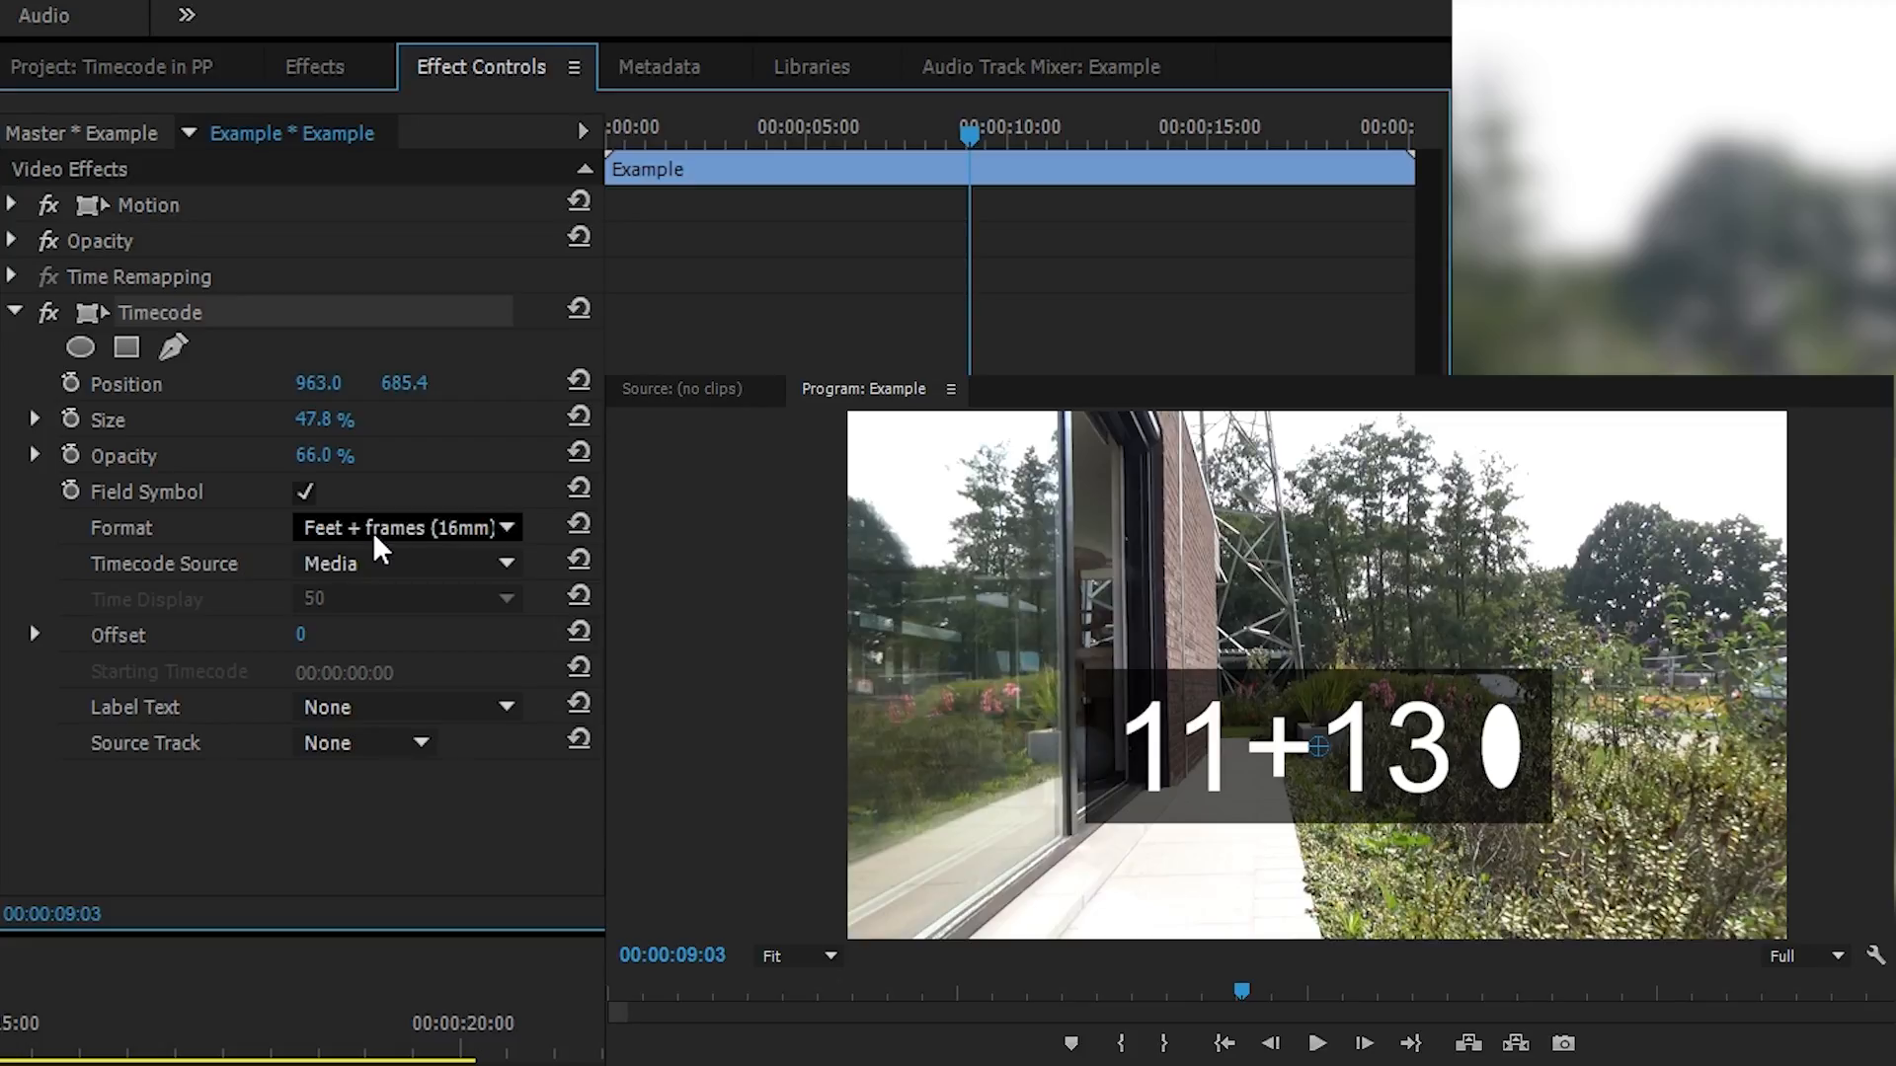
left_click(405, 527)
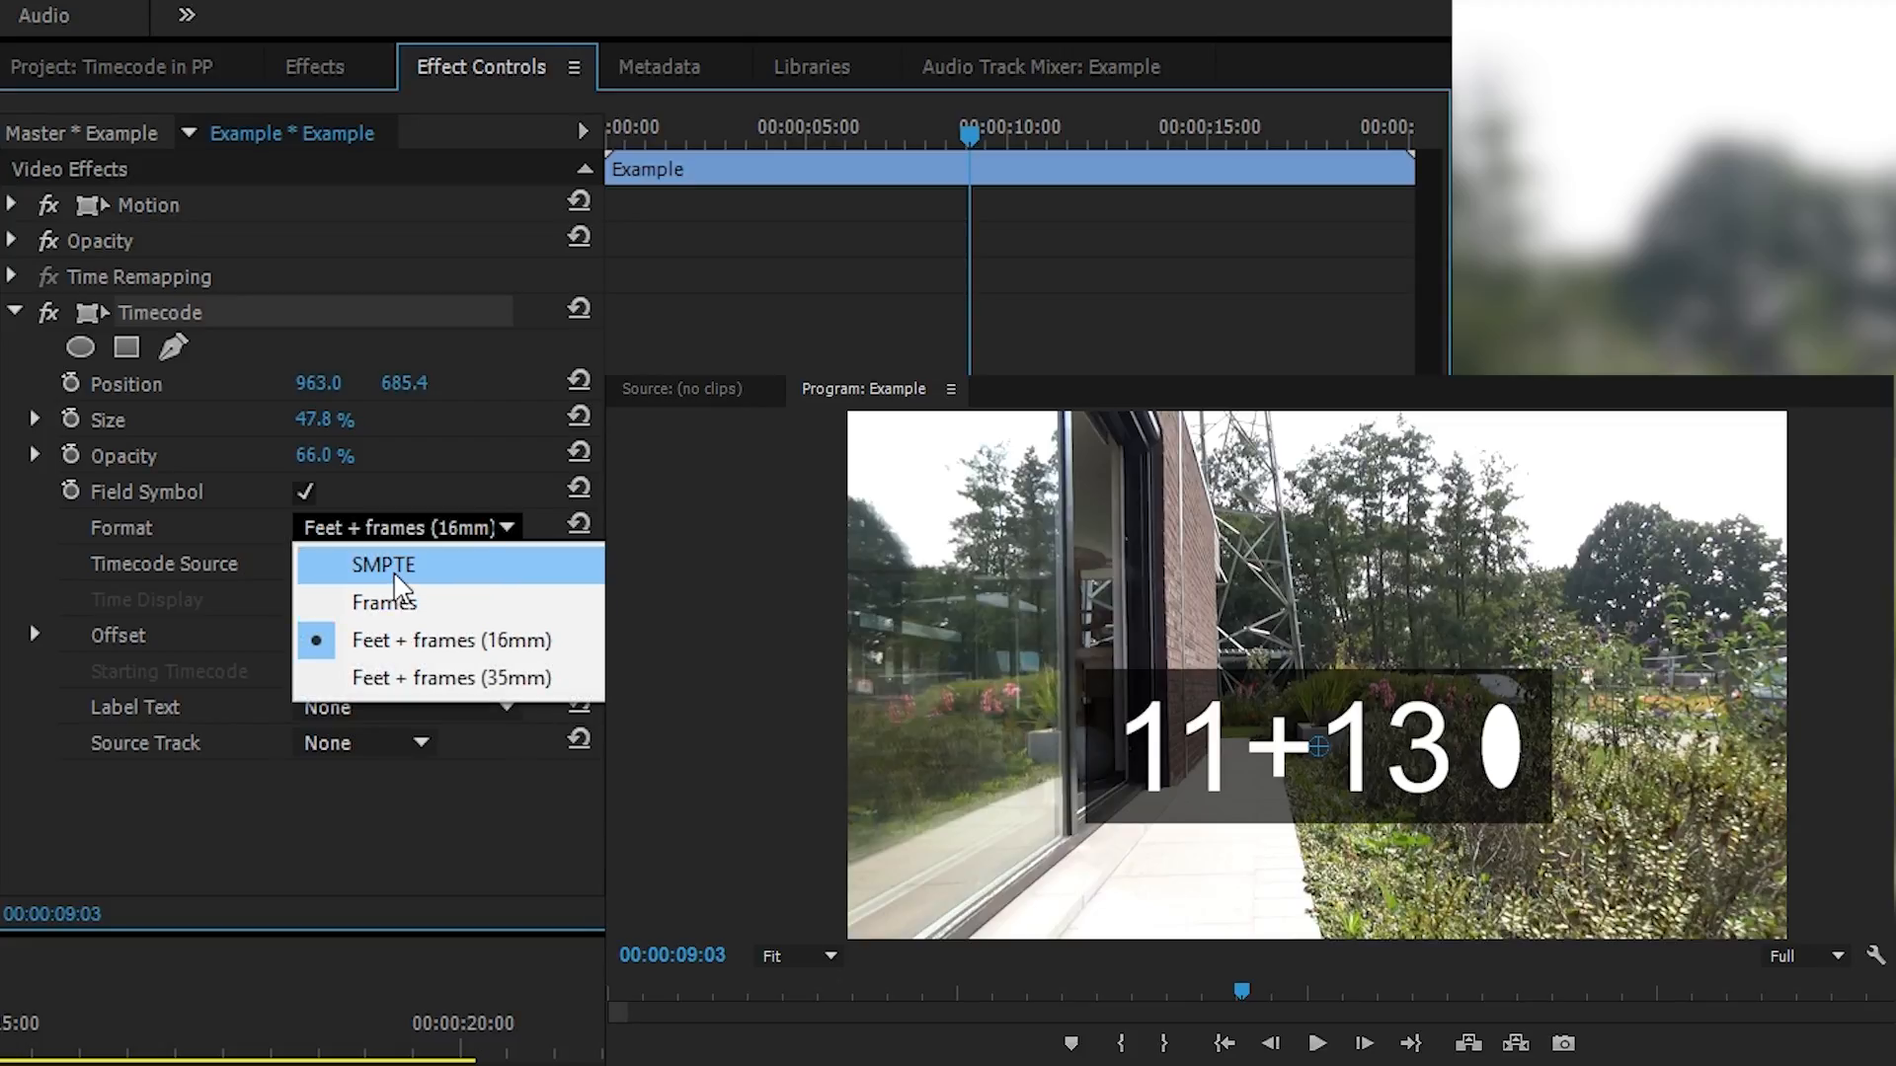
left_click(379, 565)
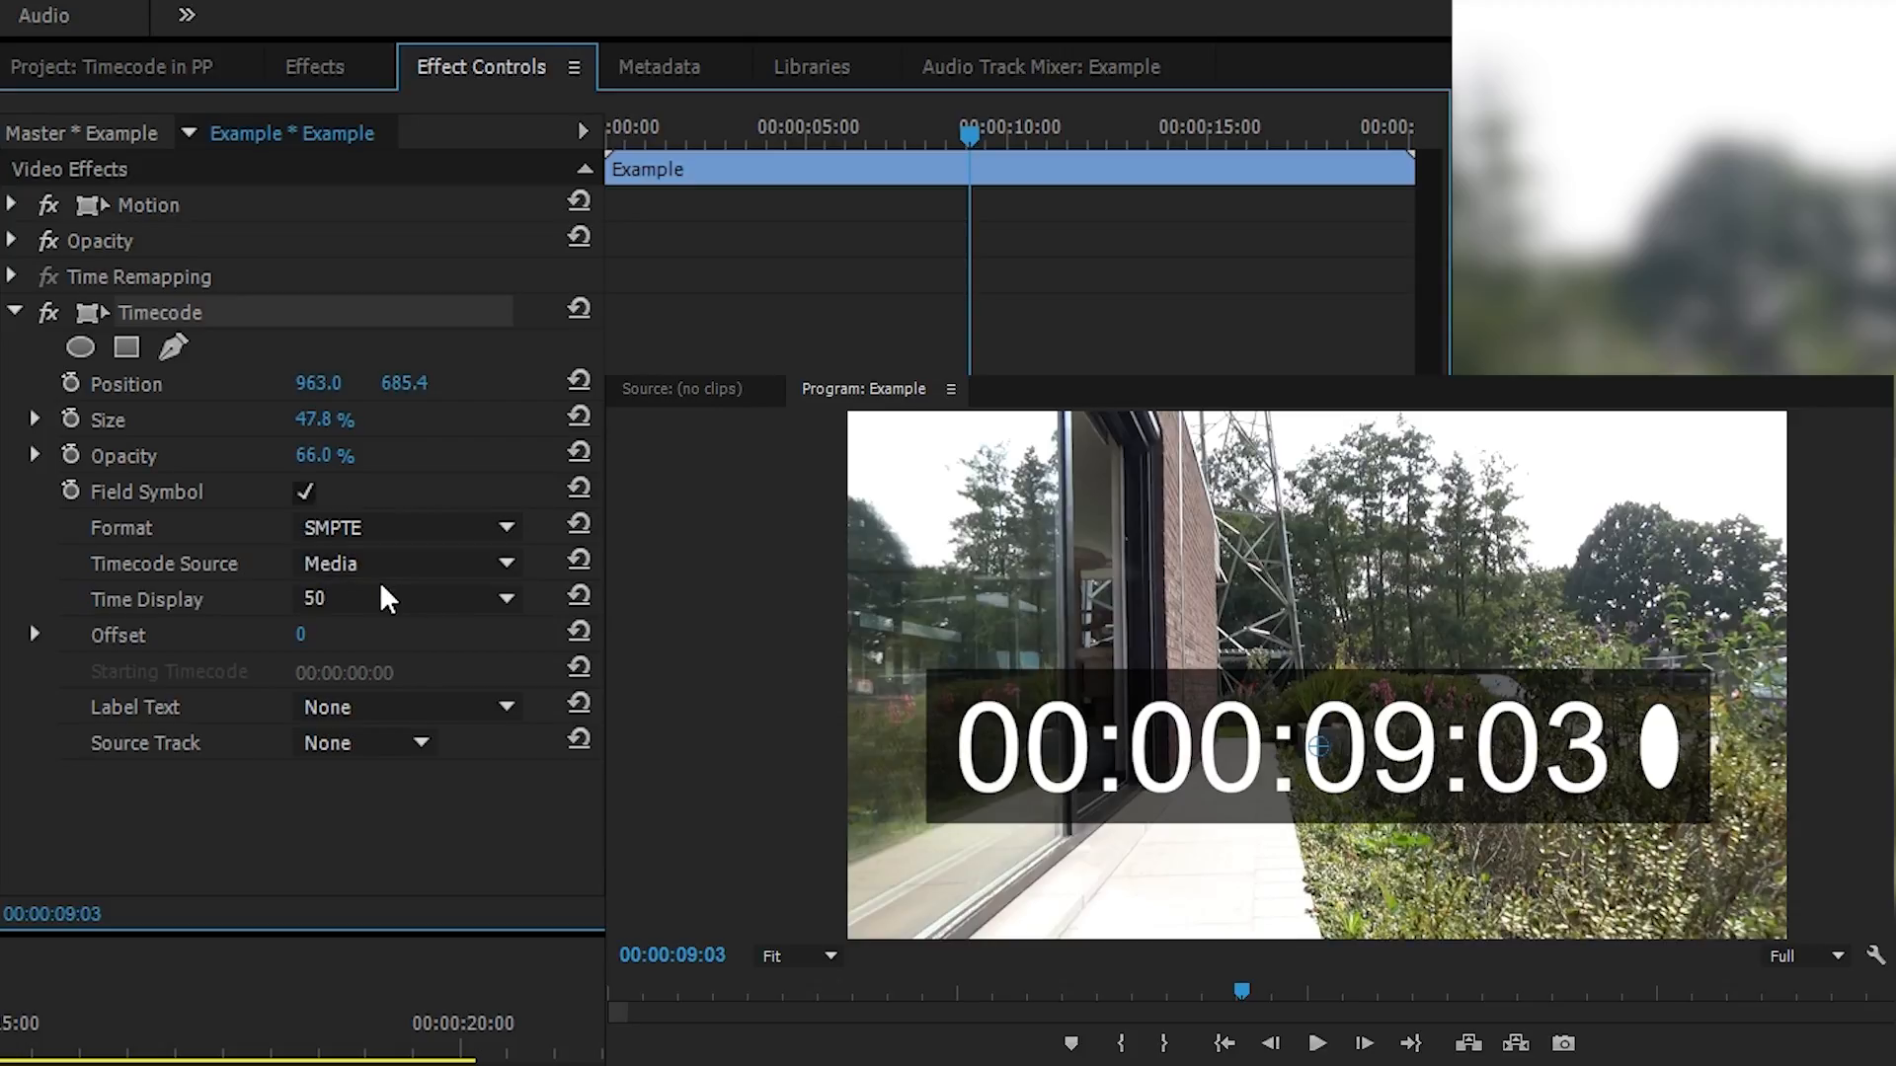
mouse_move(387, 559)
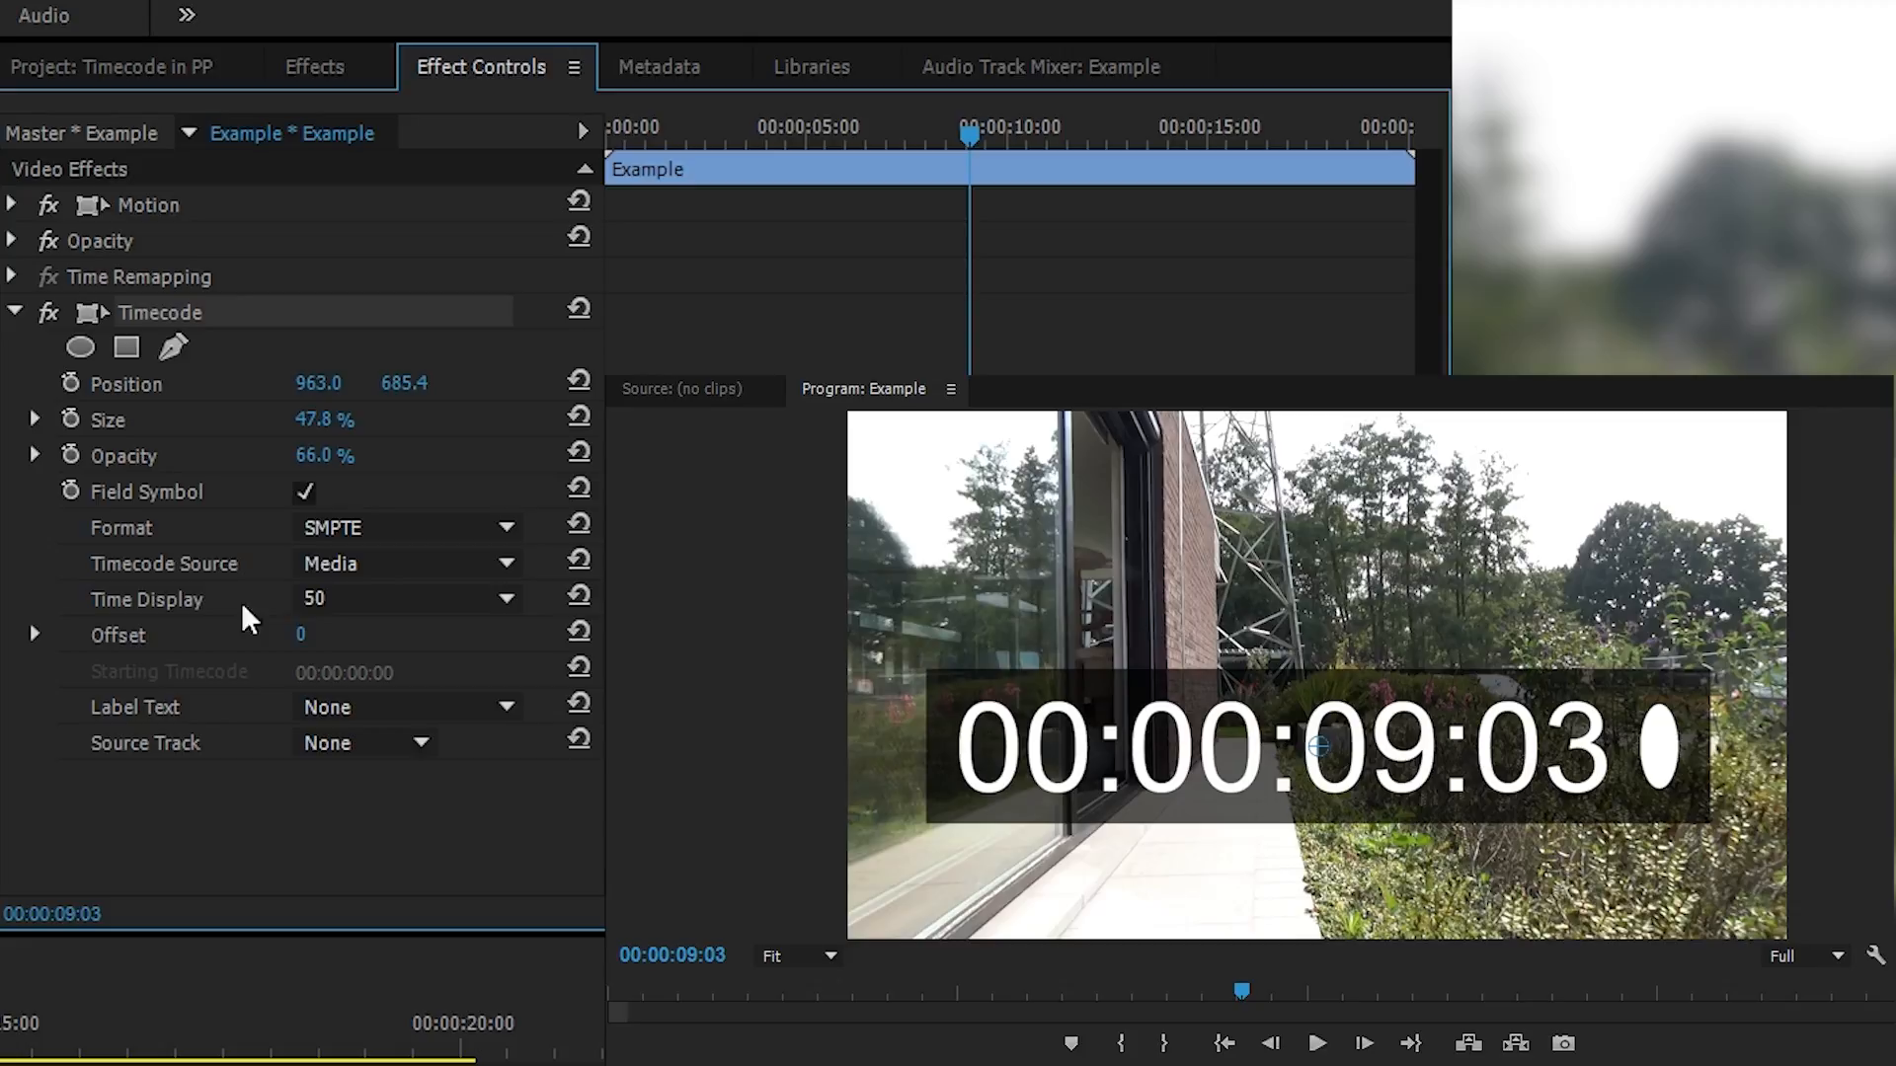
left_click(404, 596)
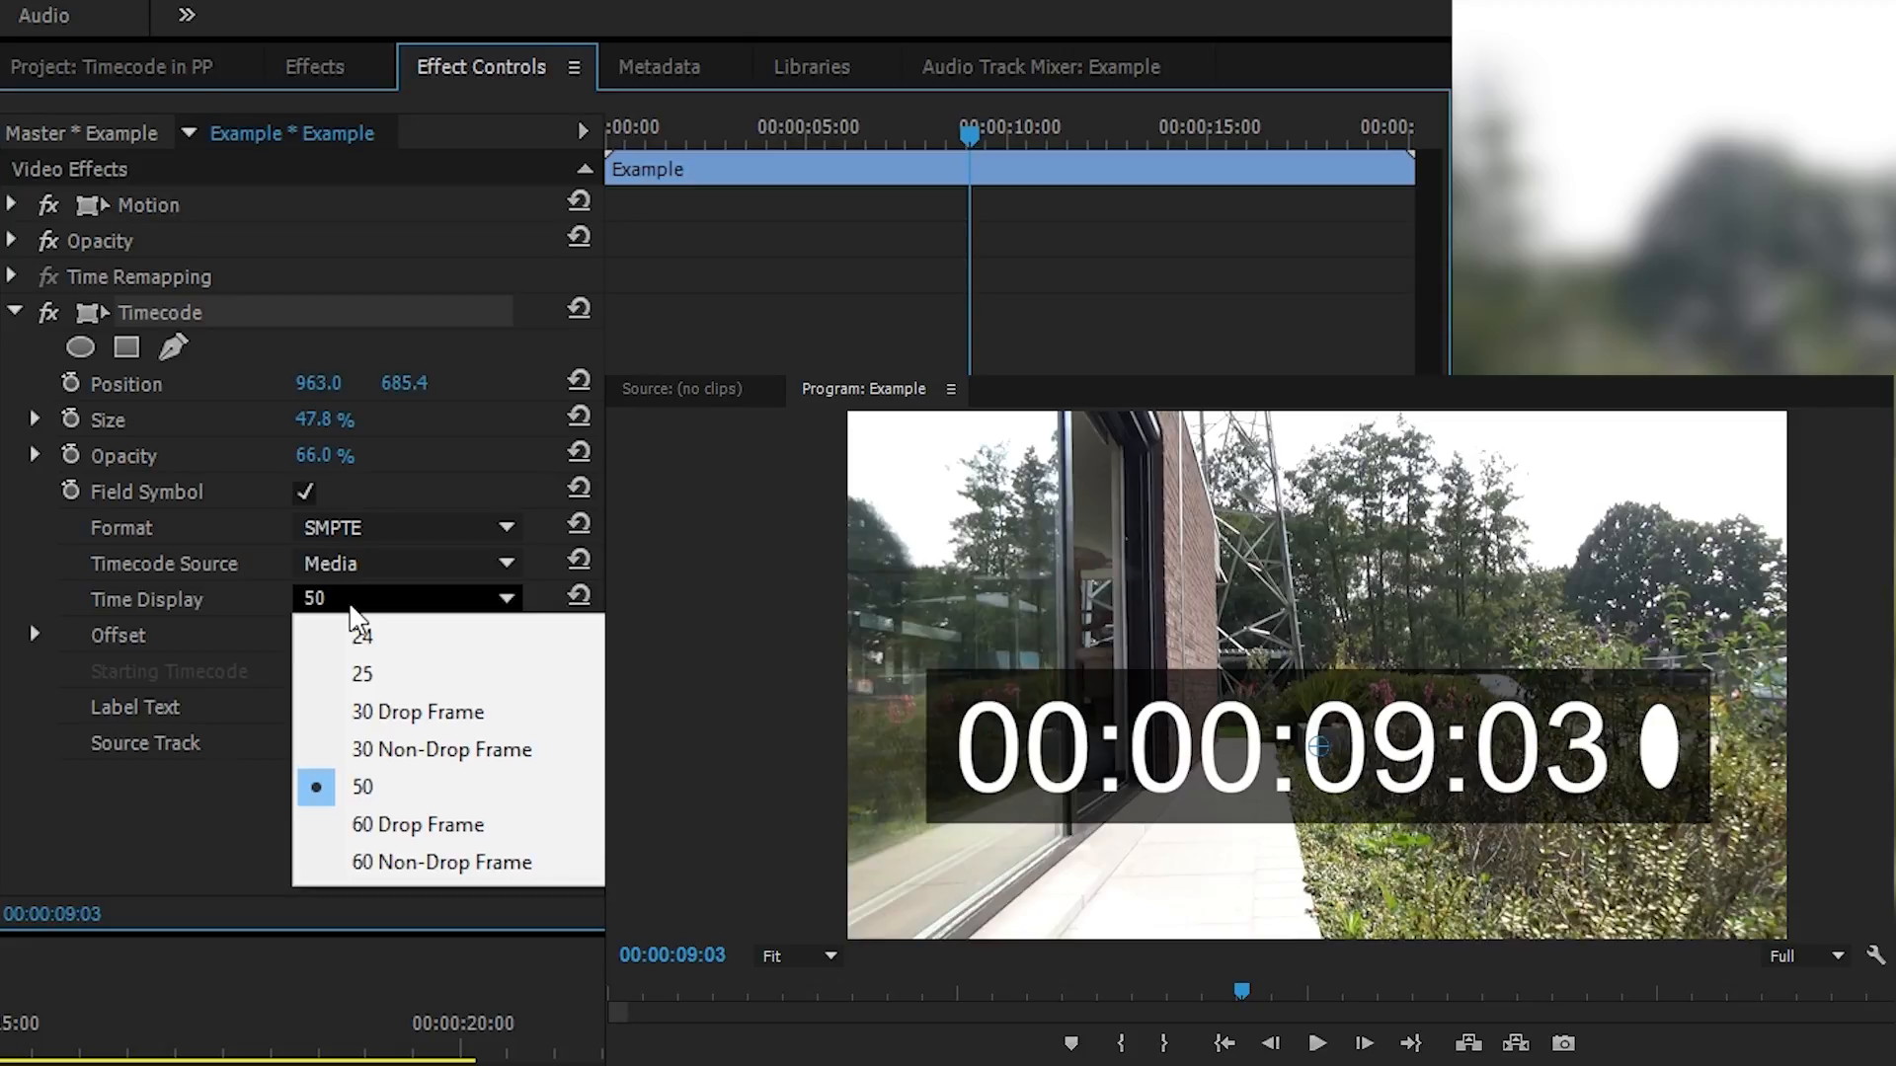
left_click(361, 674)
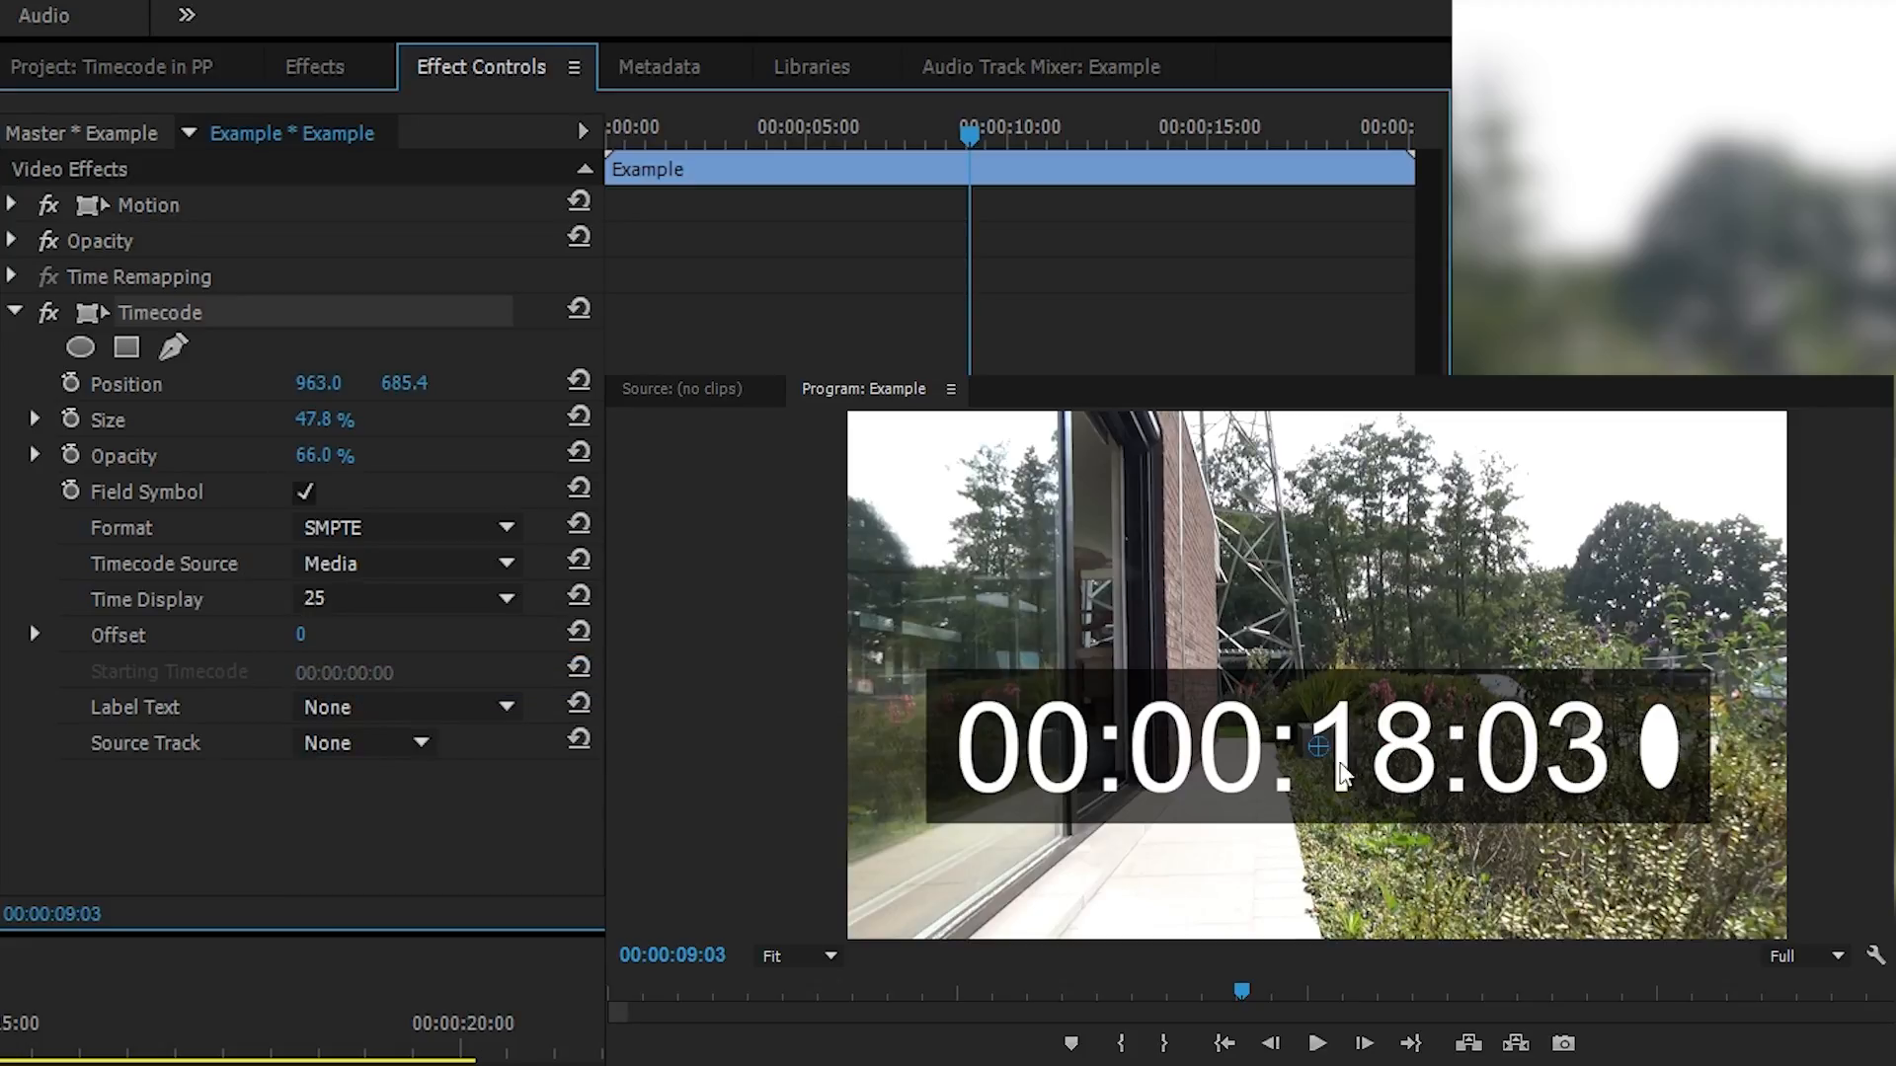
mouse_move(1367, 816)
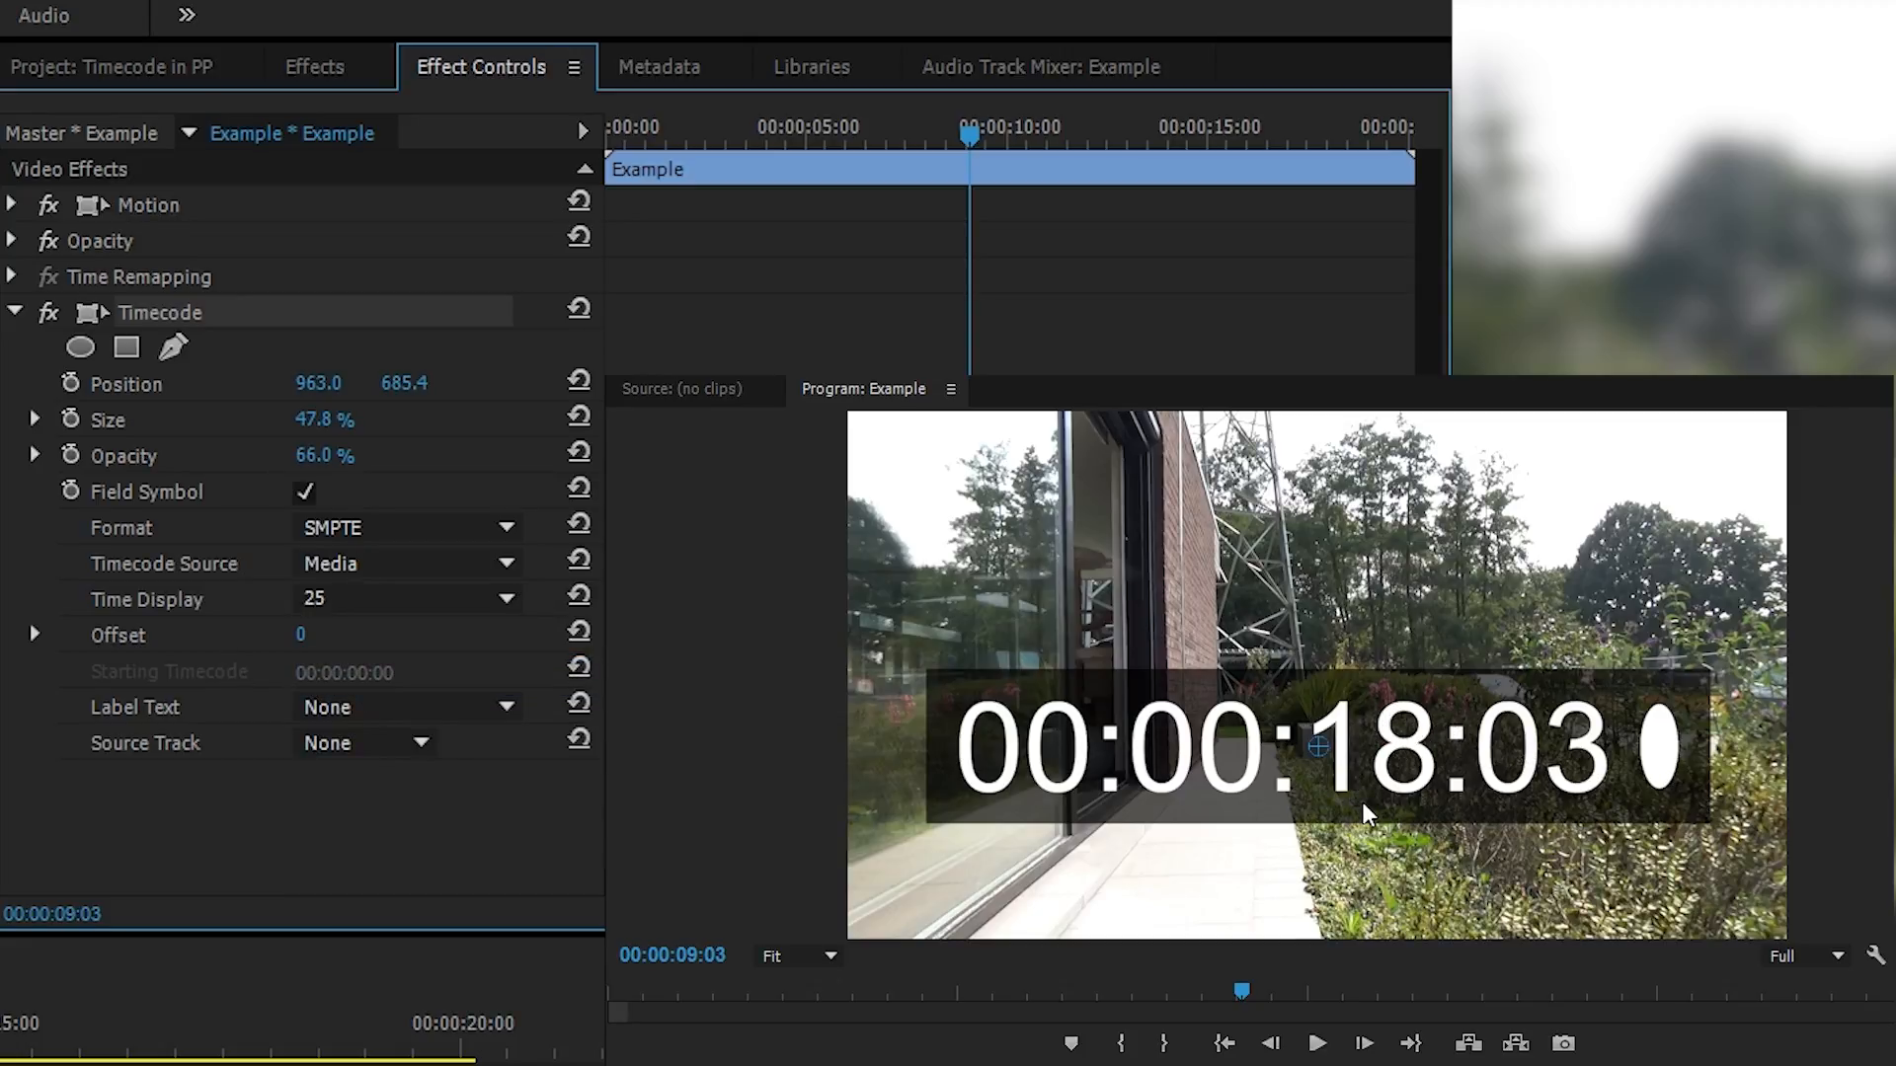
mouse_move(711, 956)
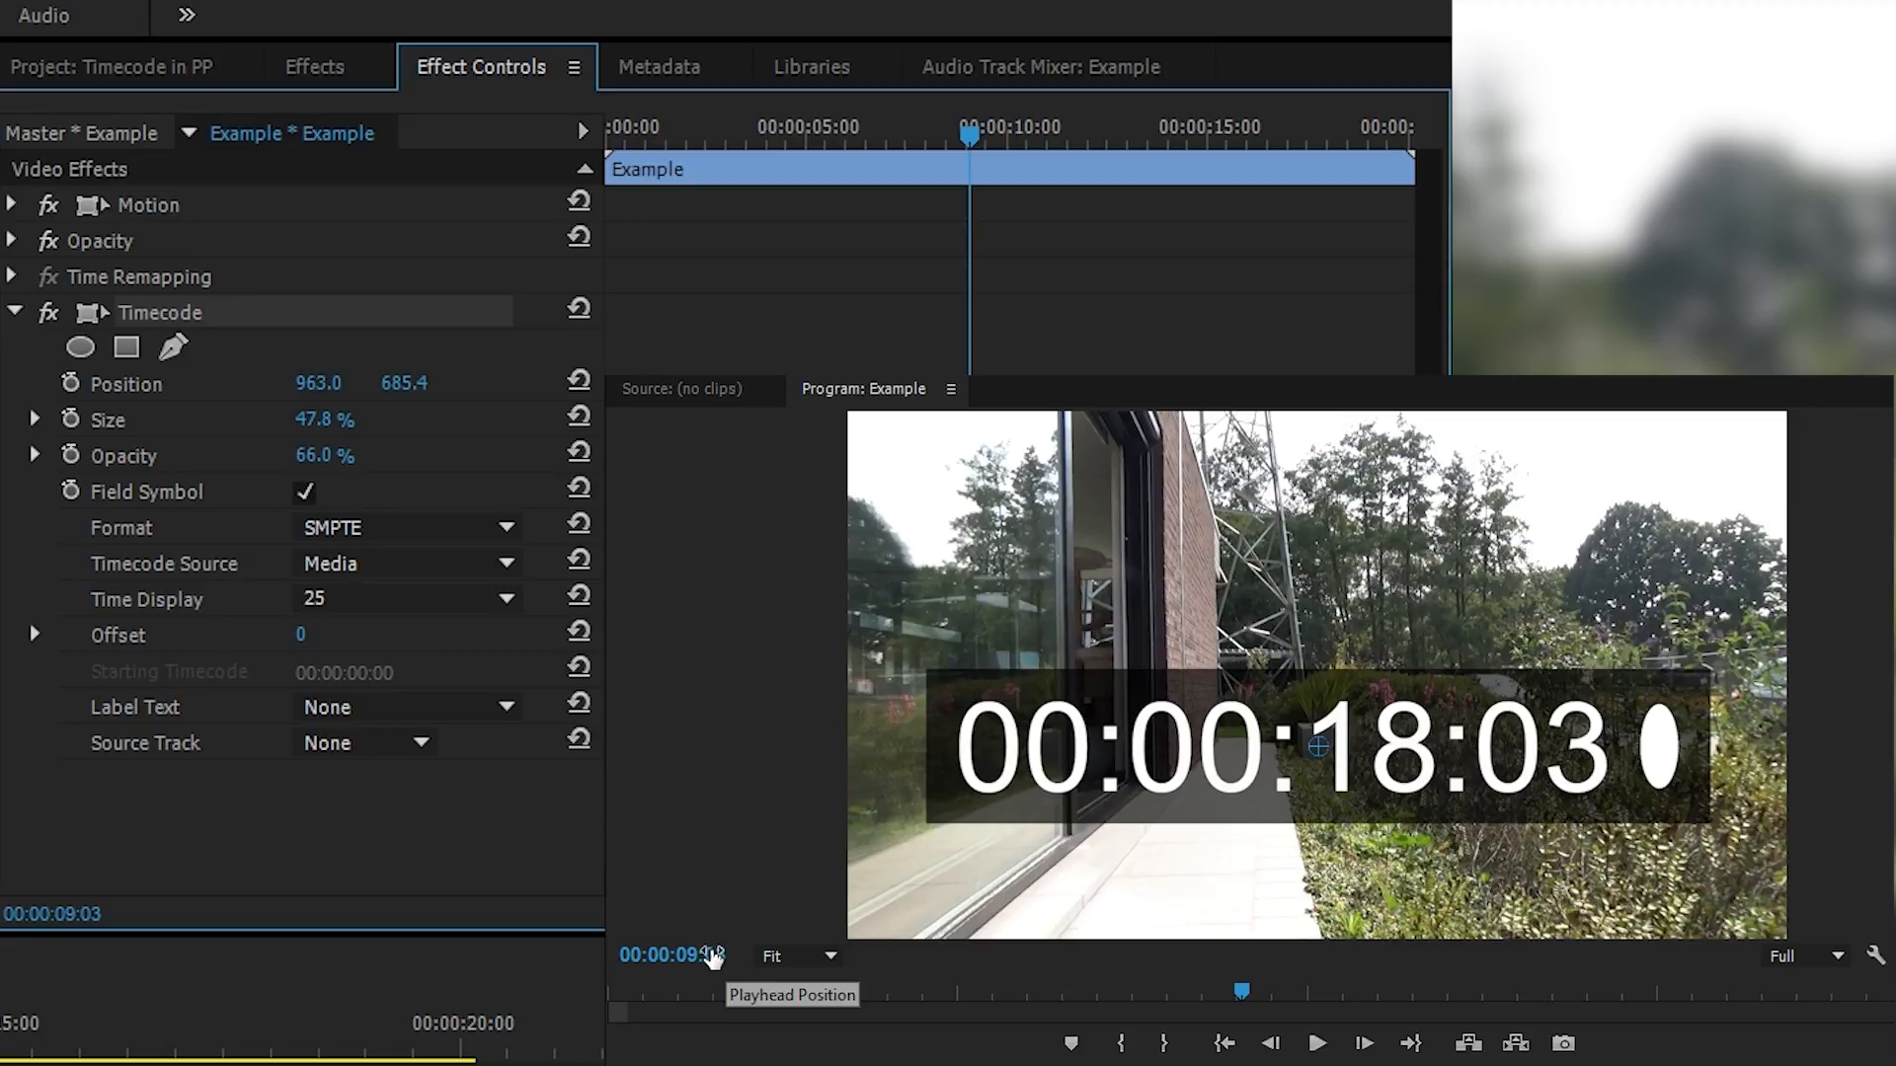
mouse_move(1382, 830)
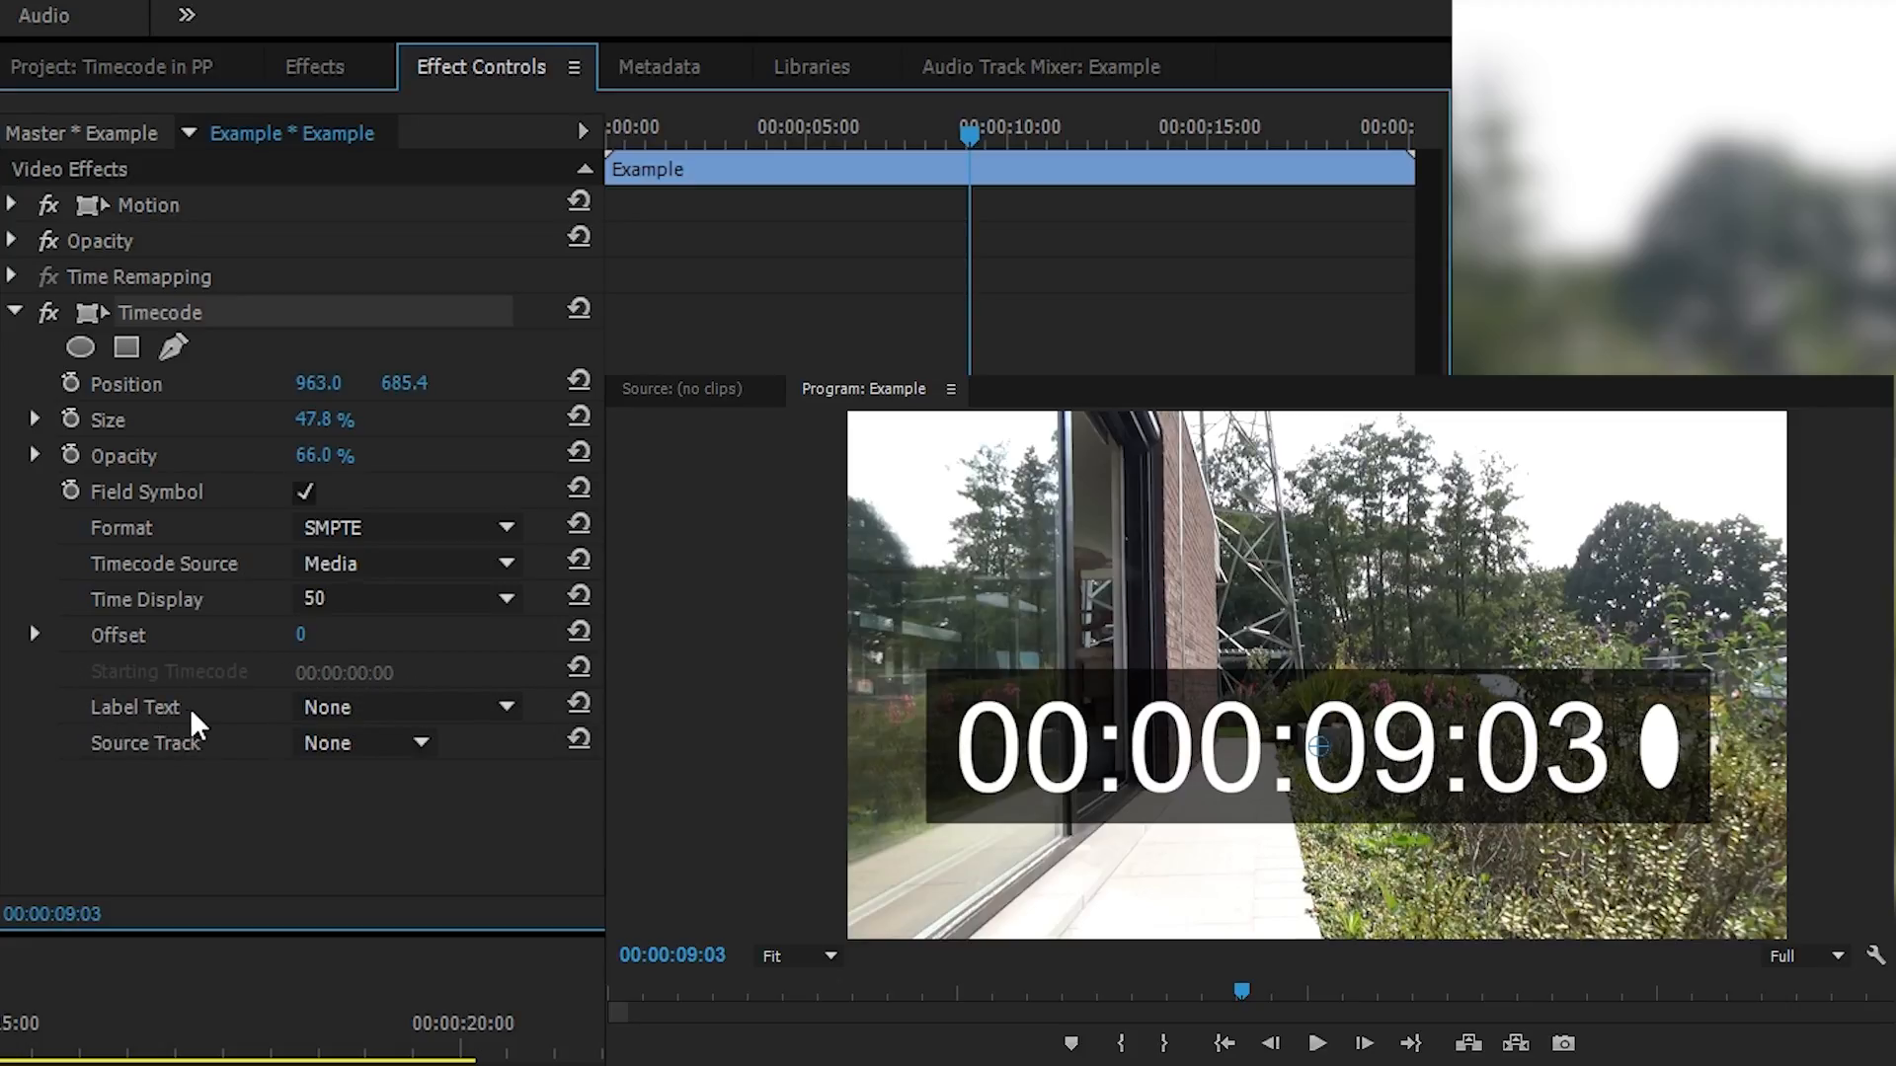
left_click(404, 707)
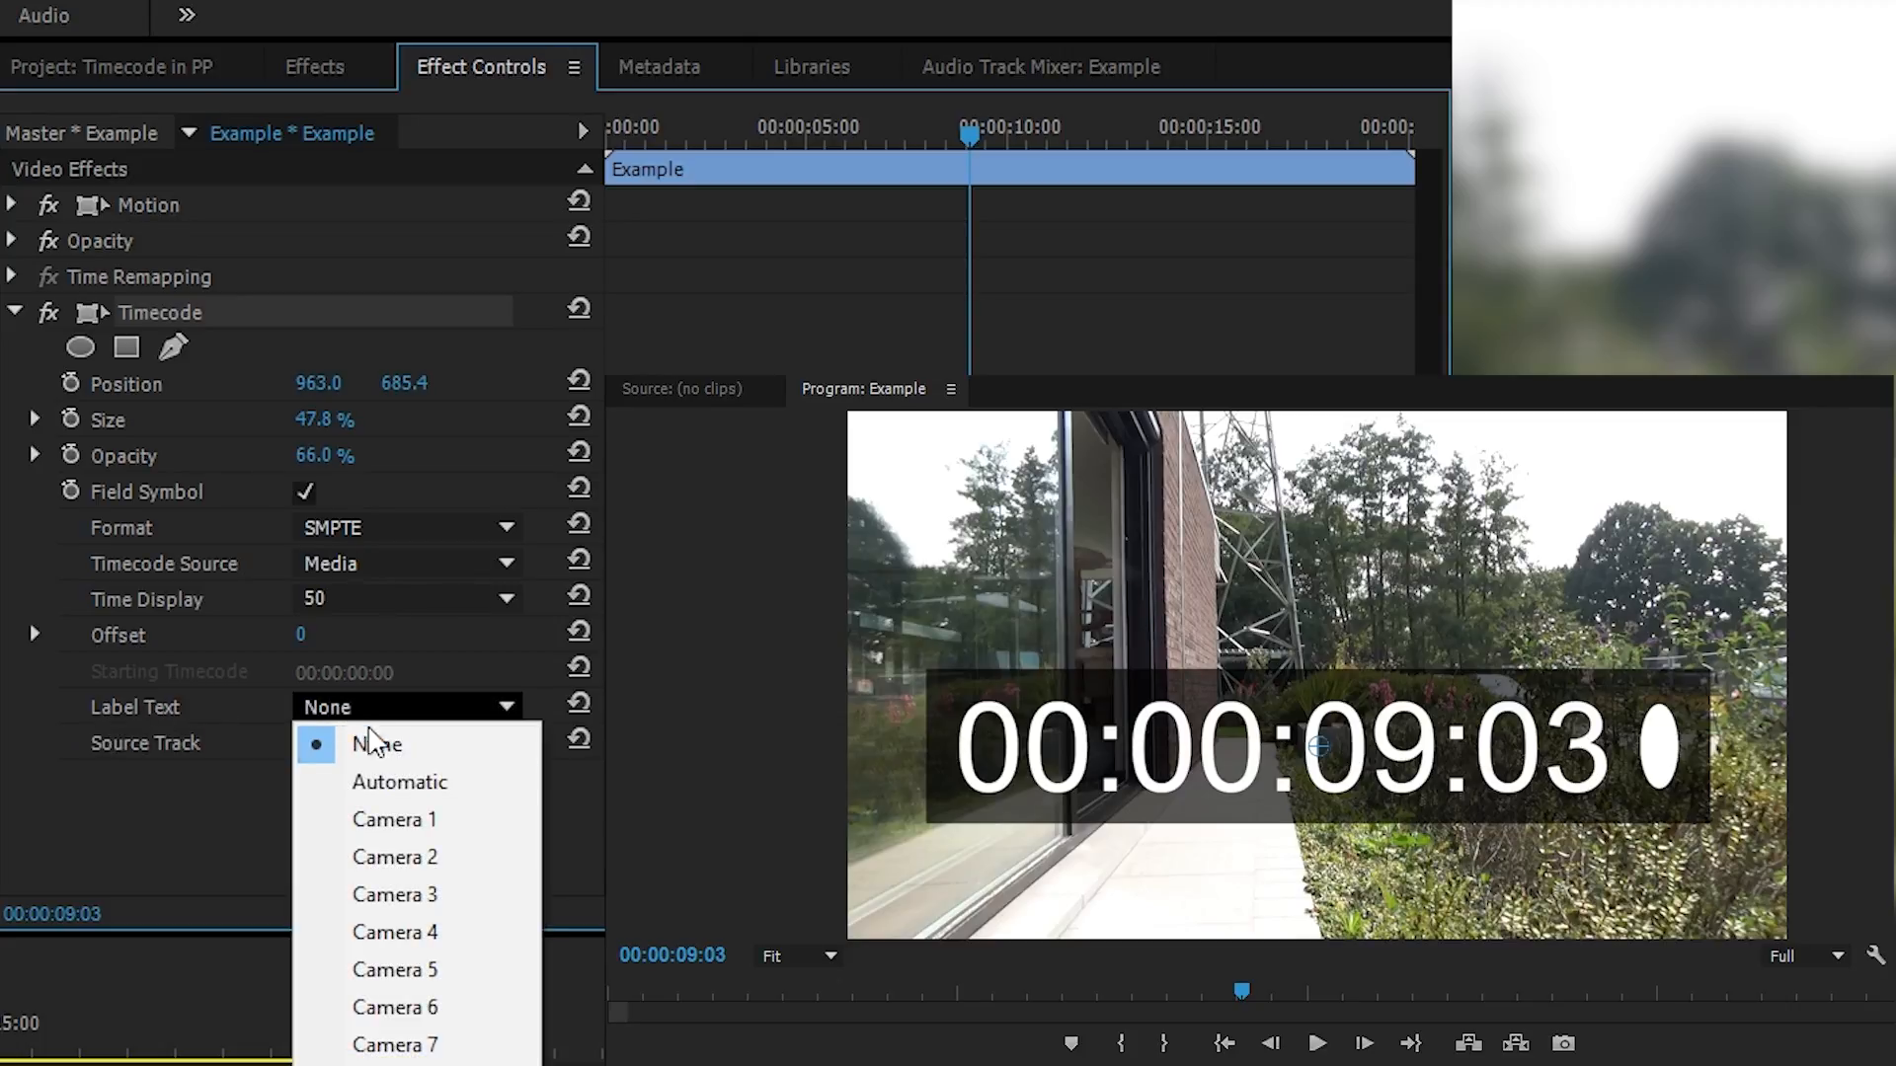
mouse_move(407, 855)
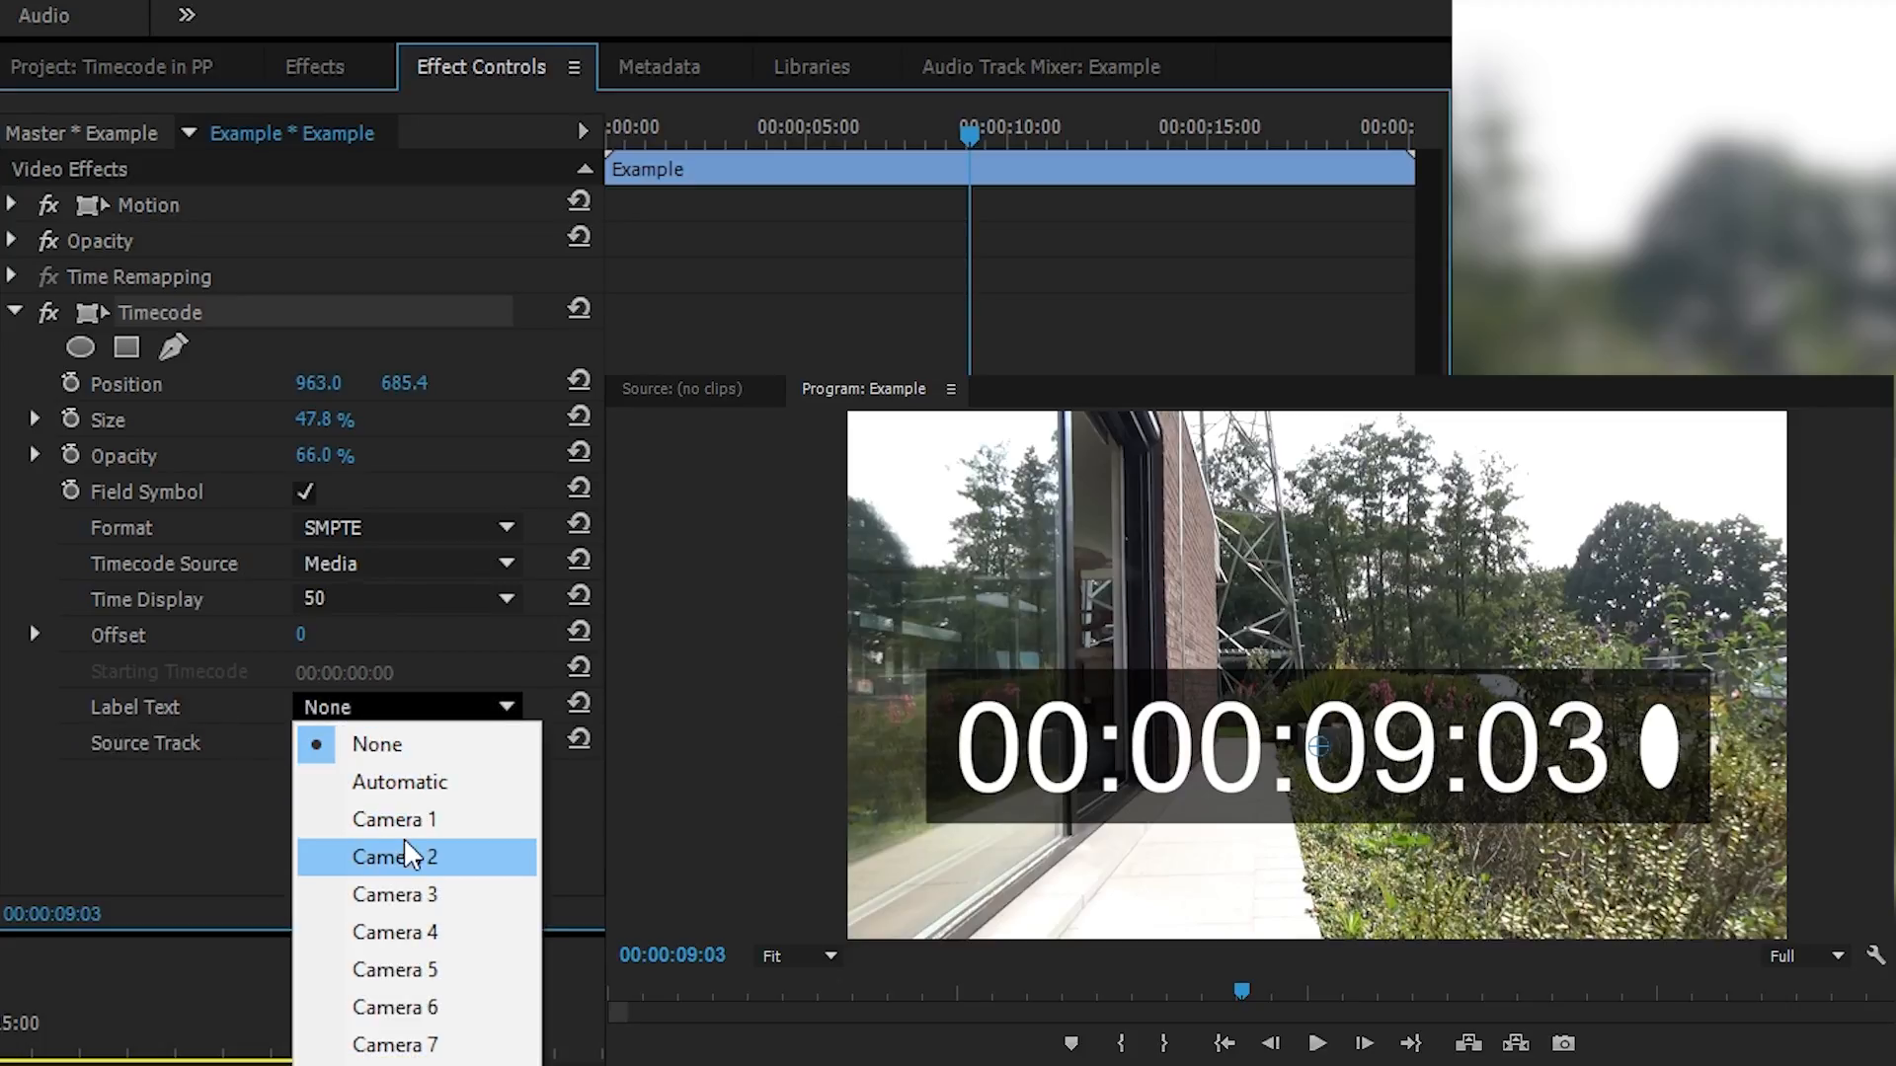
mouse_move(398, 820)
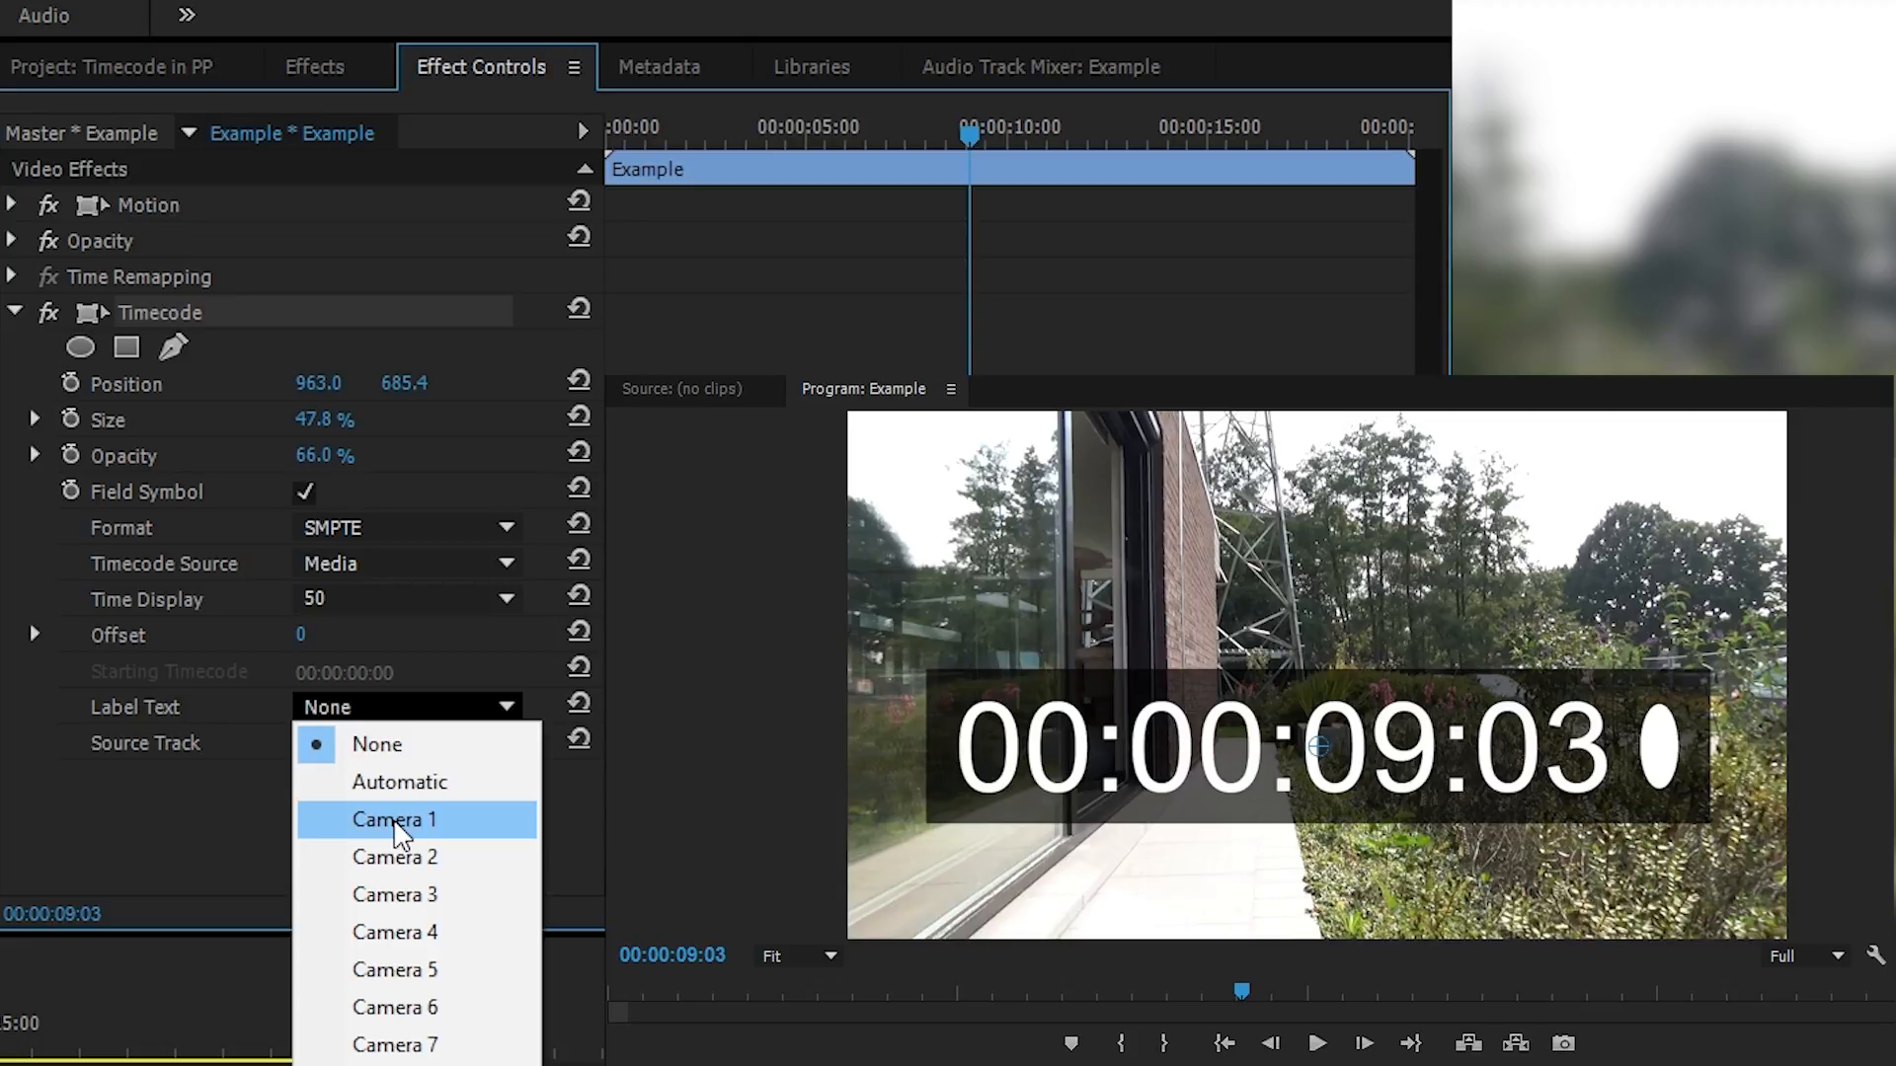
left_click(393, 819)
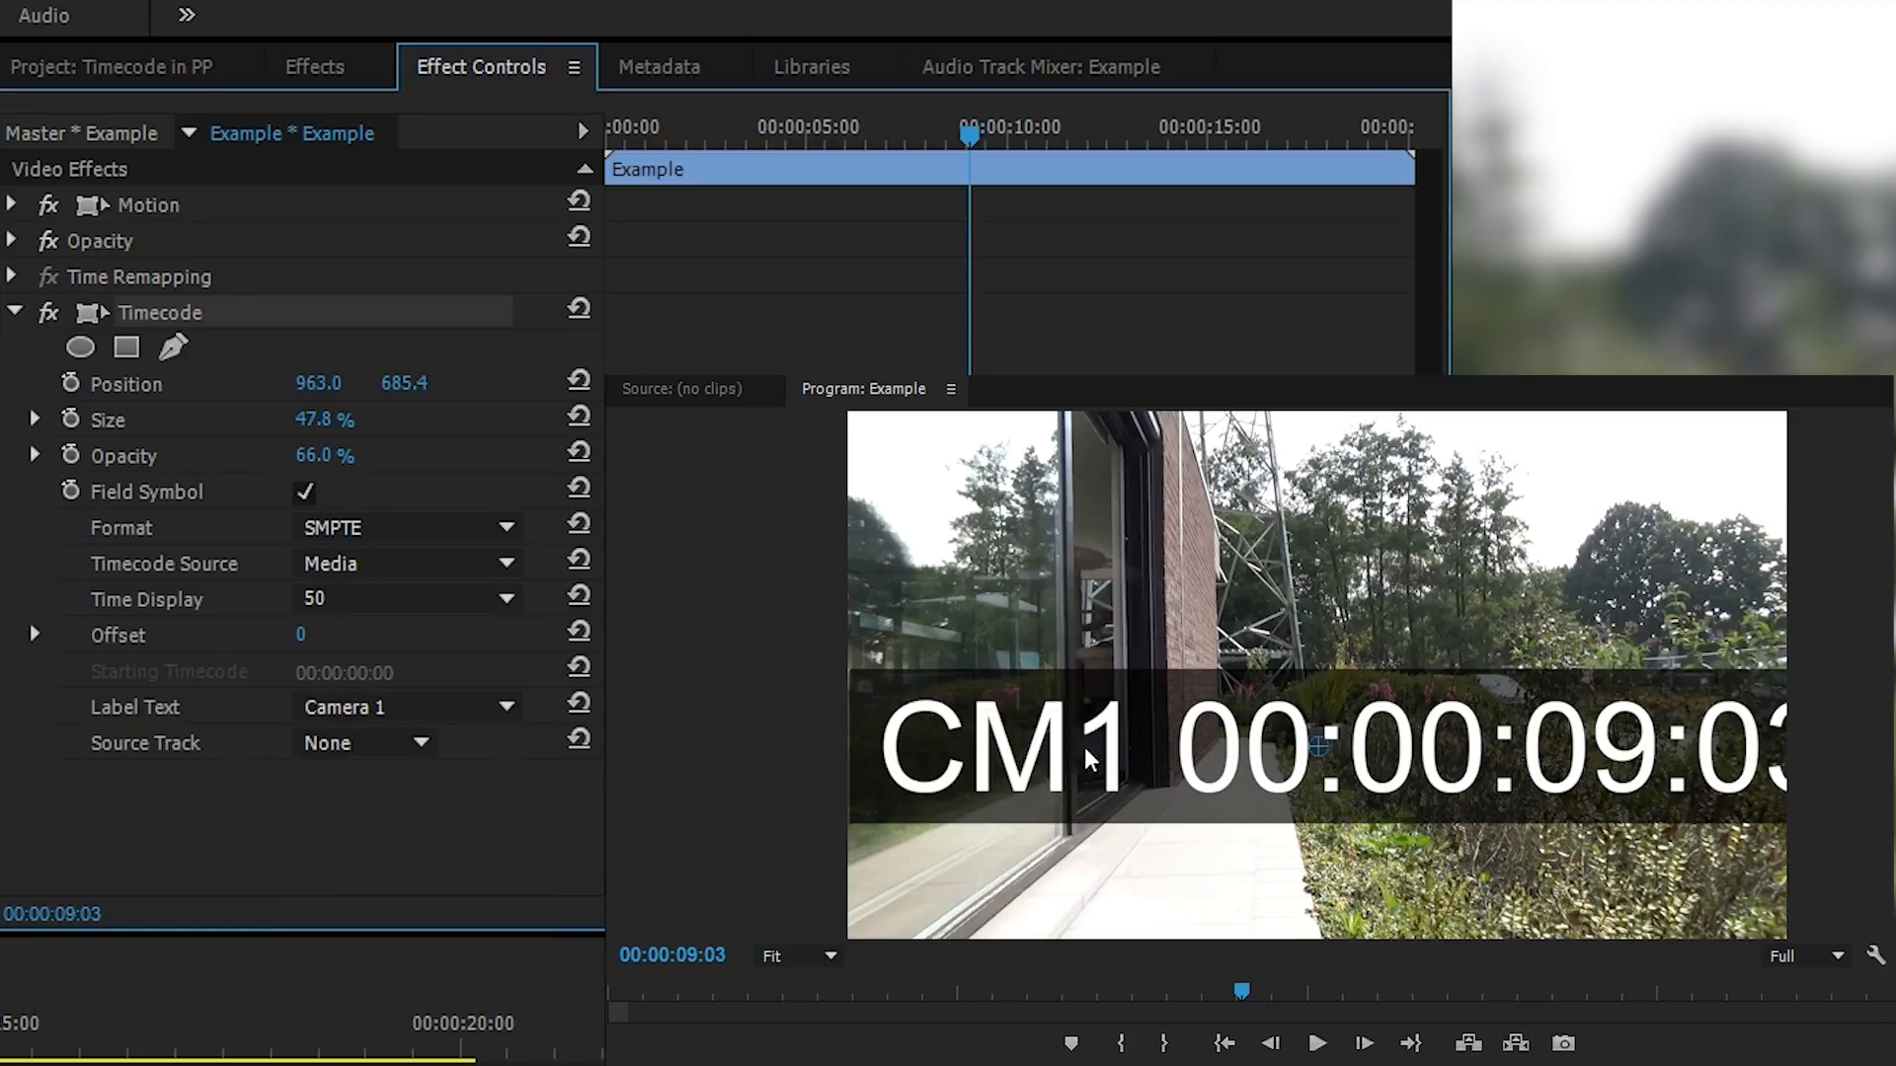
mouse_move(1133, 823)
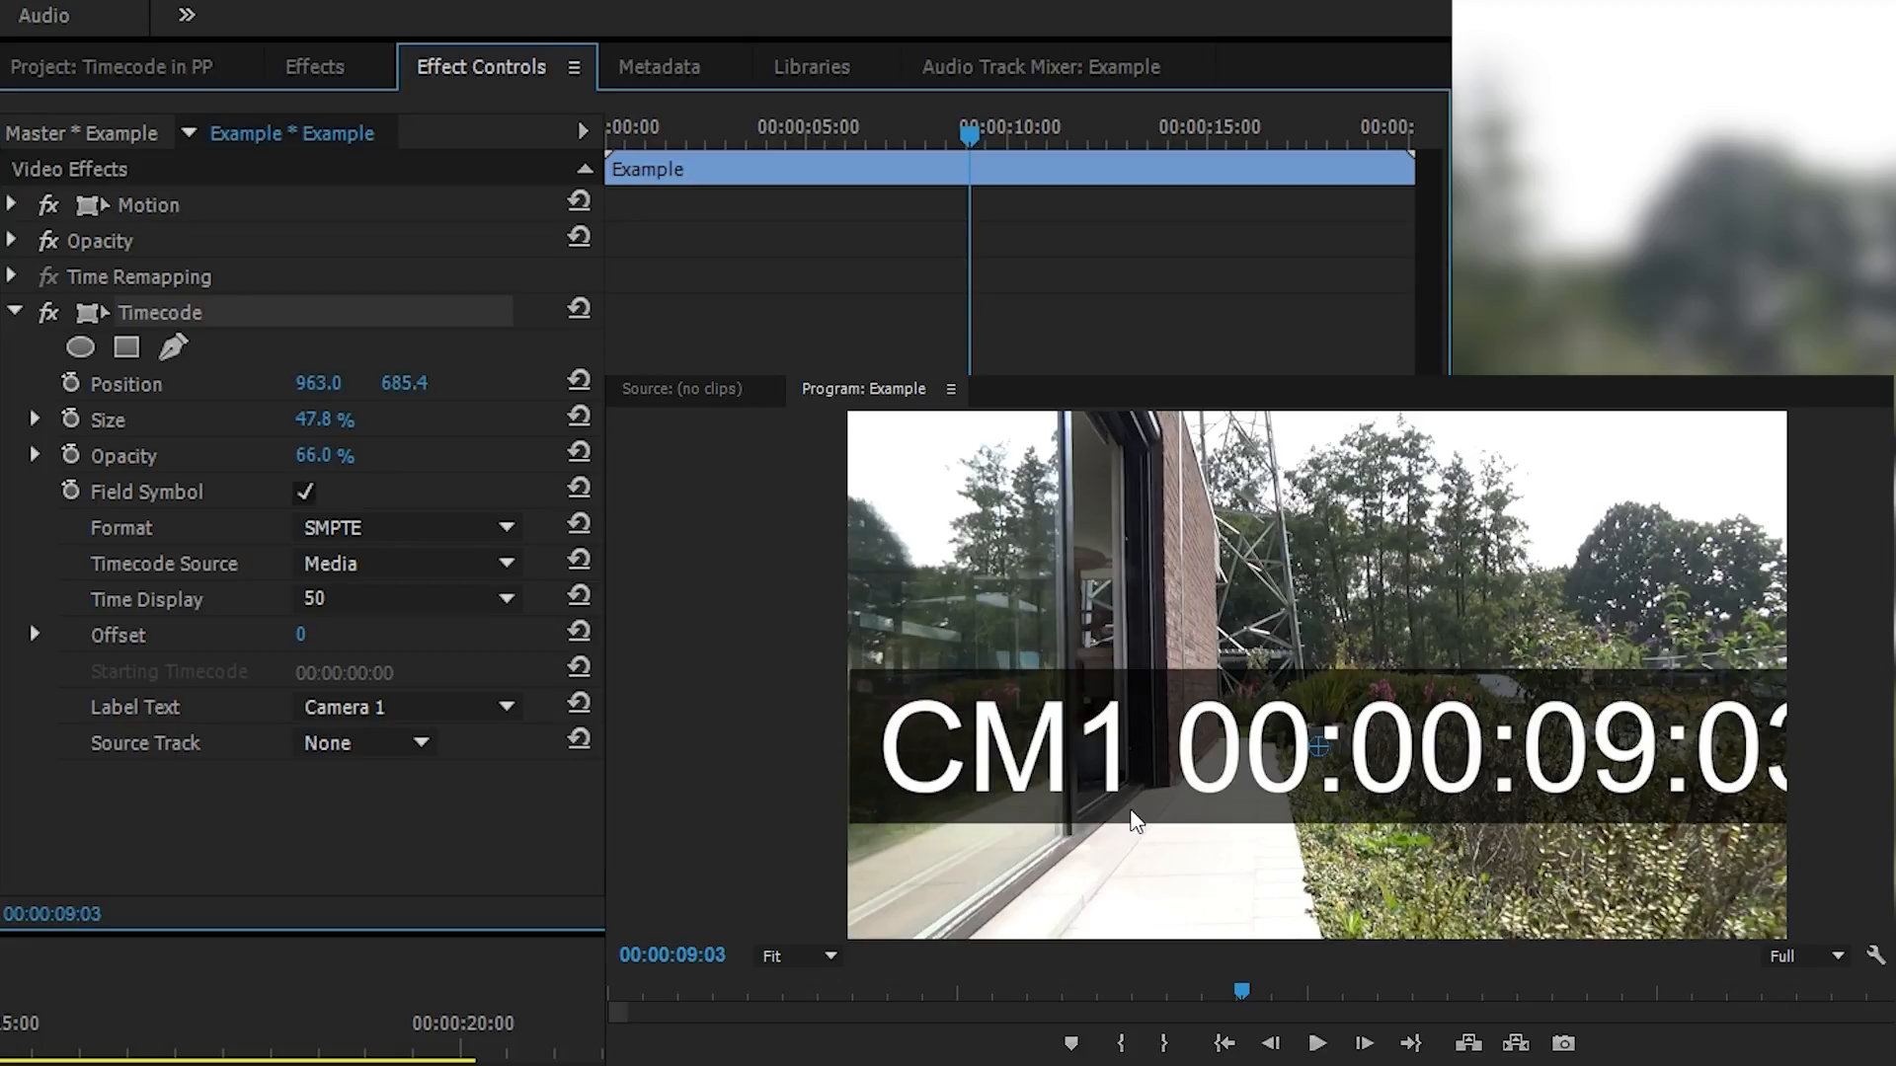
left_click(407, 707)
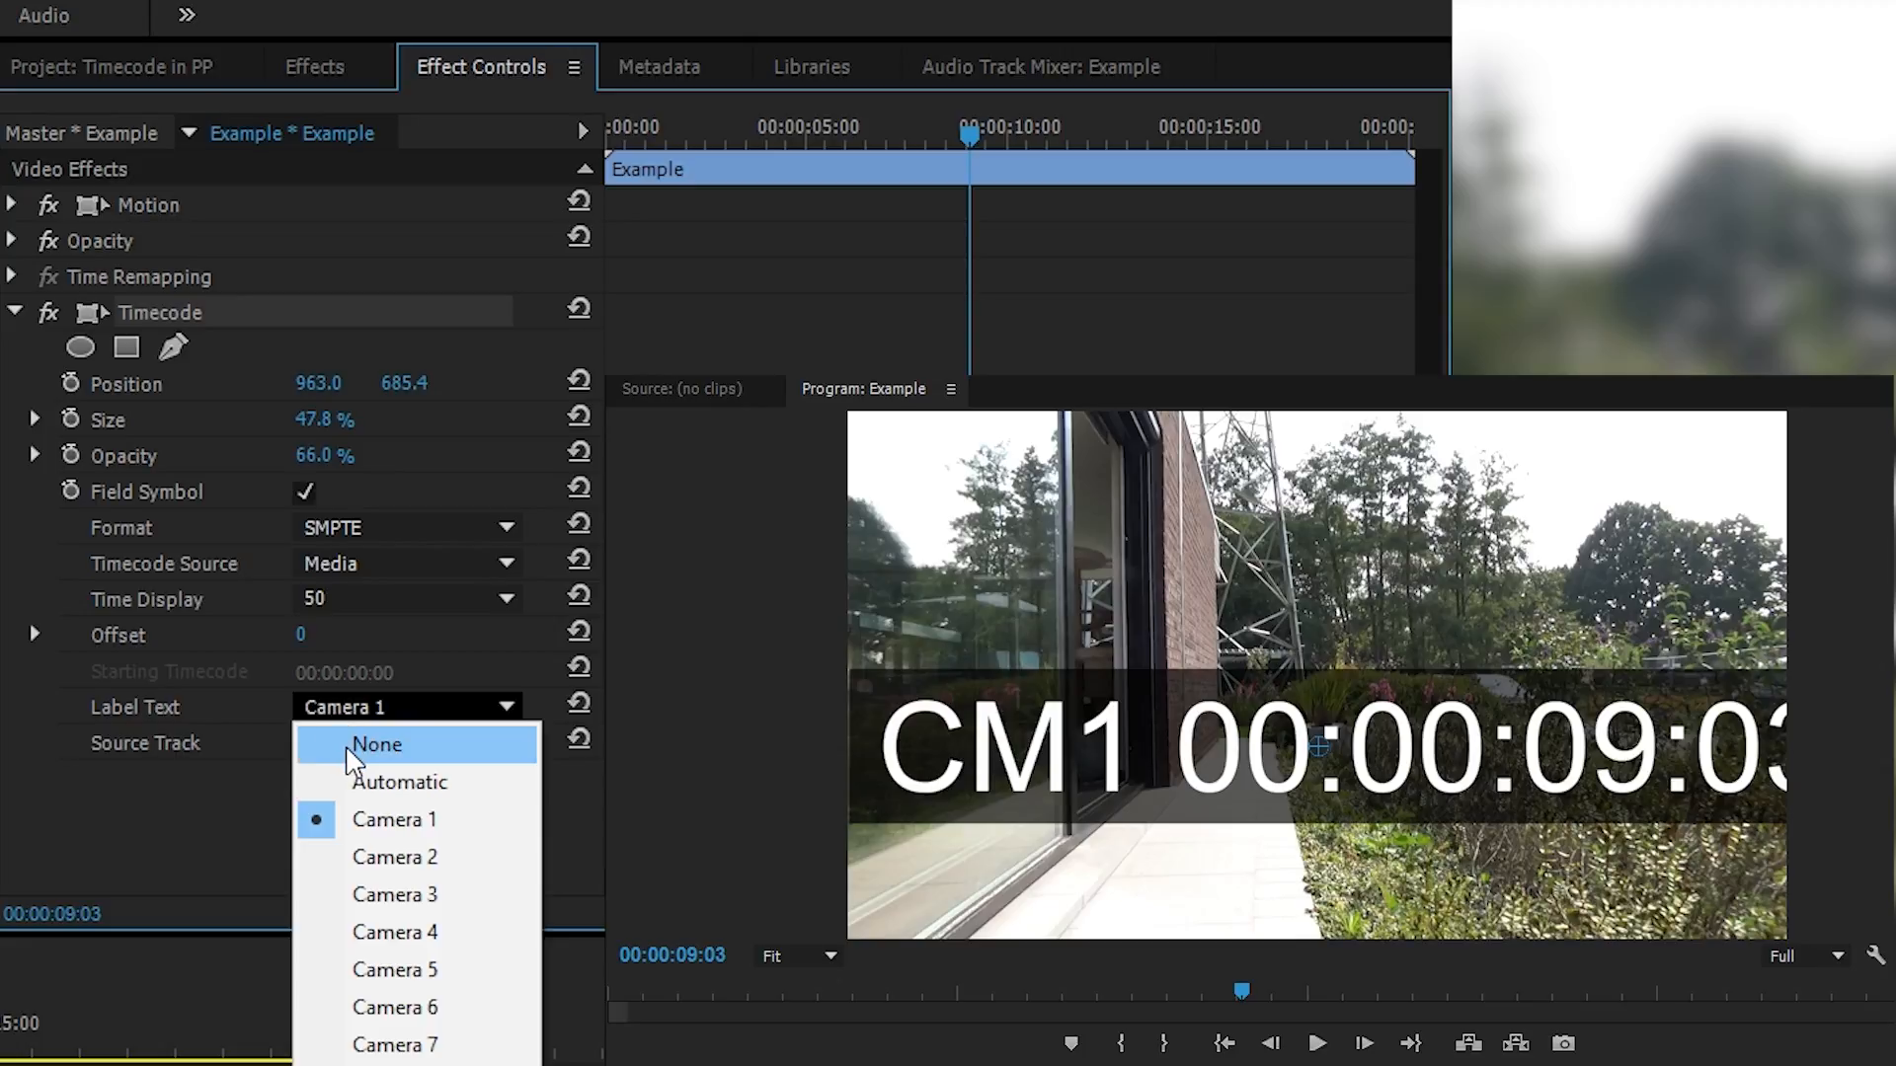
left_click(375, 745)
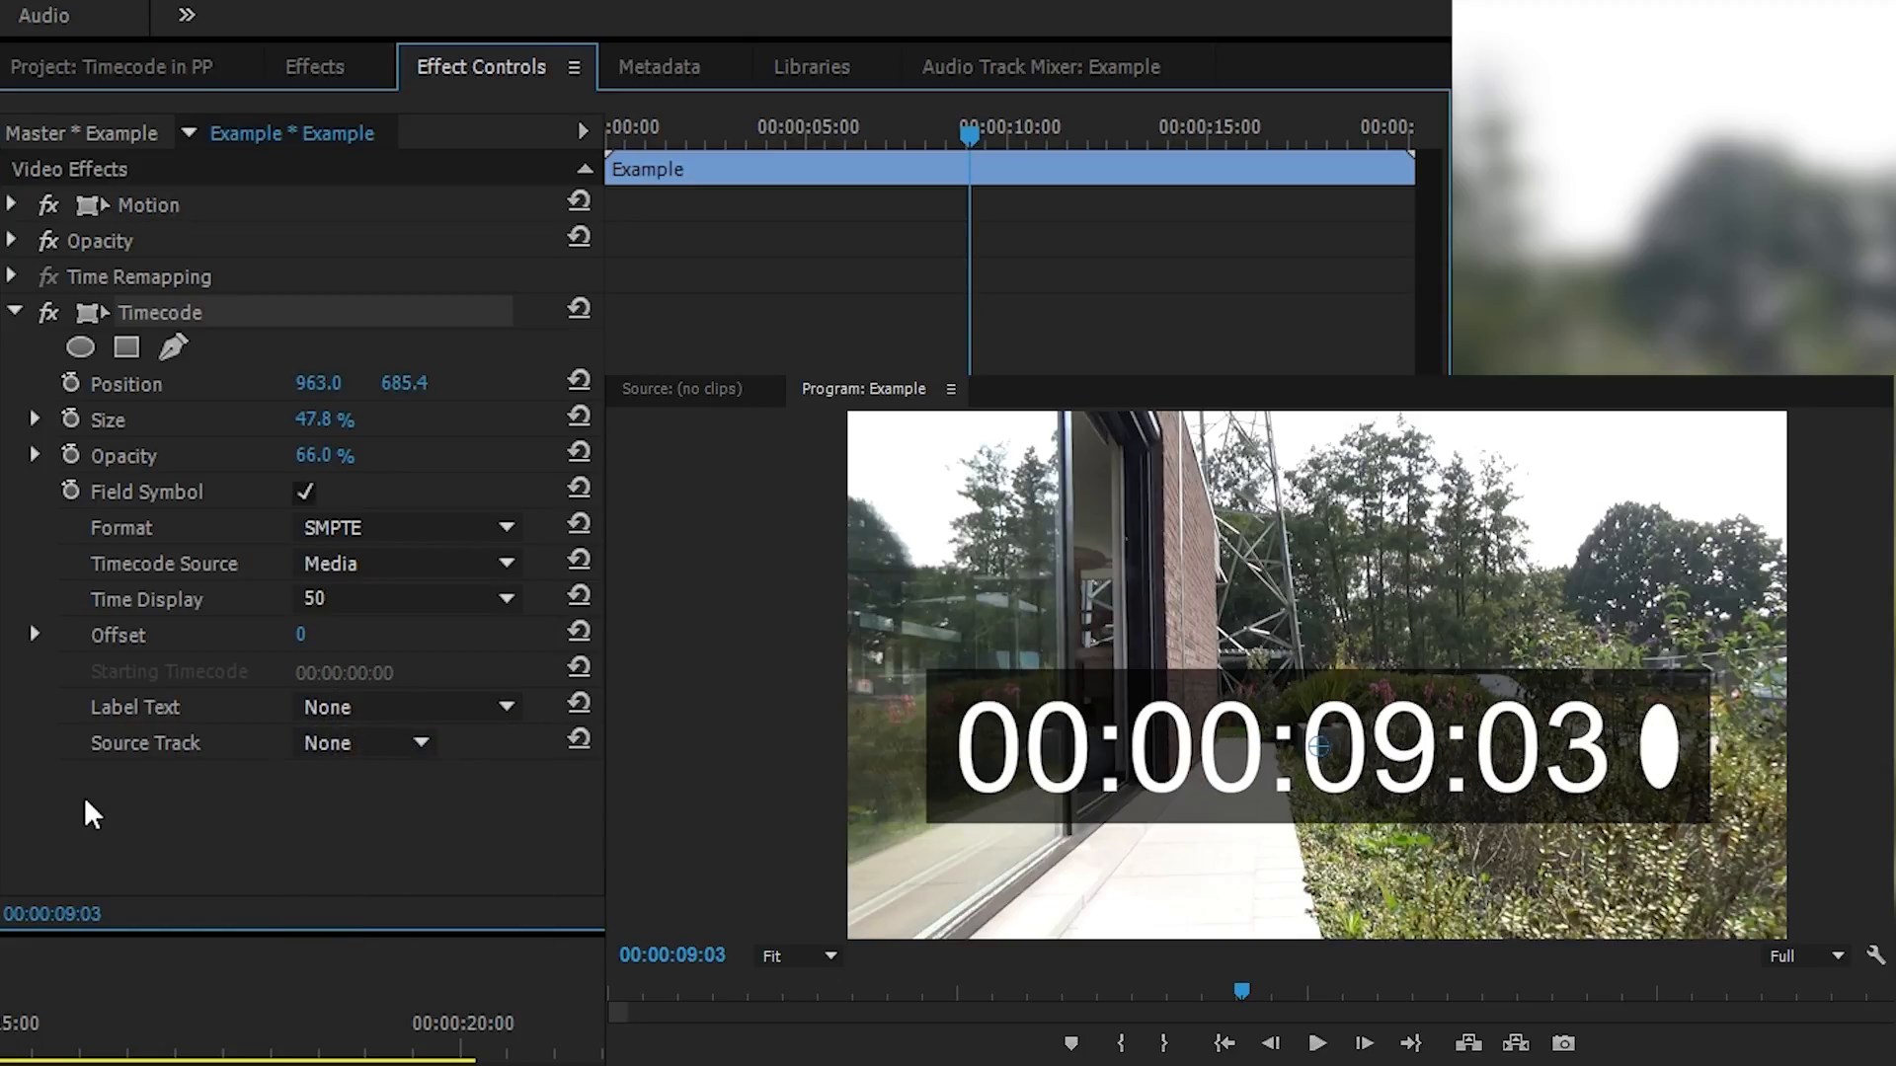